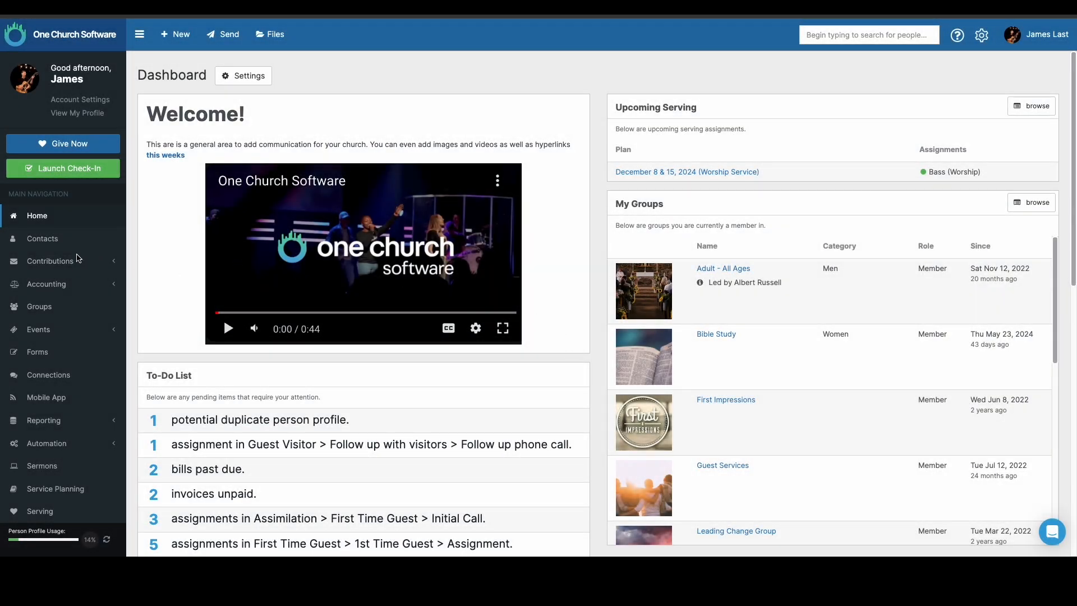
Step: Start Remote Deposit enrollment from Contributions and review the church, officer and bank account sections
click(50, 261)
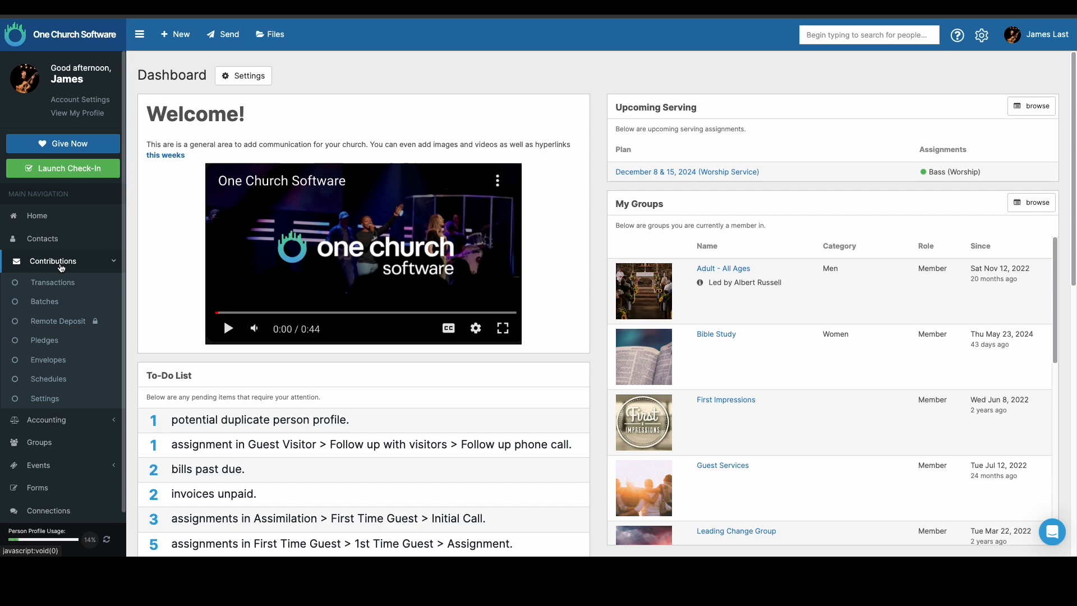
click(58, 321)
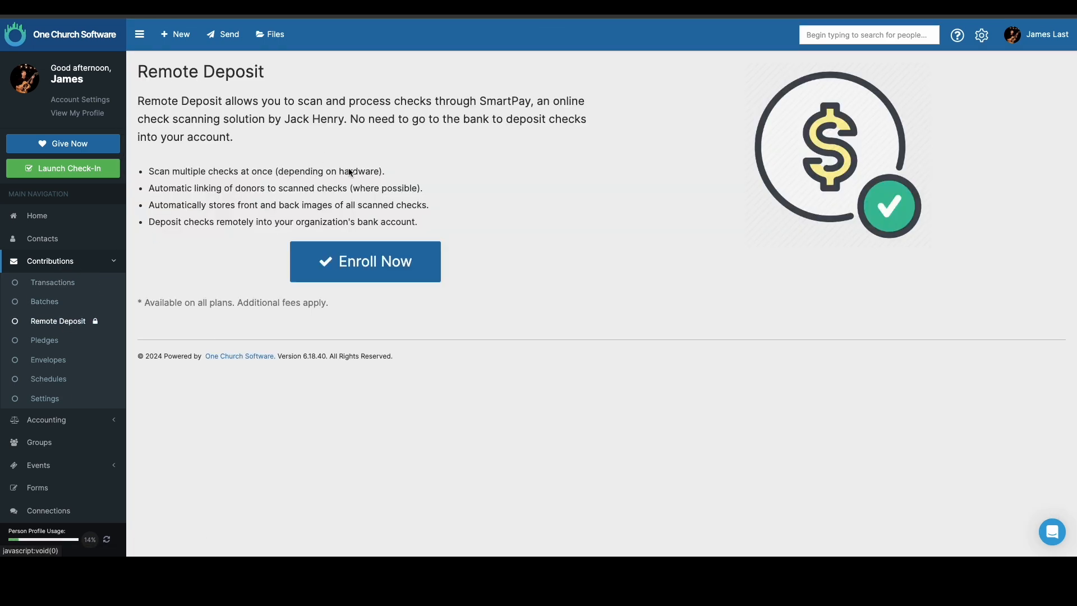
click(365, 261)
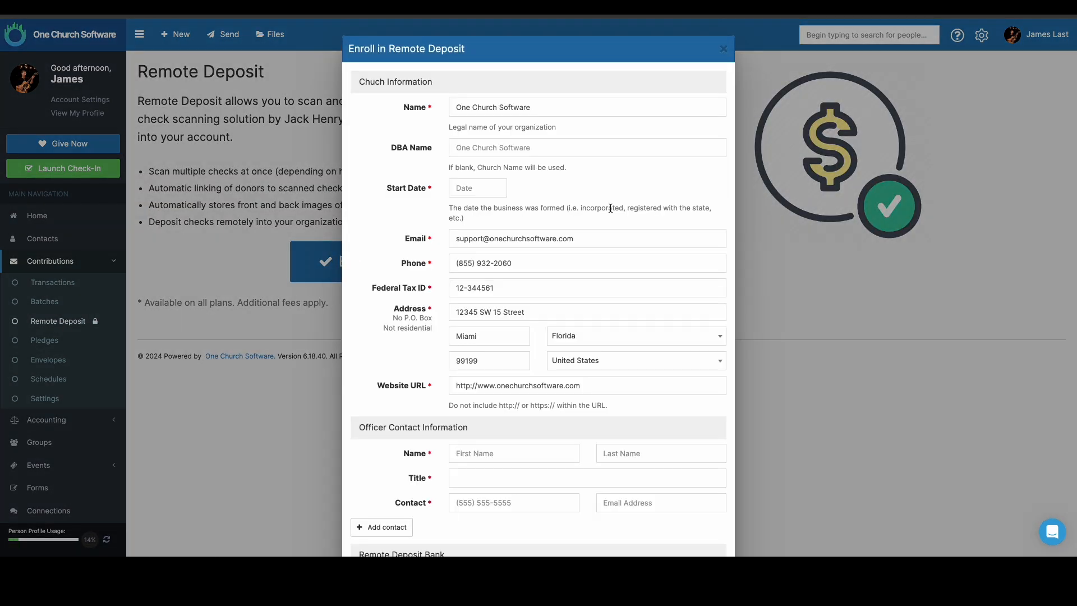
scroll(down, 3)
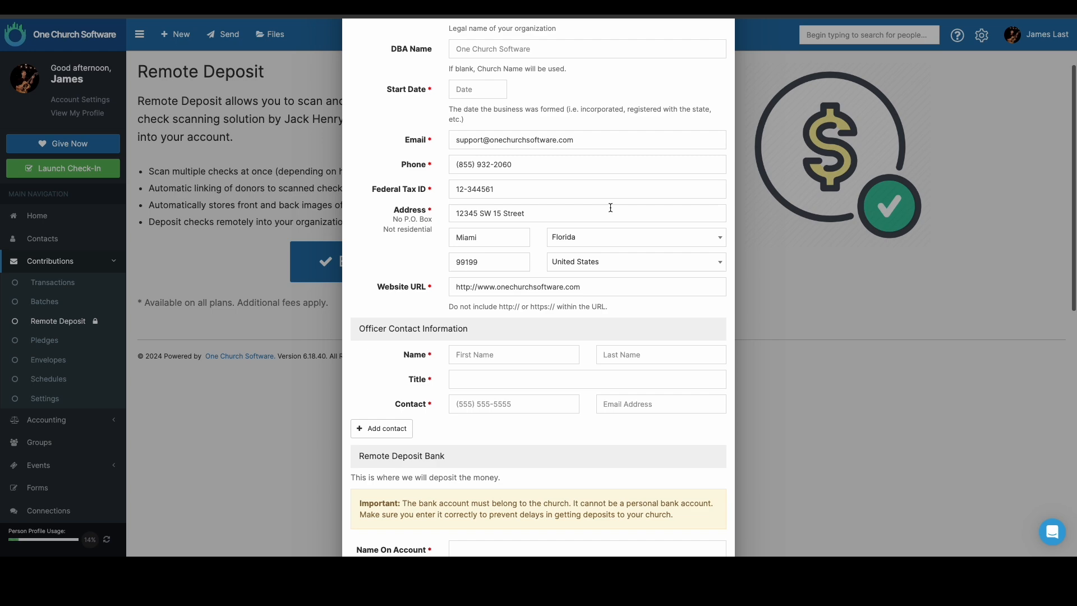
scroll(down, 3)
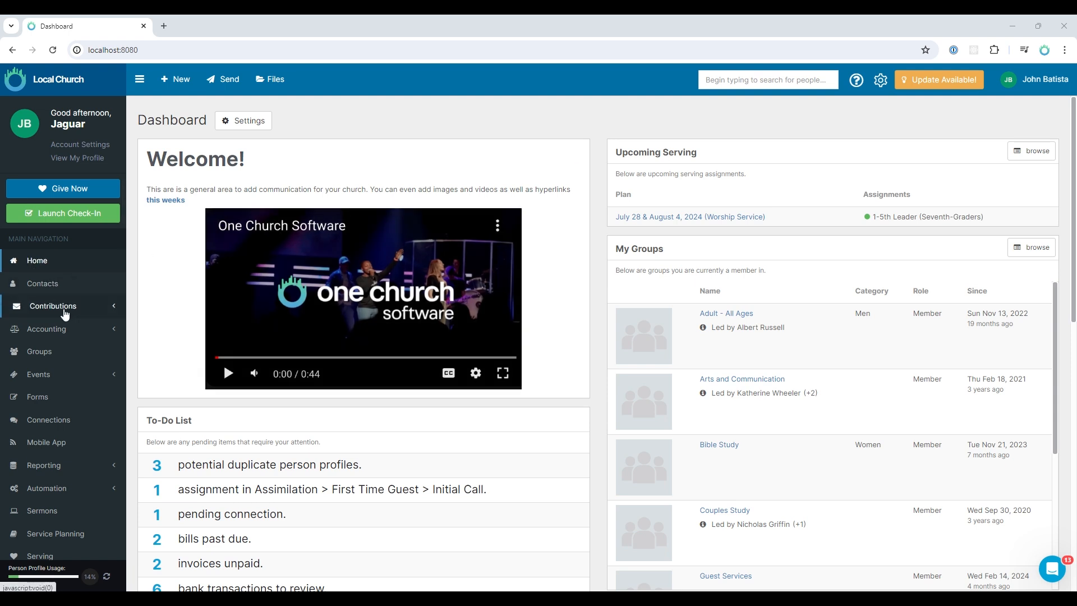
Step: Reach the SmartPay dashboard via Contributions > Remote Deposit on the local church site
click(53, 305)
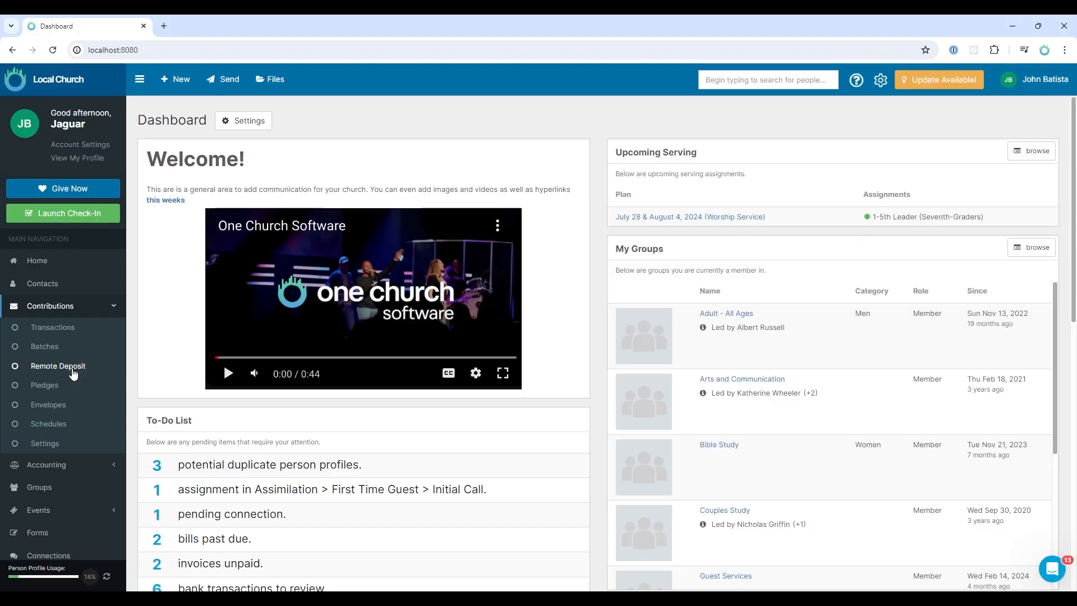
click(57, 366)
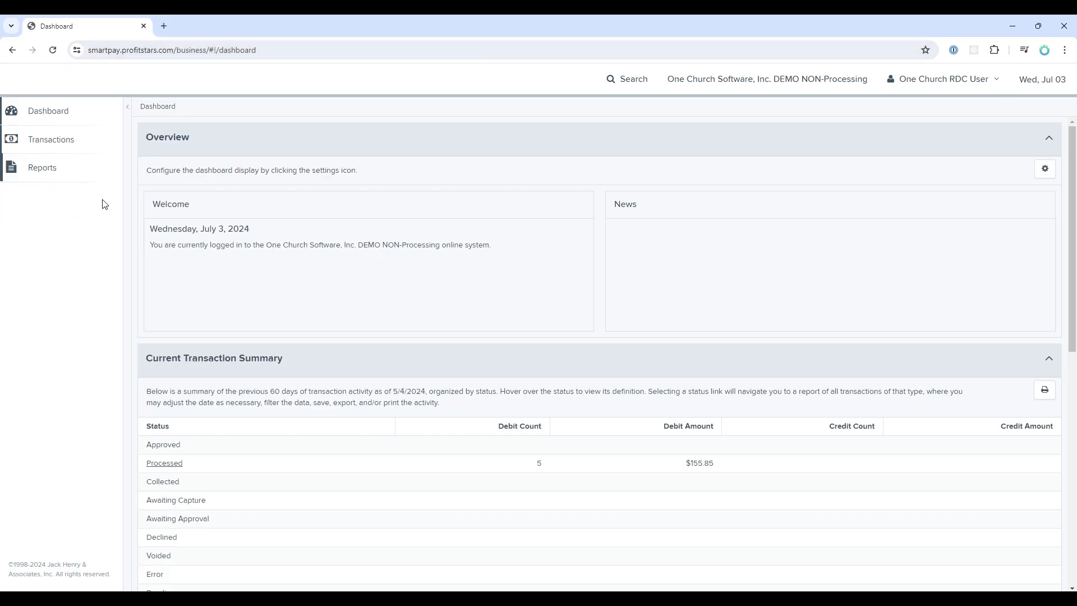
mouse_move(51, 139)
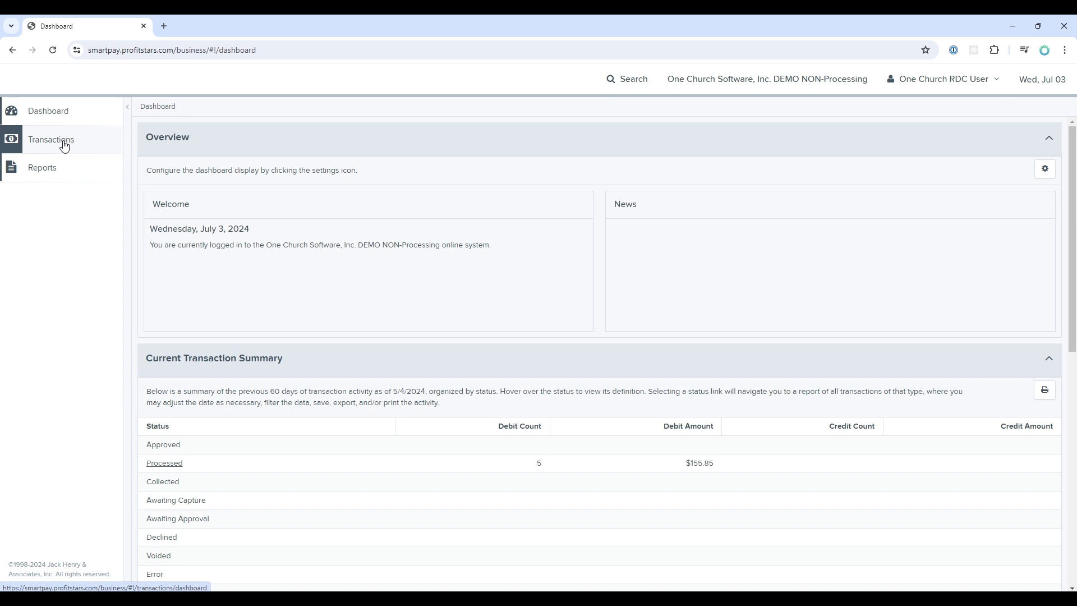
Step: Show the Open Deposits list with the 07/03/2024 deposit via Transactions > Remote Deposit Complete
click(51, 139)
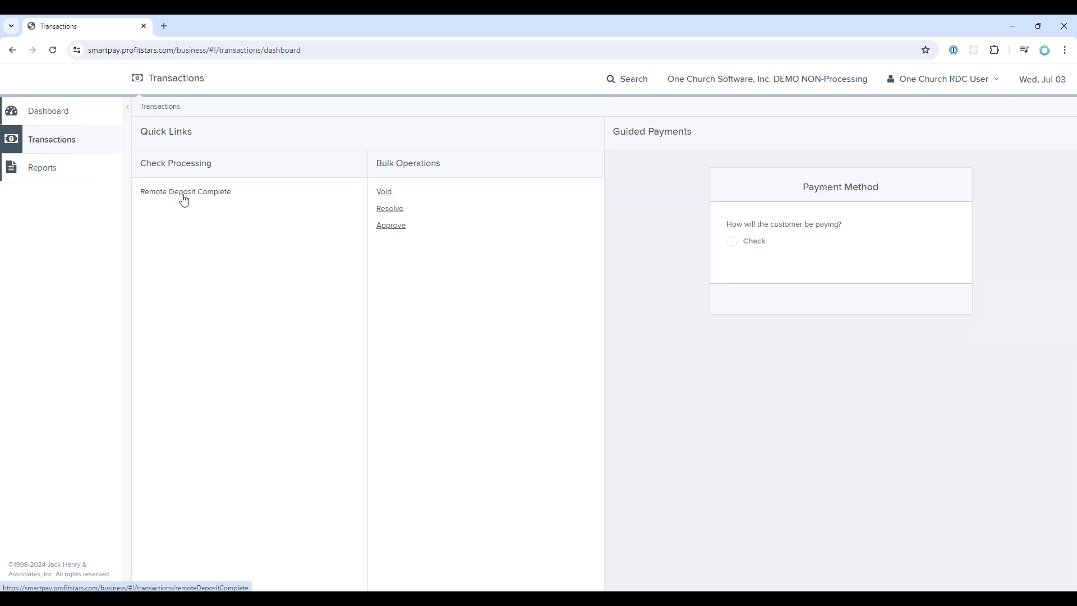
click(185, 192)
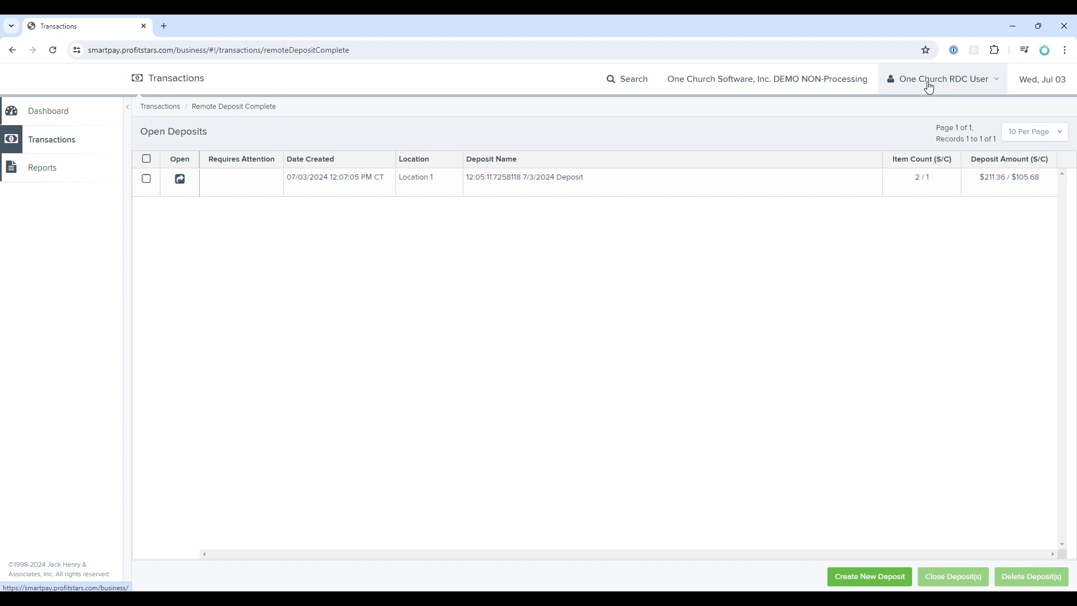
mouse_move(816, 270)
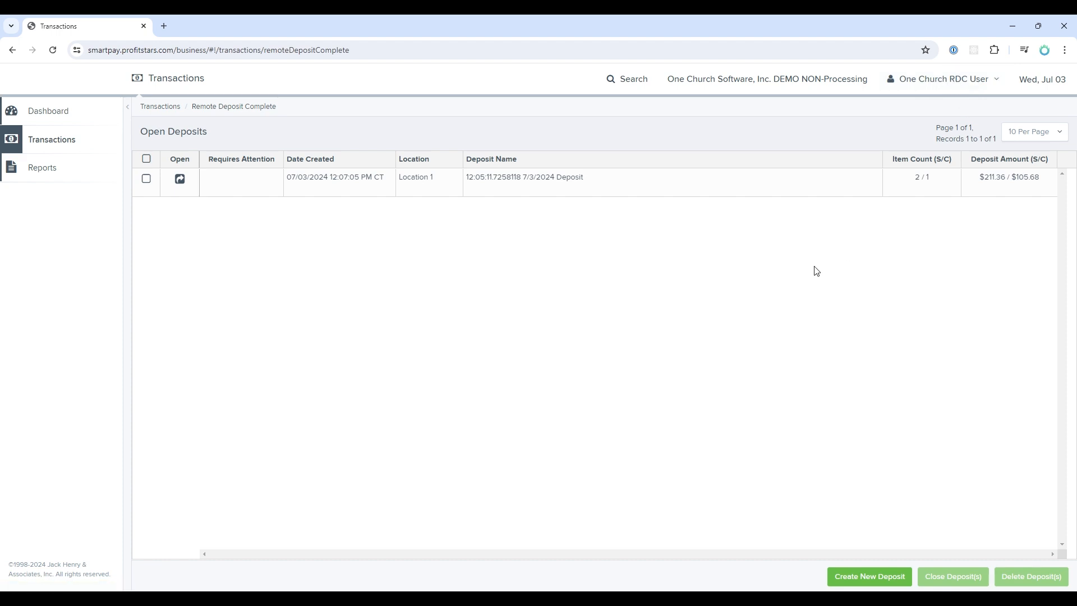
mouse_move(747, 272)
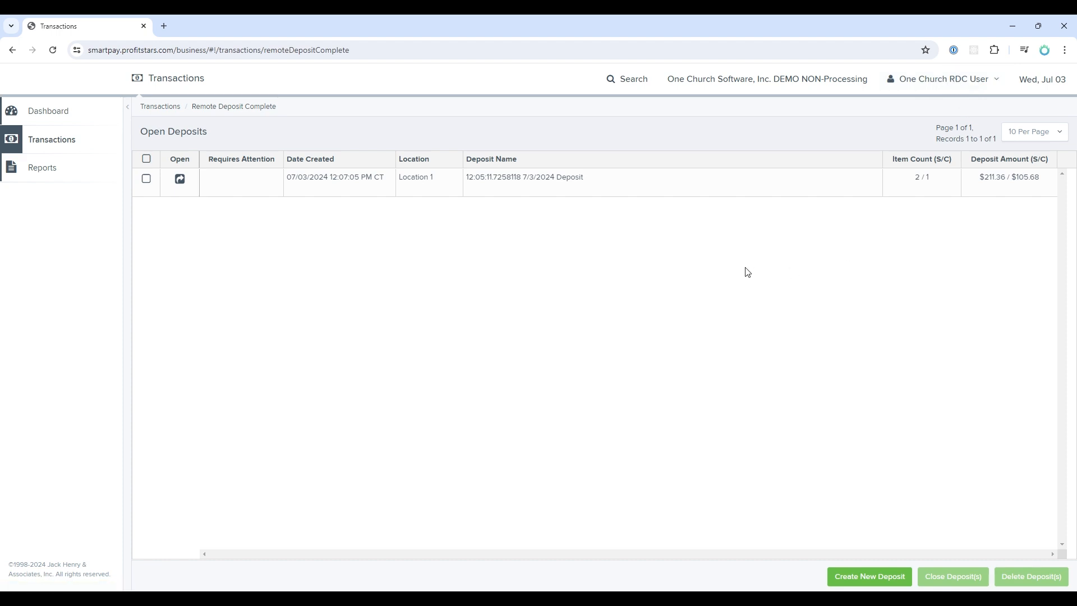
mouse_move(561, 257)
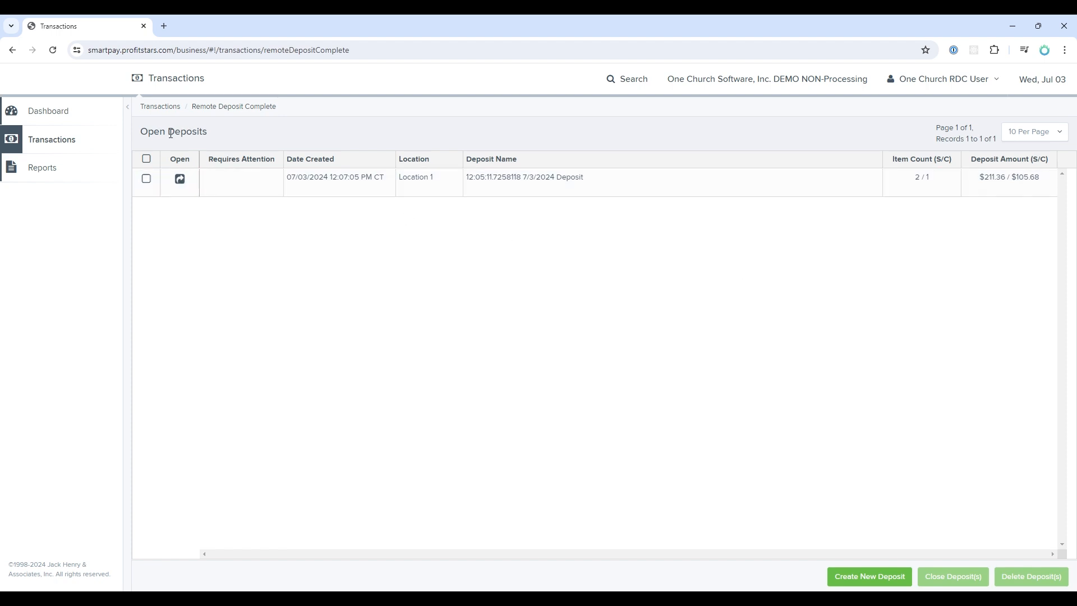
mouse_move(624, 250)
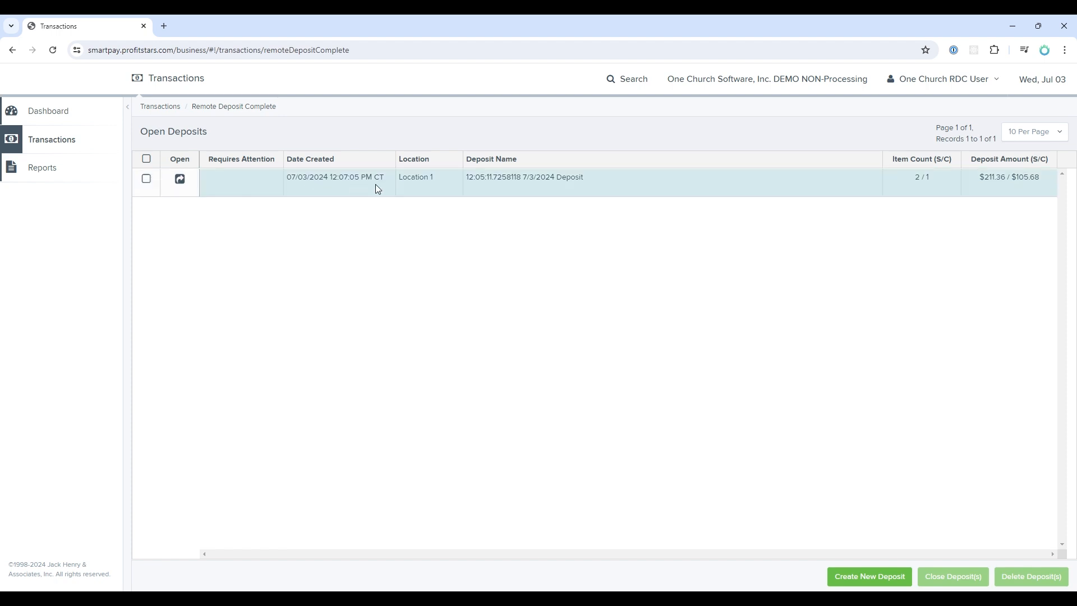
Step: Delete the 07/03/2024 open deposit and acknowledge the result, leaving no open deposits
click(145, 179)
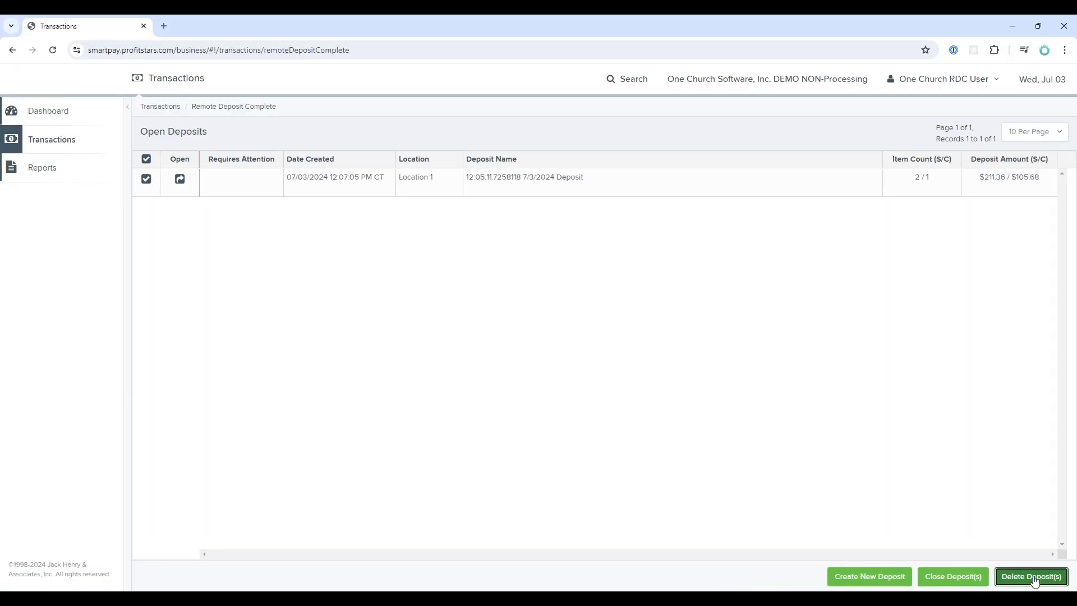
click(1030, 577)
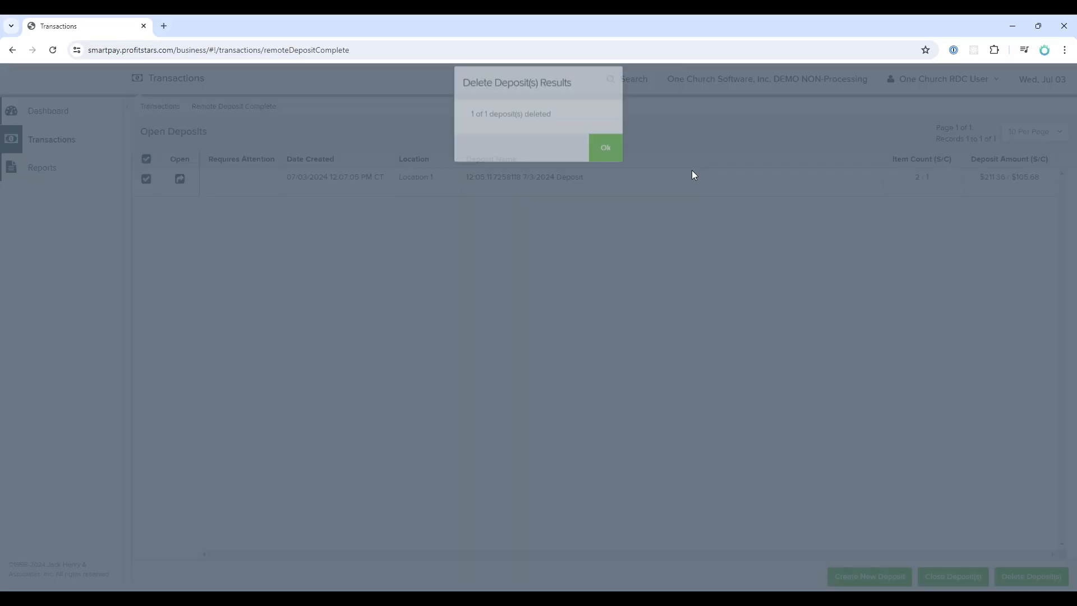
click(604, 147)
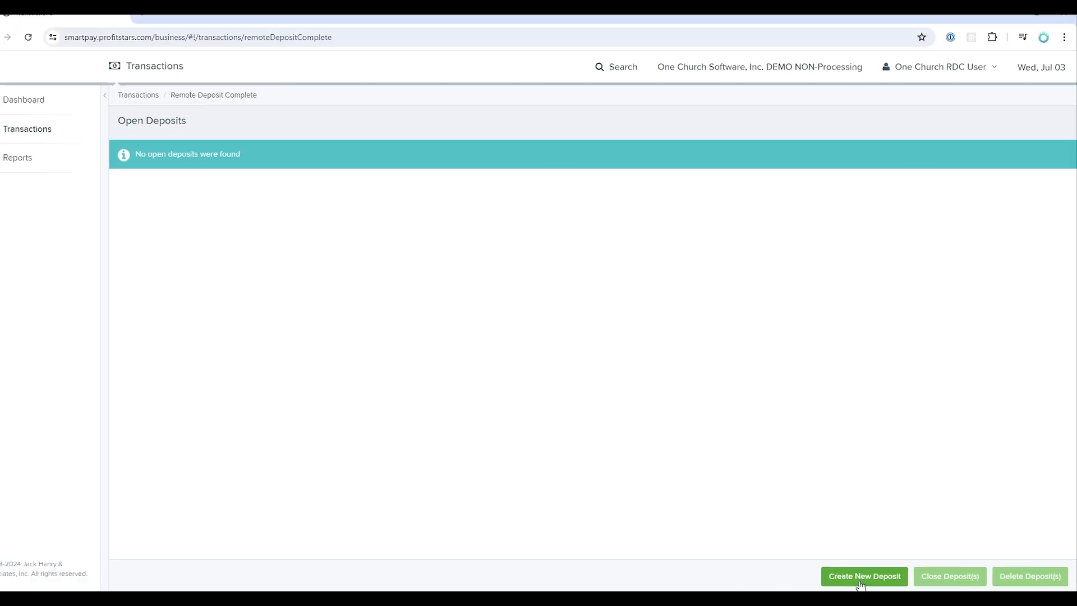
Step: Begin a new deposit prefilled with Location 1 and Mailed In/Dropped Off payment type
click(864, 575)
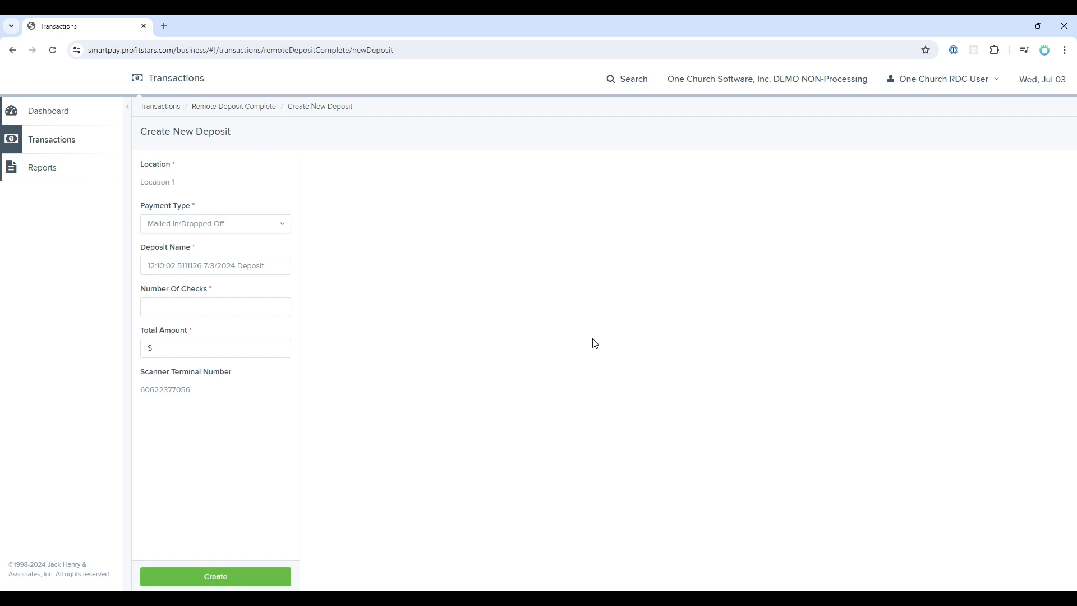
mouse_move(369, 200)
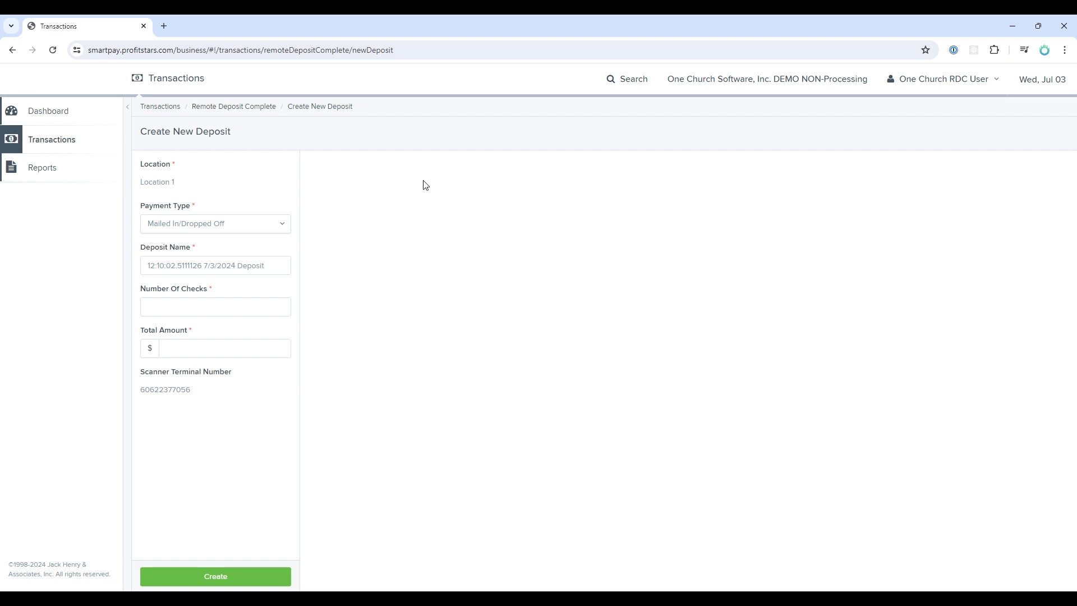
mouse_move(241, 525)
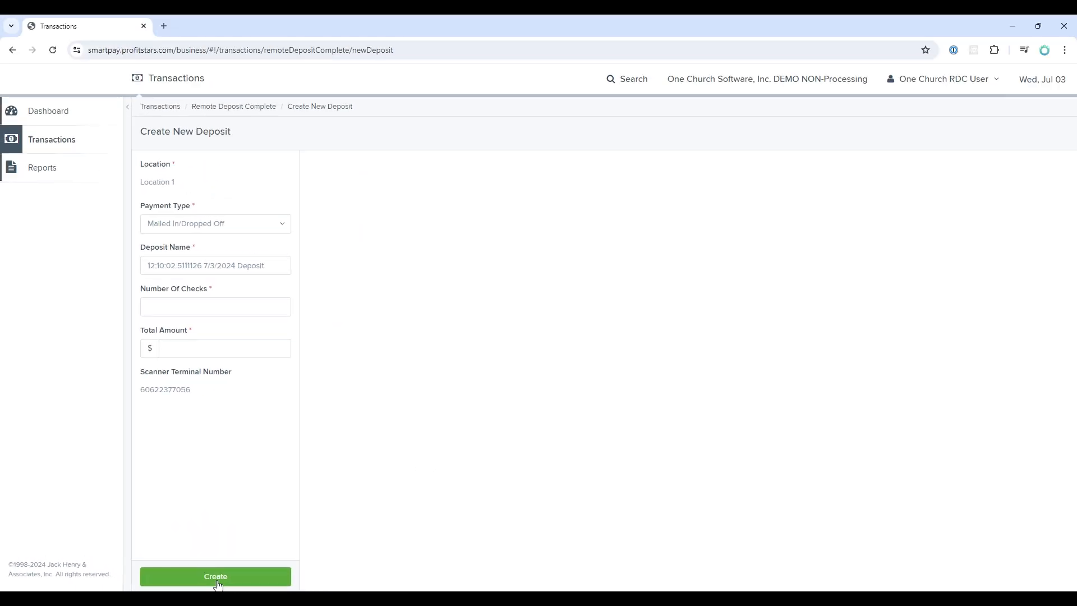
mouse_move(149, 176)
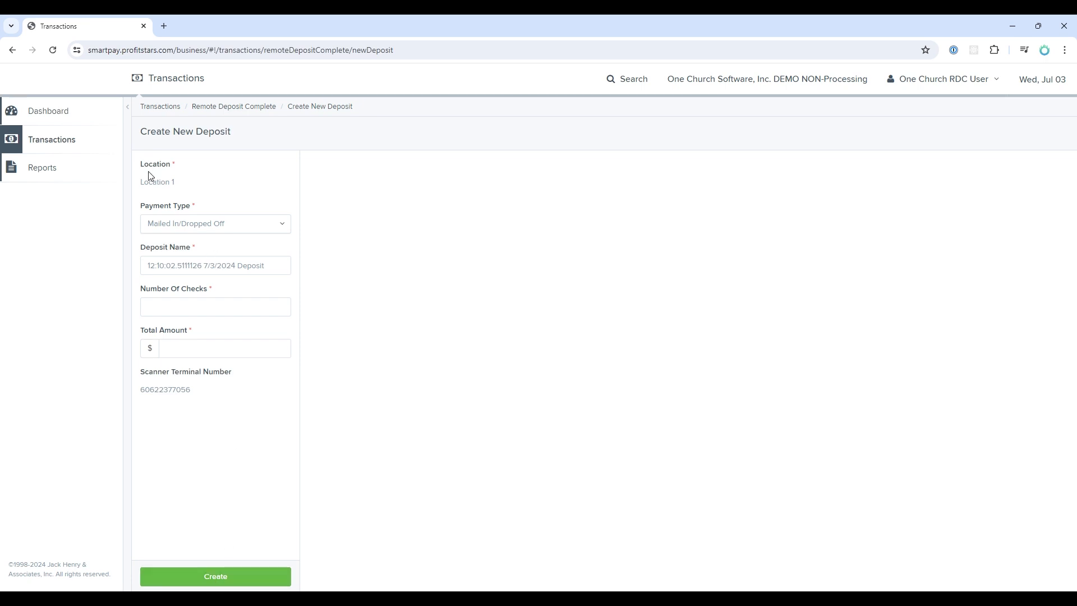
double_click(155, 164)
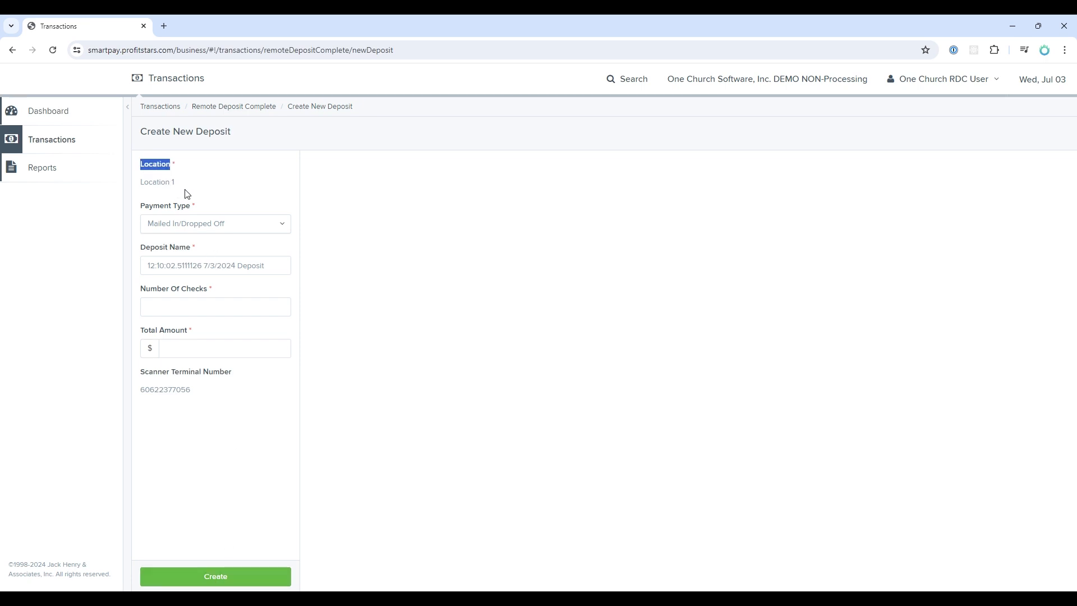
double_click(157, 182)
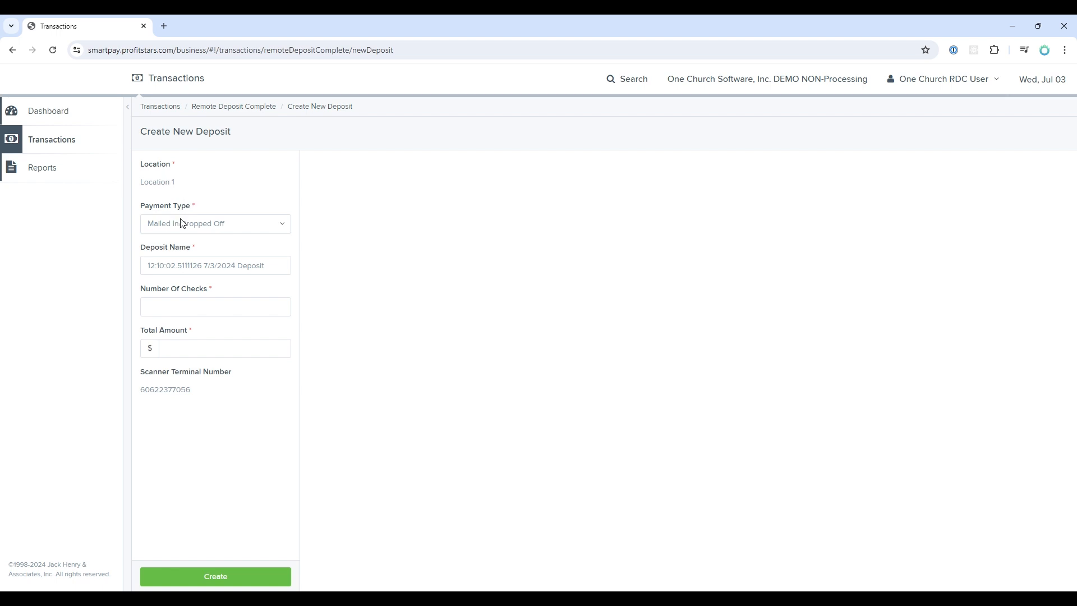
click(216, 224)
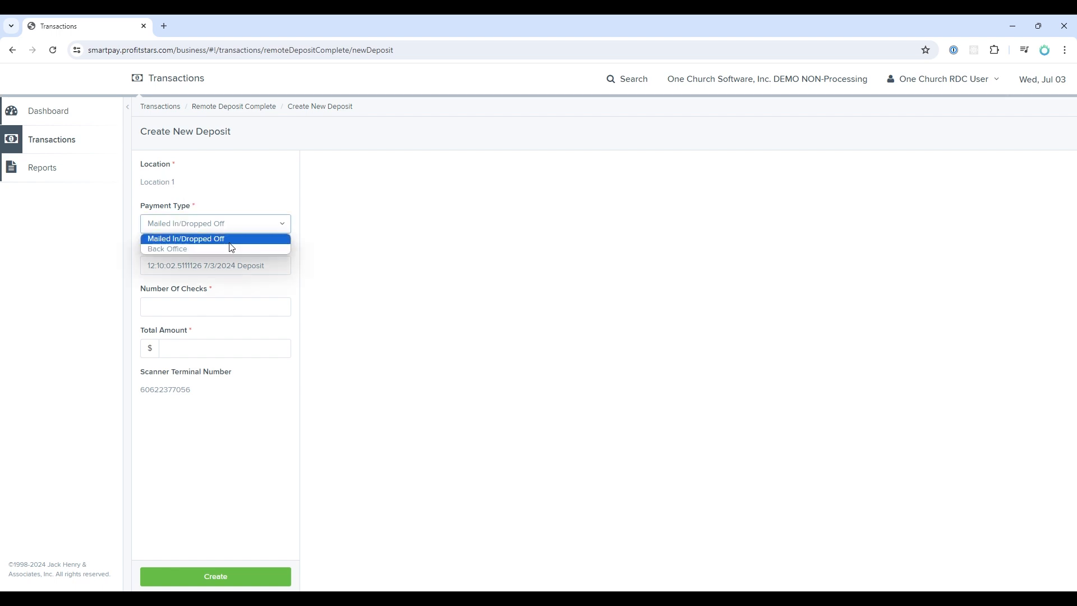
click(185, 238)
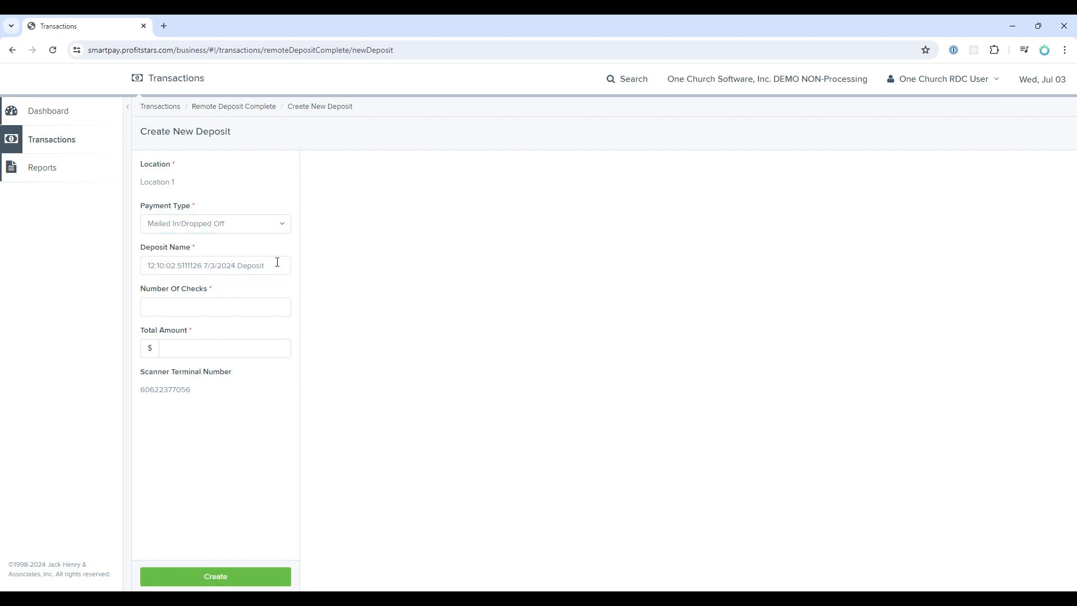
click(215, 264)
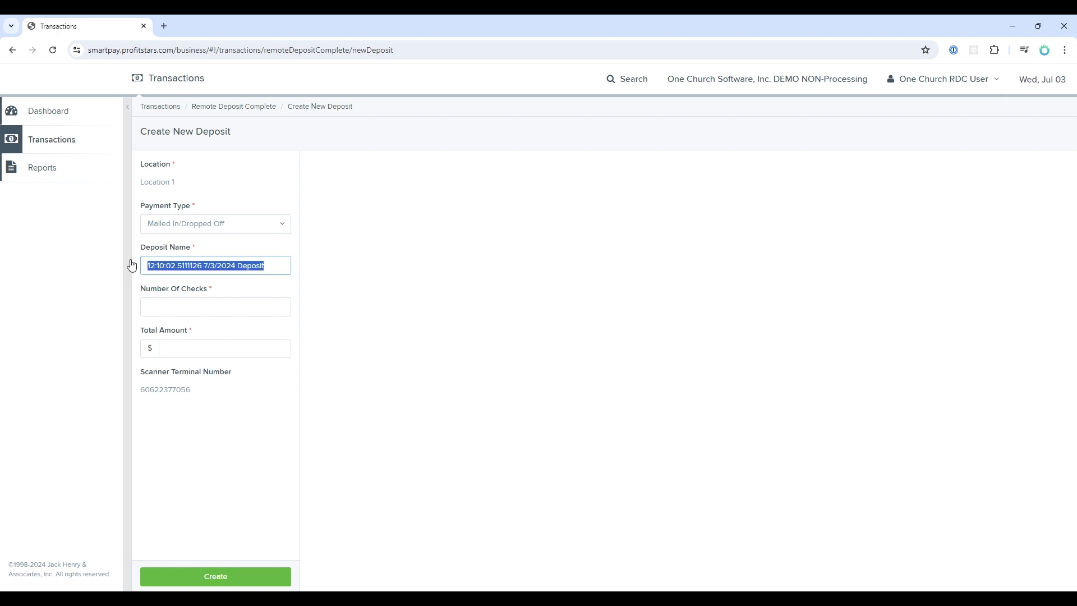
Step: Name the deposit '7/1/2024 10:45am Tithes' with 1 check and a total of 105.68
text(7/1/2024 10:45am)
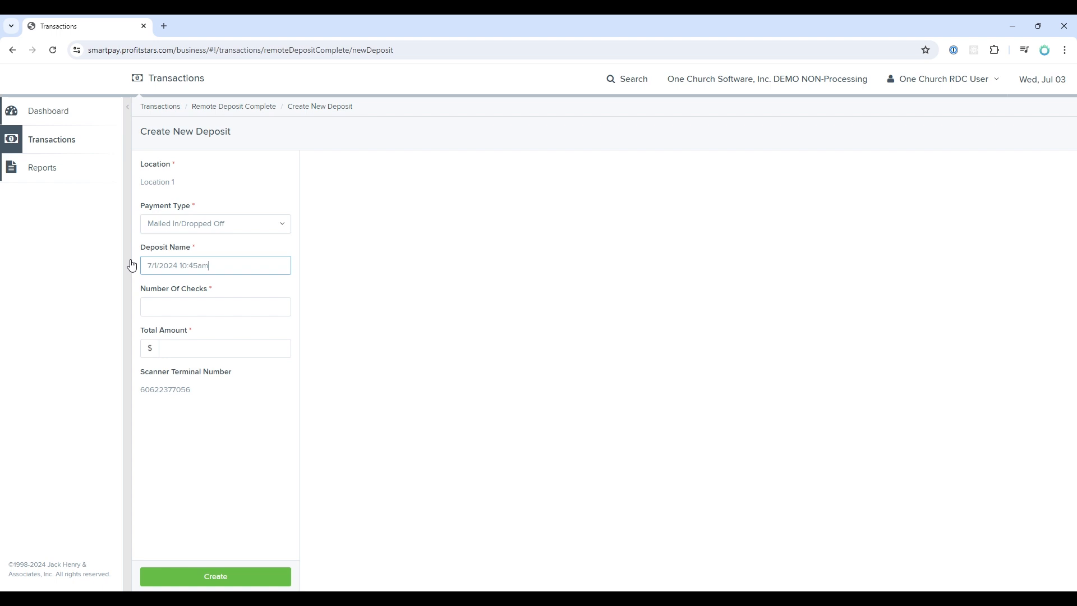
text(Tithes)
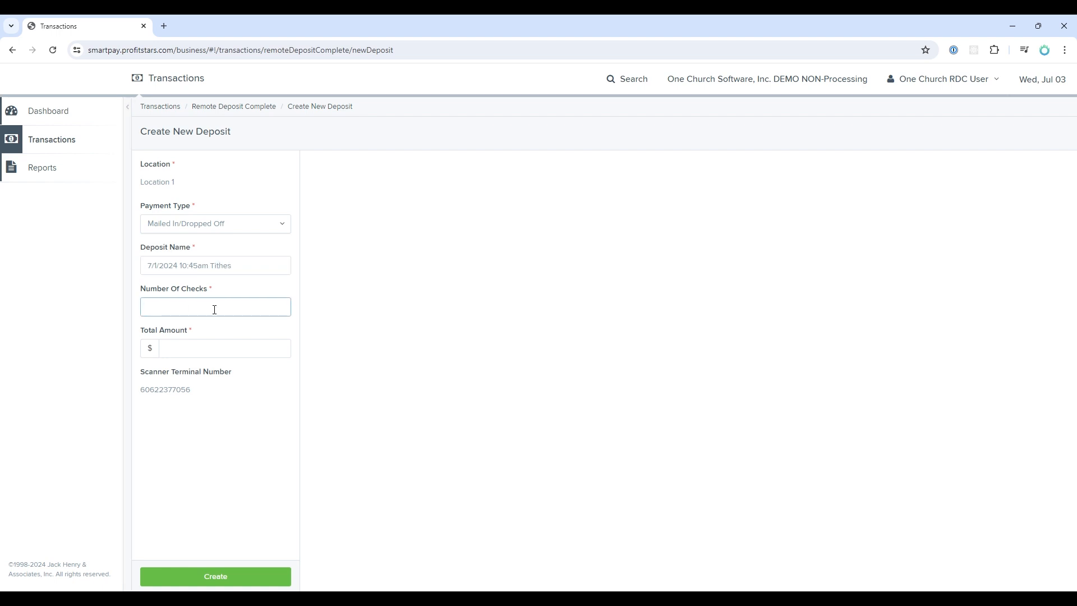
text(1)
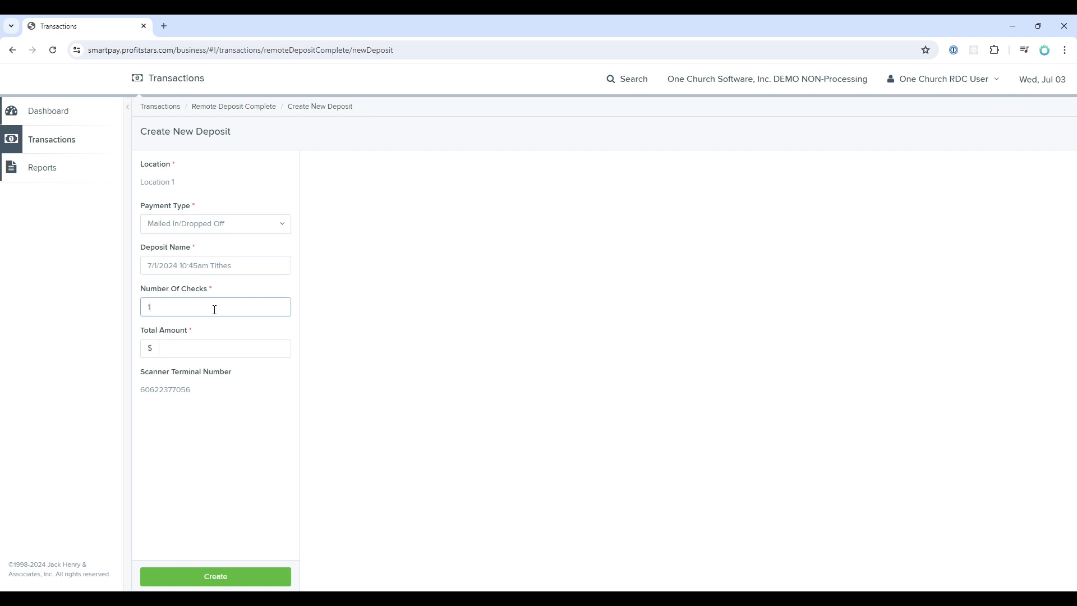
text(105)
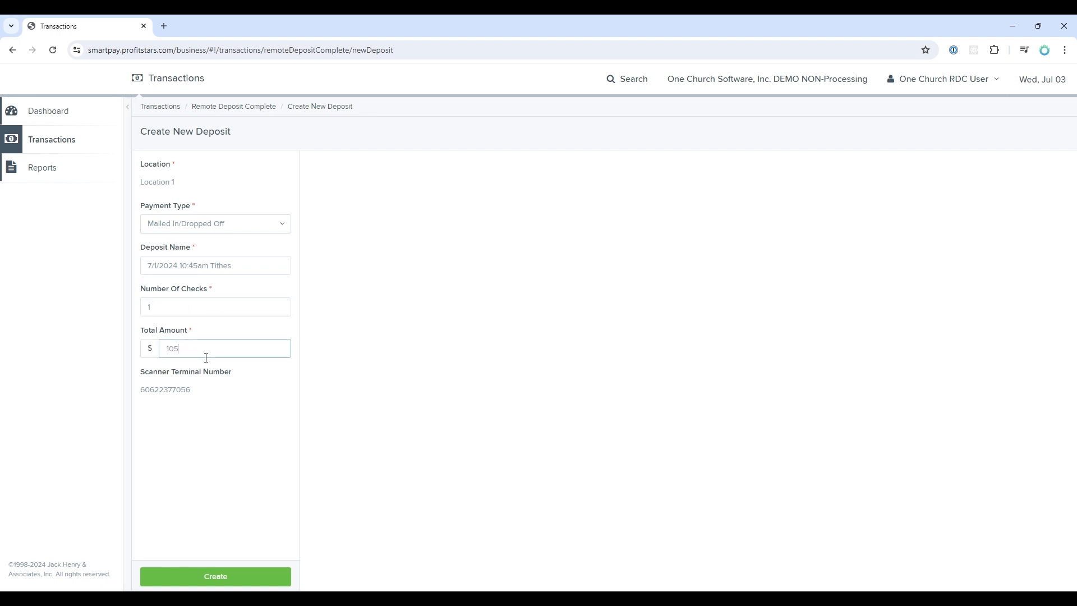
text(.68)
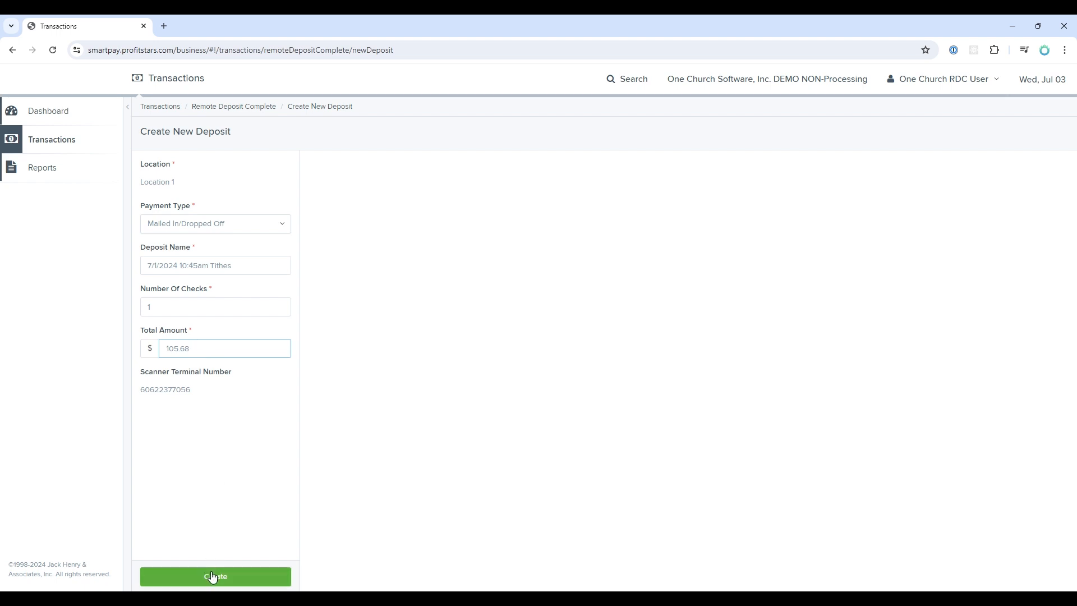
Step: Create the '7/1/2024 10:45am Tithes' deposit with its $105.68 control total
click(215, 577)
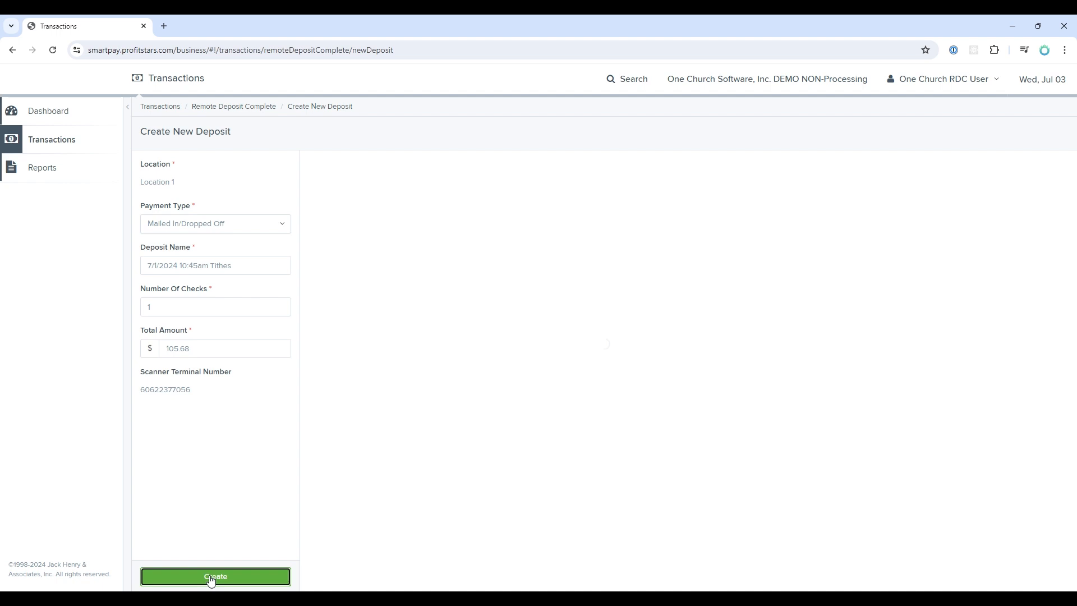
click(215, 576)
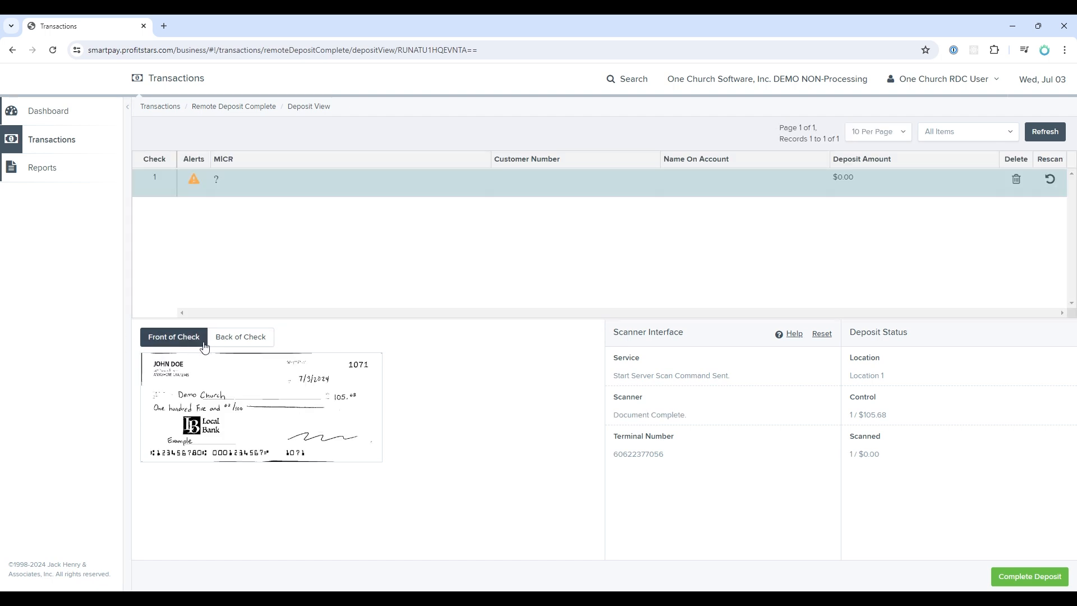
Step: Review the scanned check's back and front, then refresh so its MICR and $105.68 amount load
click(240, 336)
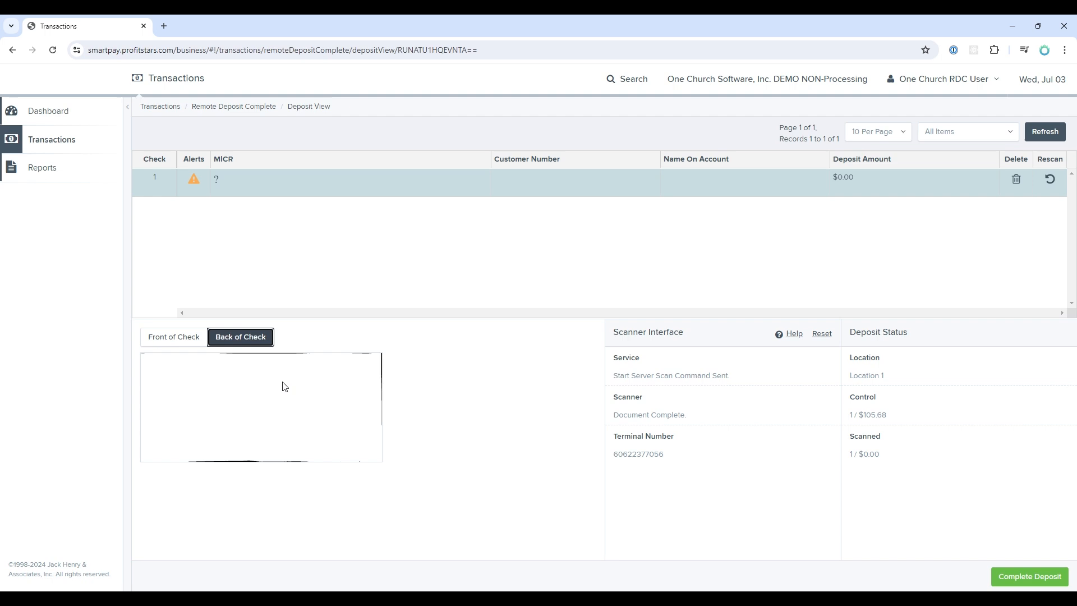
click(173, 337)
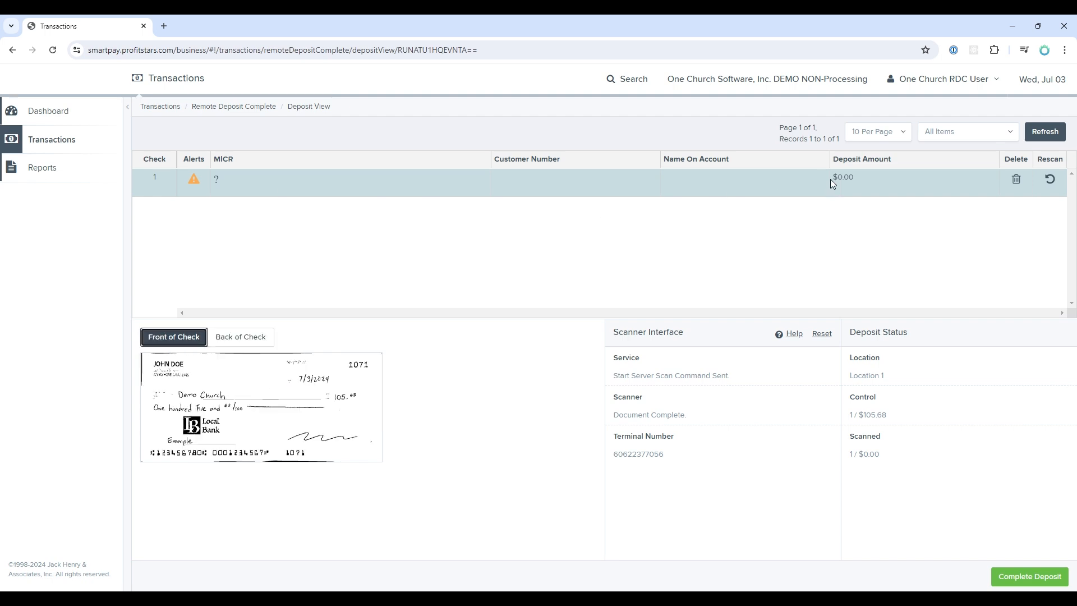
mouse_move(850, 182)
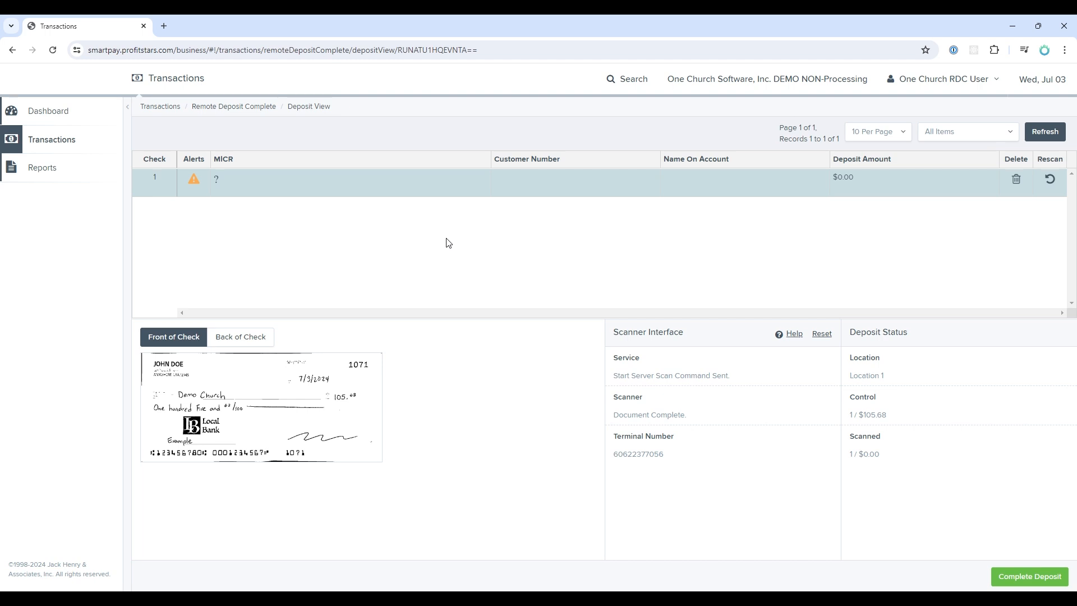
mouse_move(1062, 152)
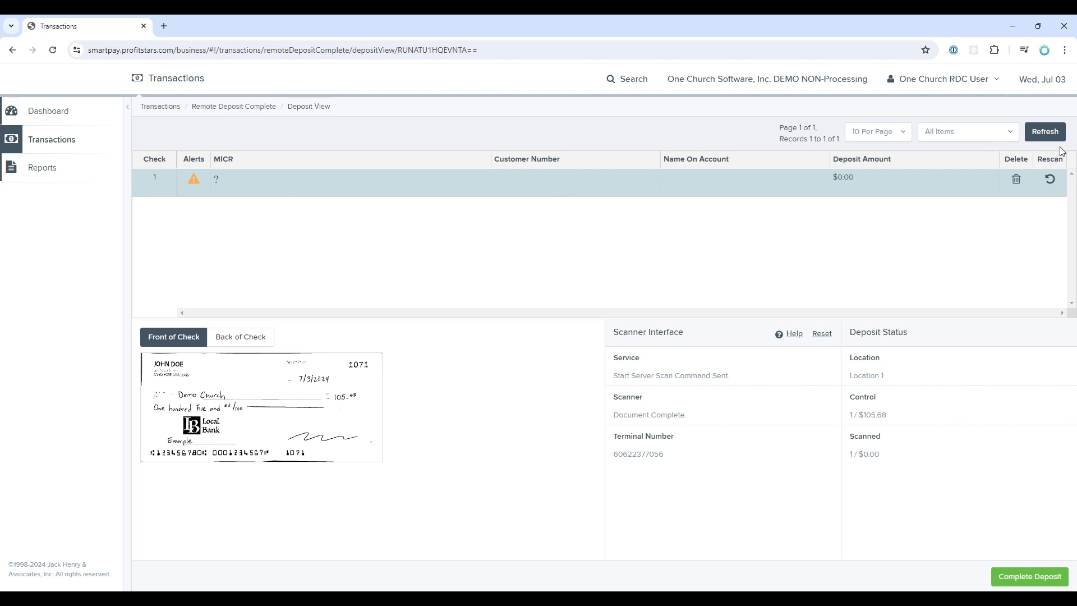
click(1043, 131)
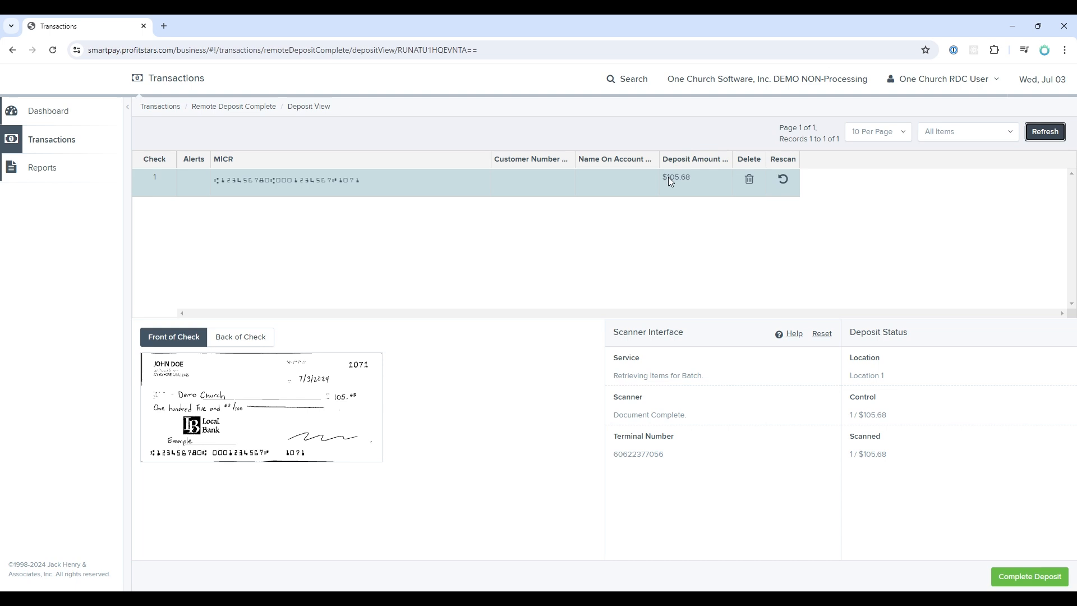
mouse_move(676, 183)
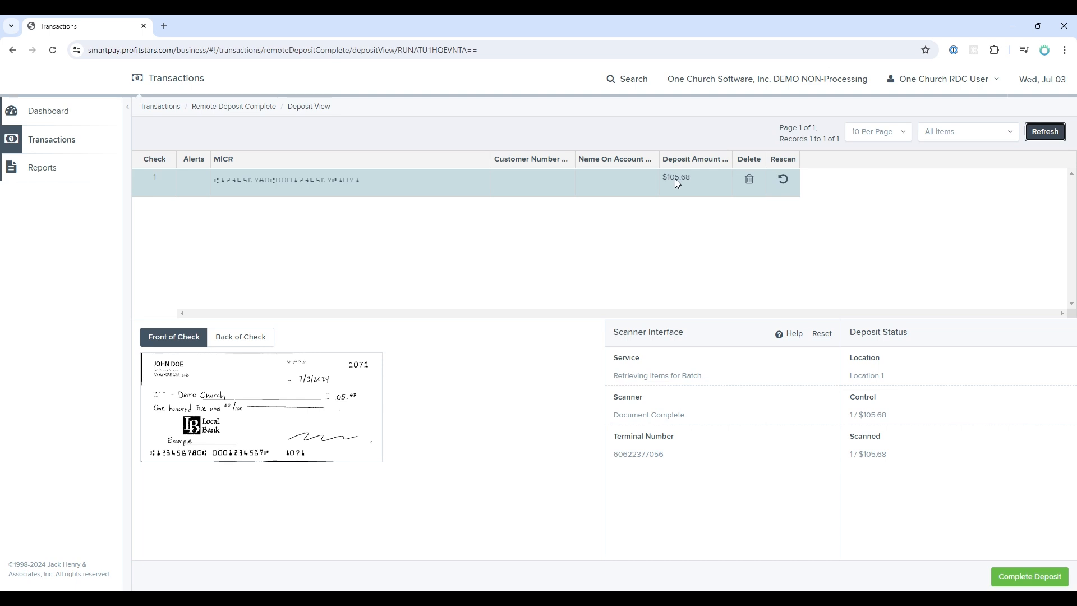
mouse_move(300, 188)
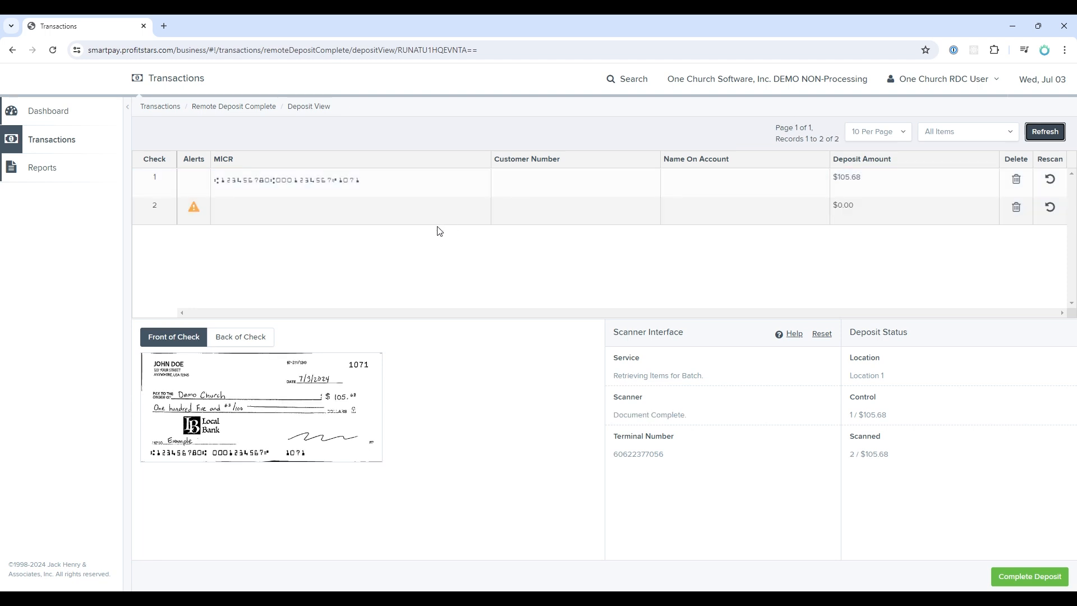
Step: Refresh after the second scan and inspect the alert on the duplicate $105.68 check 2
click(1044, 132)
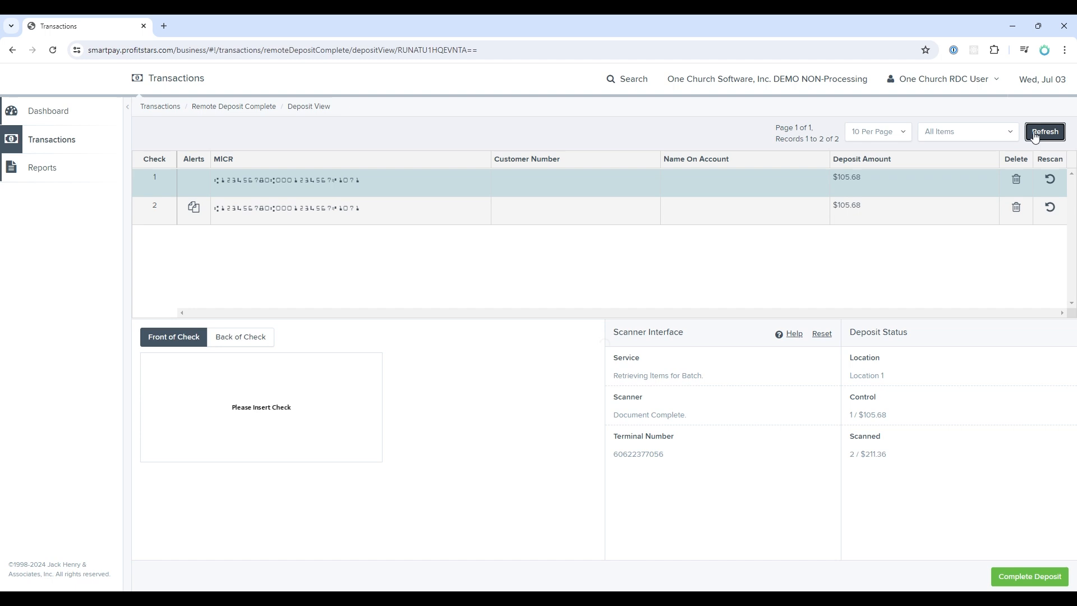
click(194, 208)
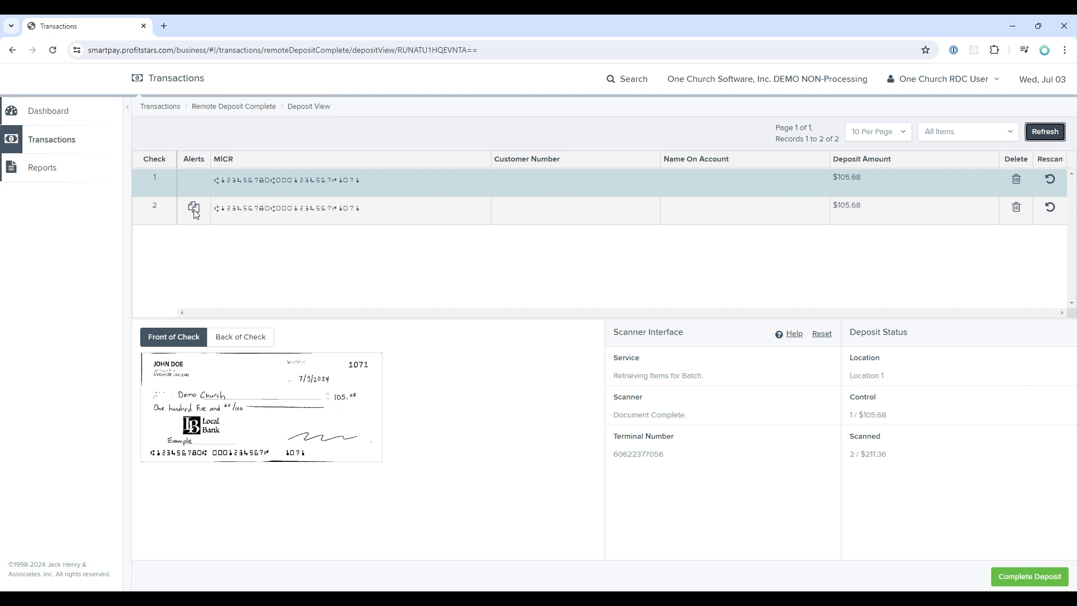
mouse_move(194, 208)
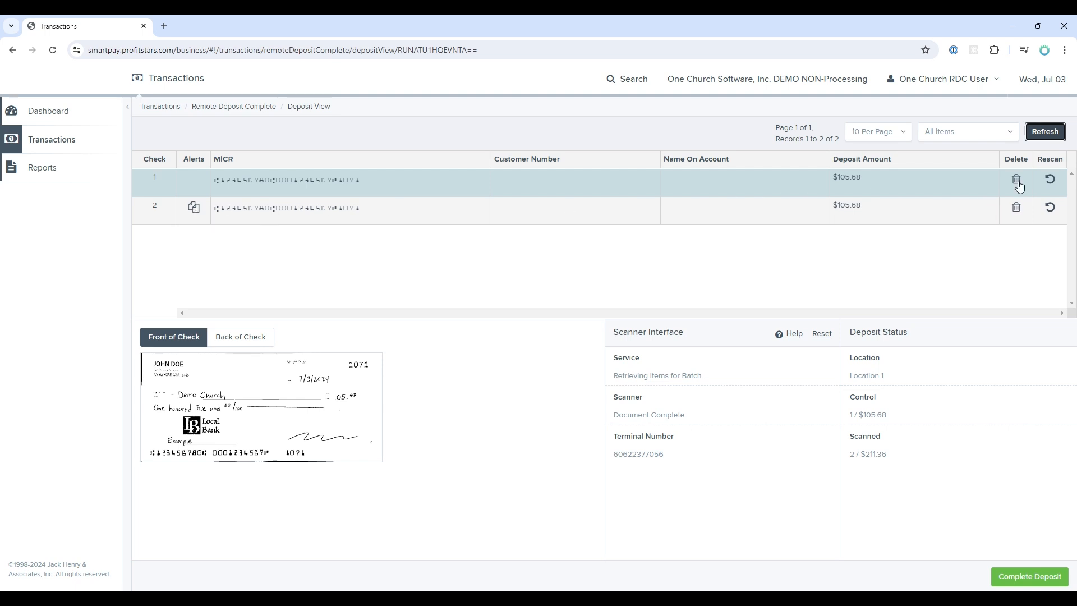
mouse_move(1017, 212)
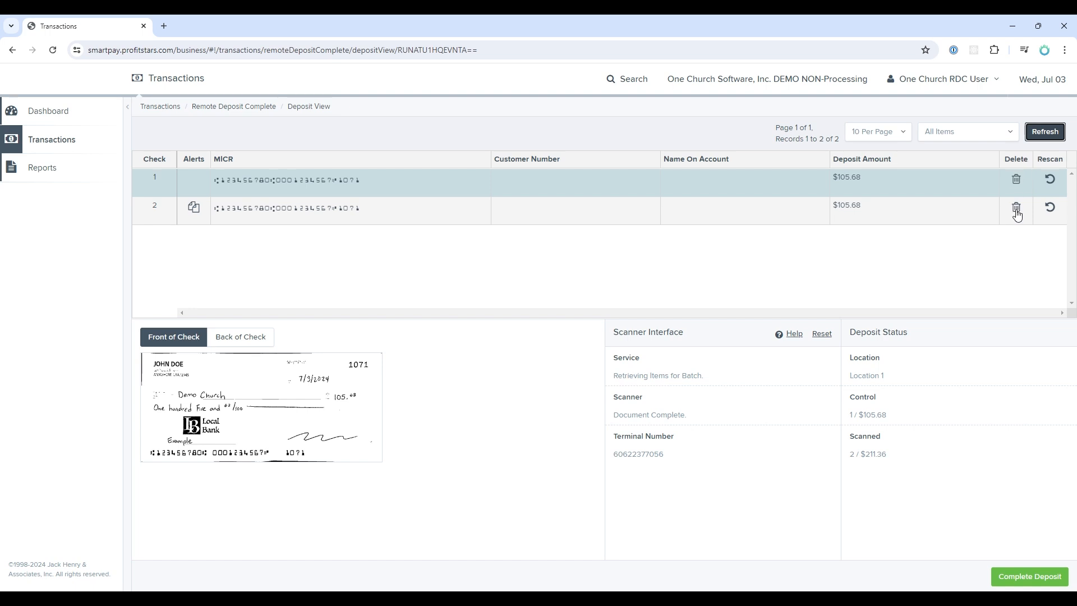
Step: Delete duplicate check 2 so the scanned total returns to 1 / $105.68
click(1017, 207)
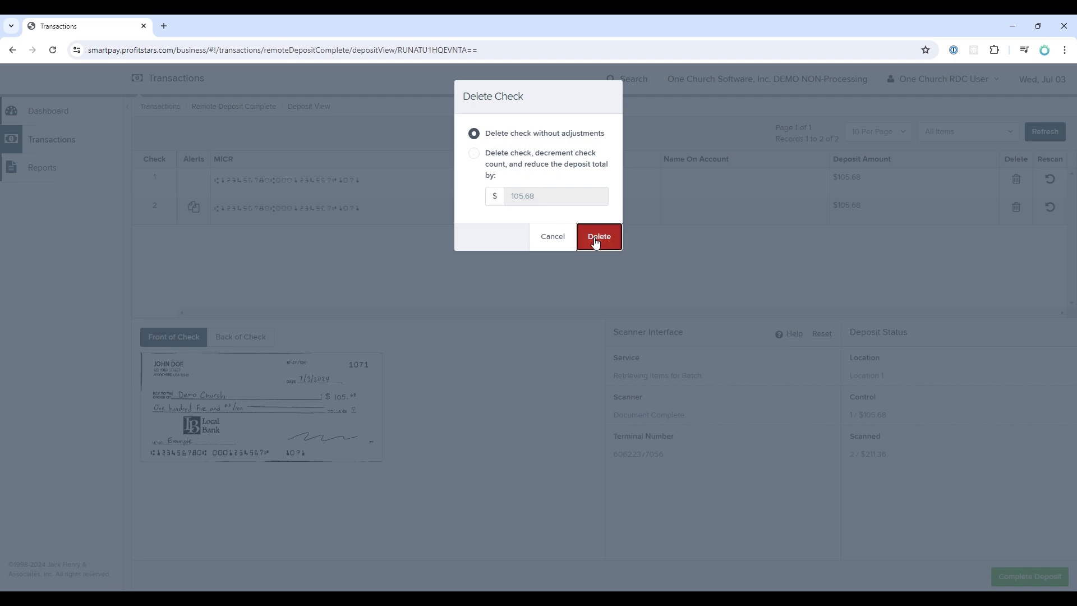
click(597, 237)
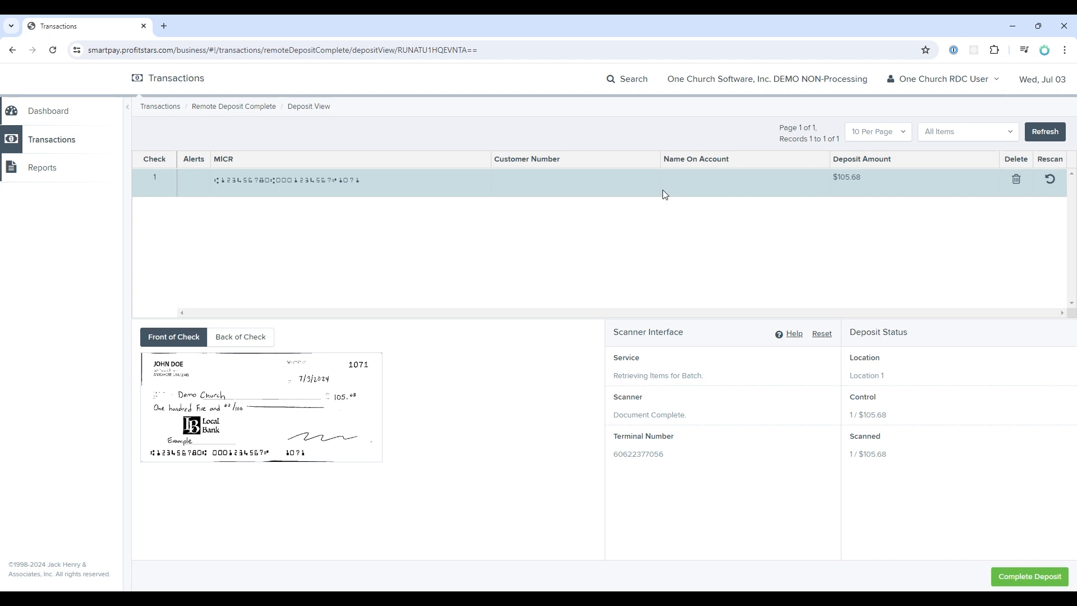
mouse_move(344, 183)
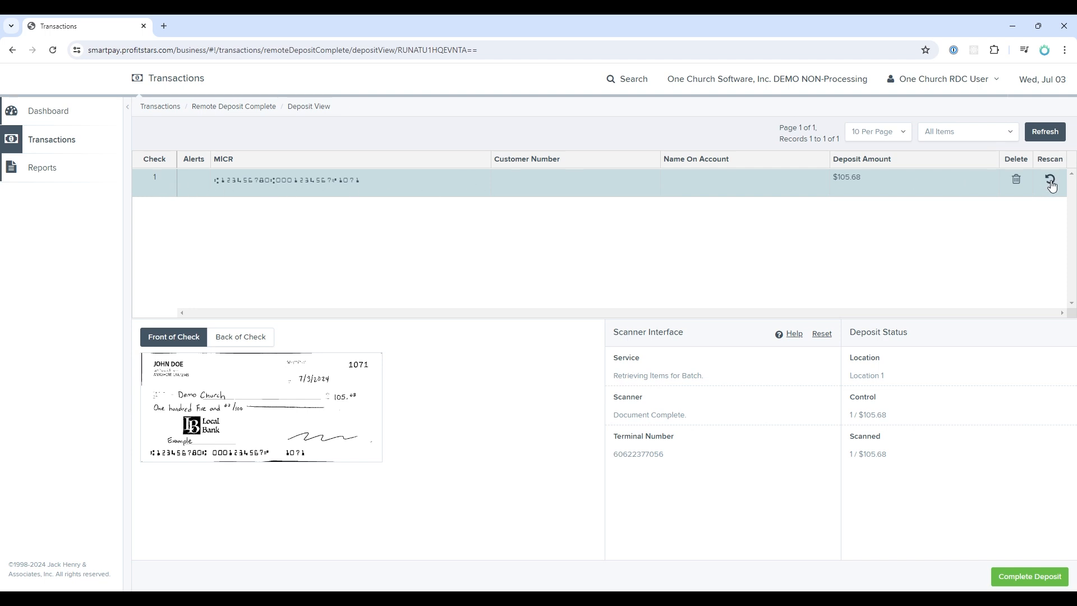
Step: Rescan check 1 and view the back image of the check
click(1050, 180)
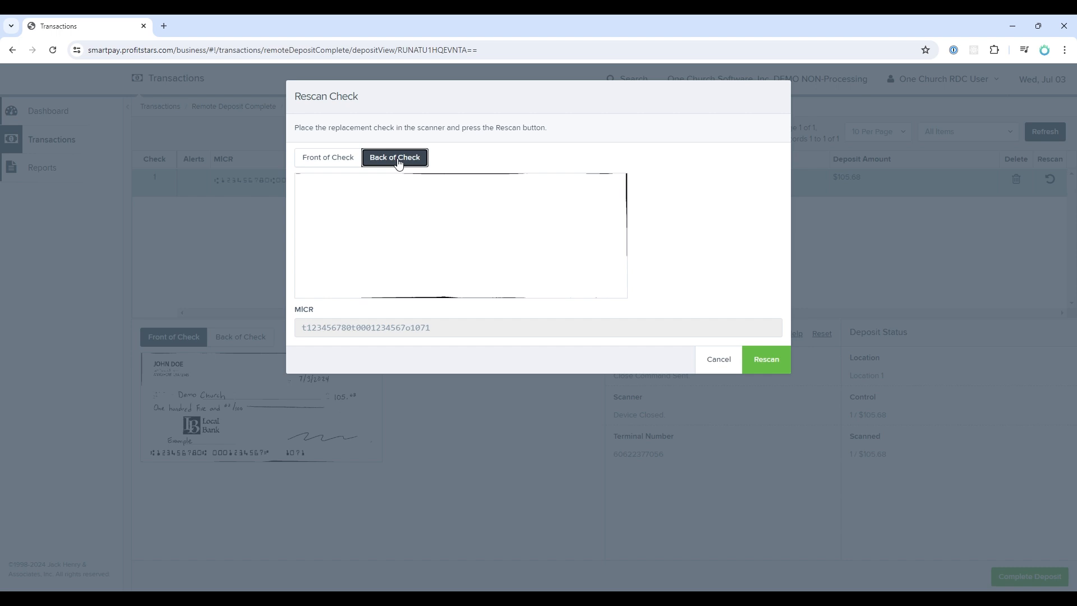
click(328, 157)
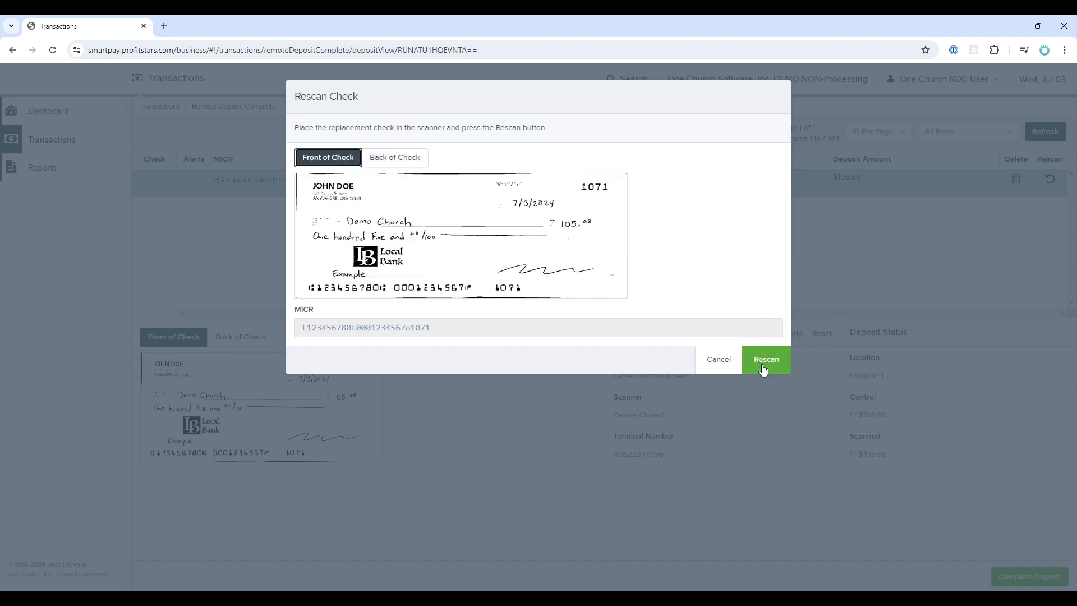
mouse_move(719, 359)
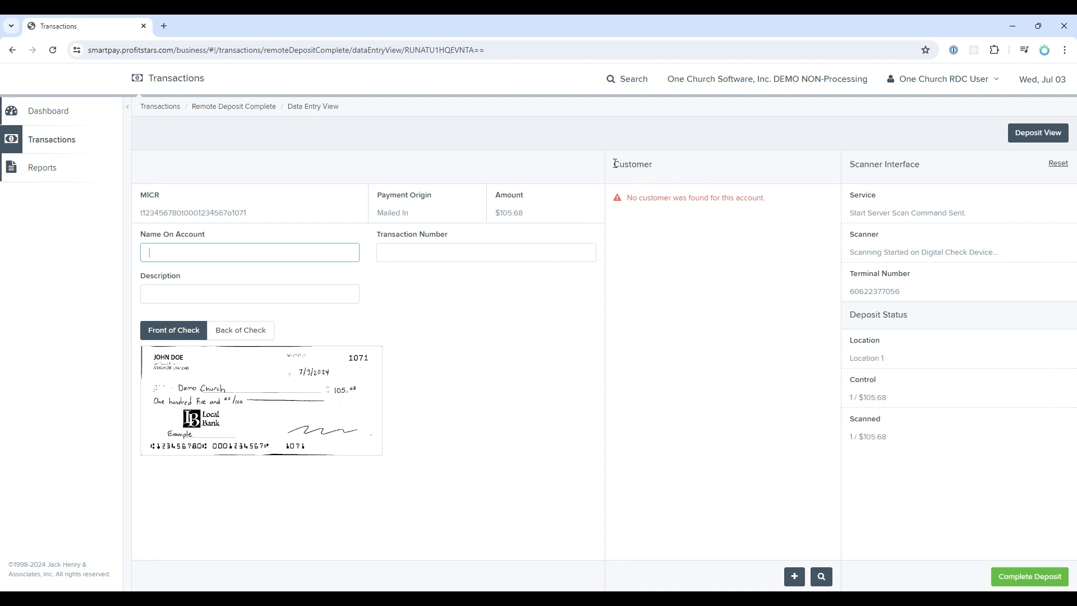
Step: Start a new customer for the $105.68 check, entering 'T' and customer number 56
click(794, 577)
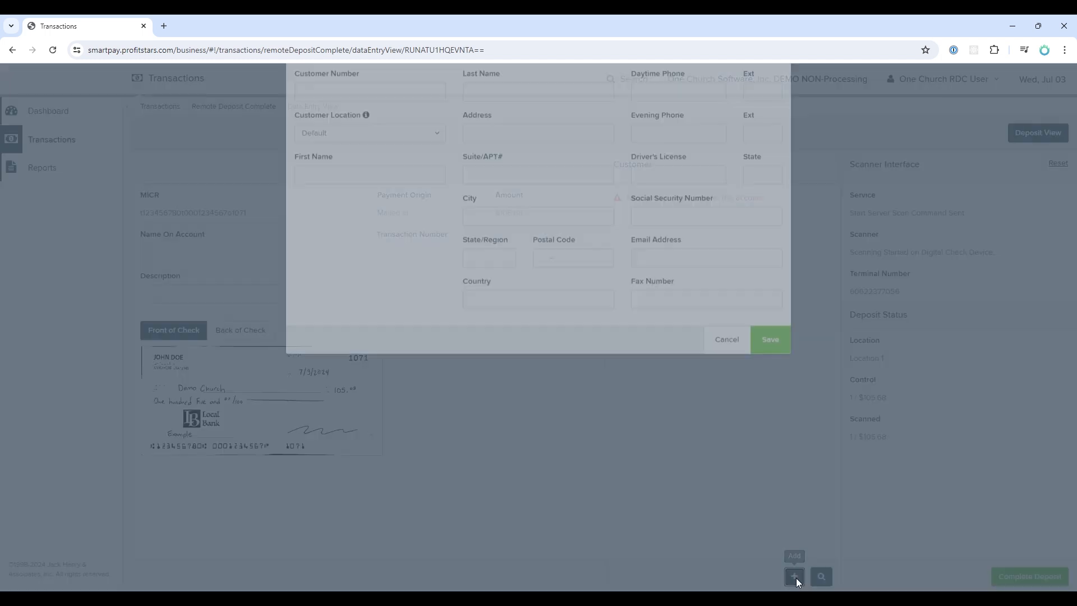
text(Tim)
text(Hark)
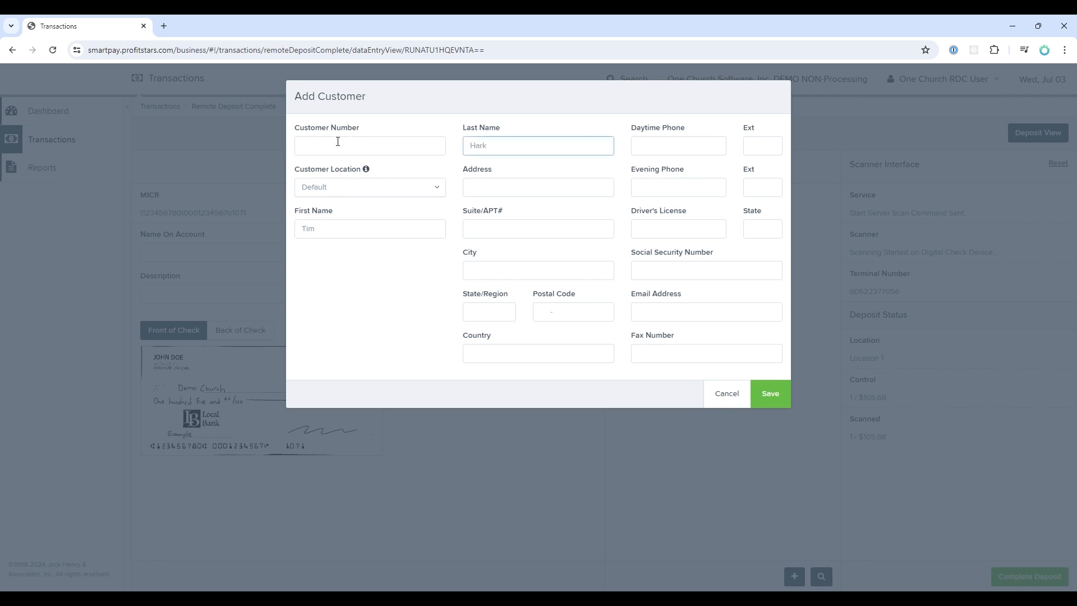
click(369, 144)
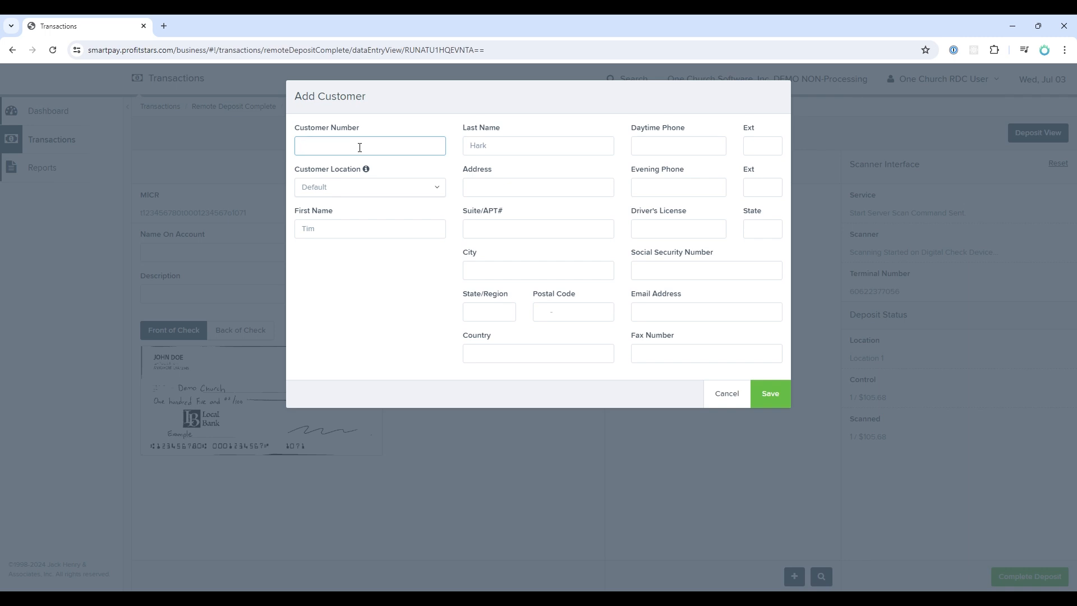
text(56)
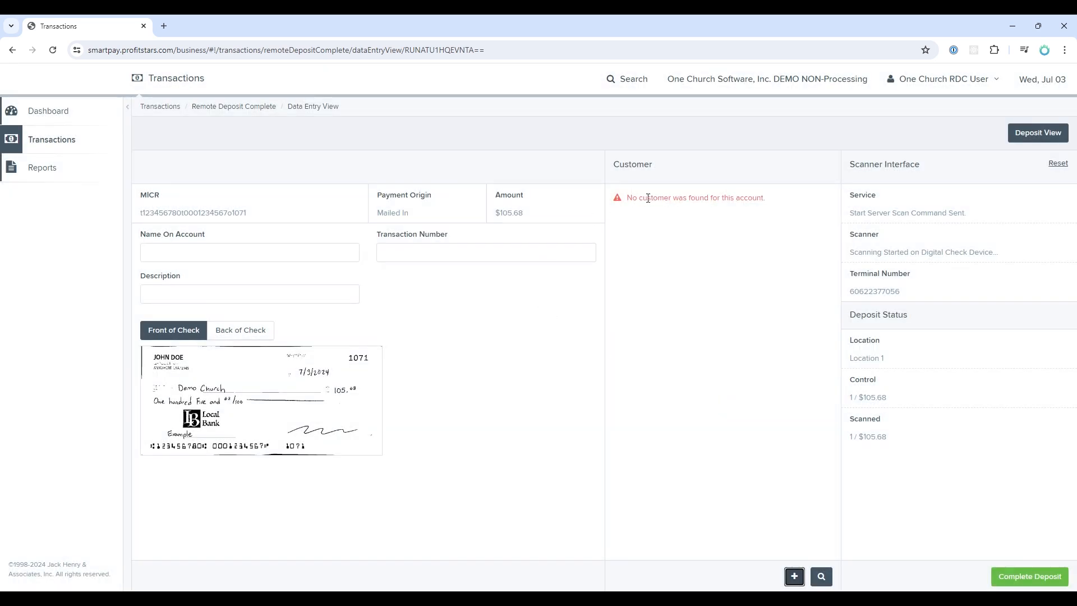
mouse_move(1038, 132)
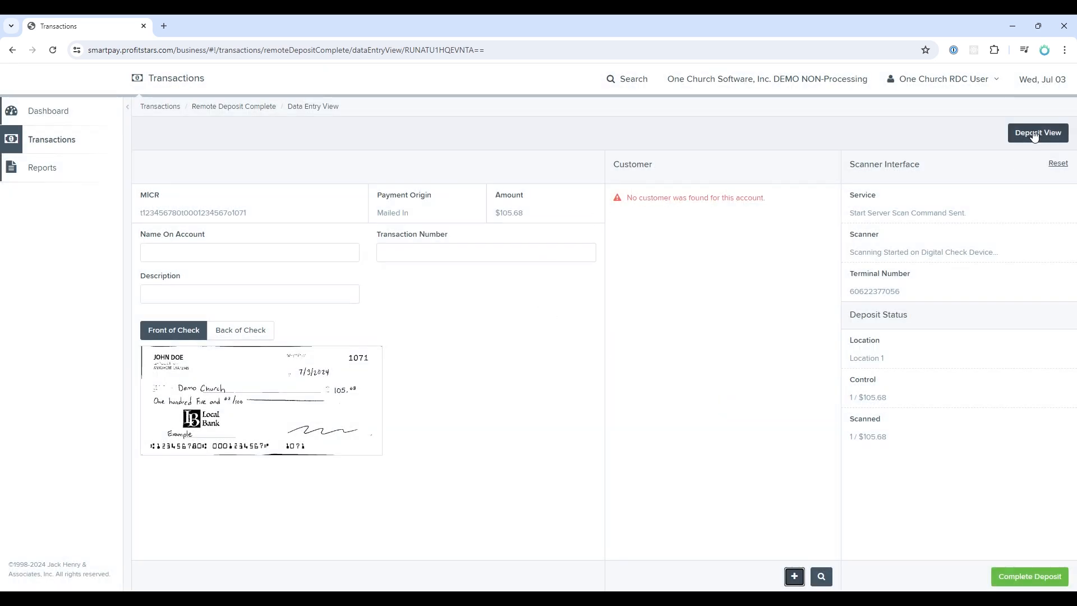
click(1037, 132)
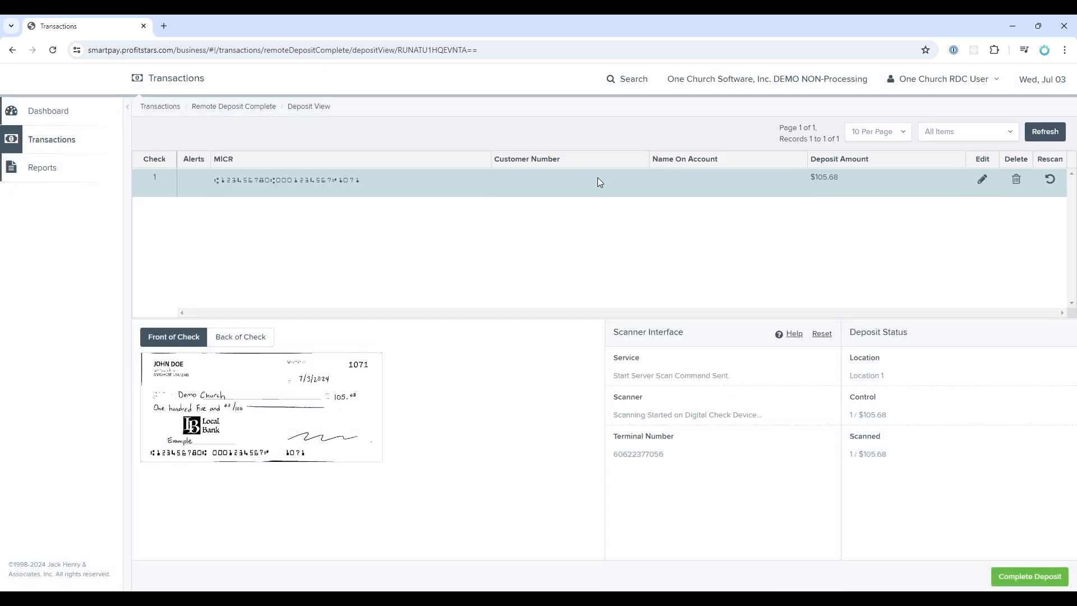
mouse_move(700, 396)
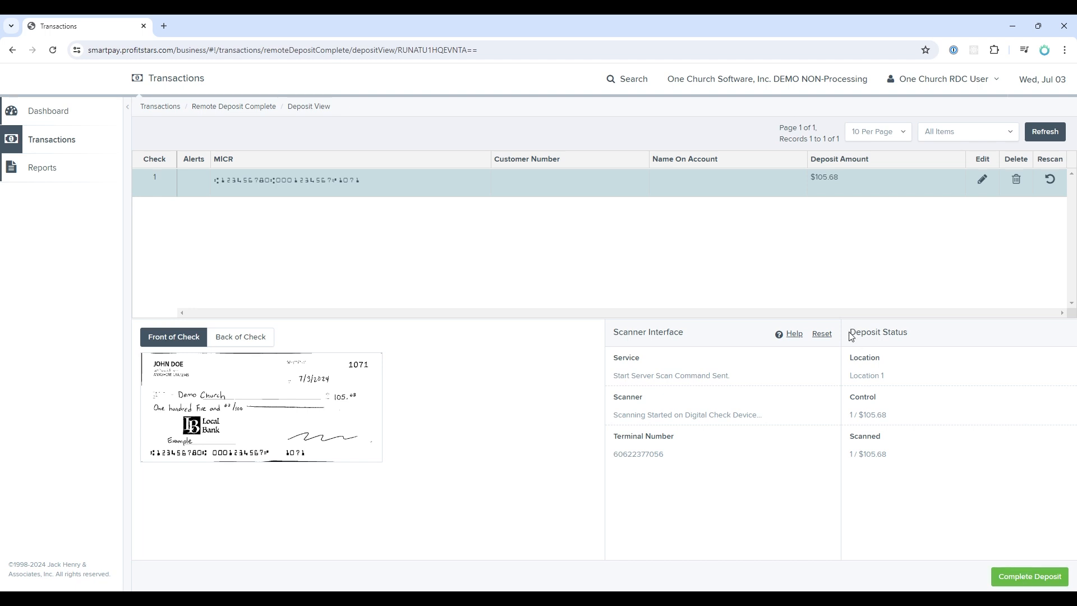
mouse_move(853, 415)
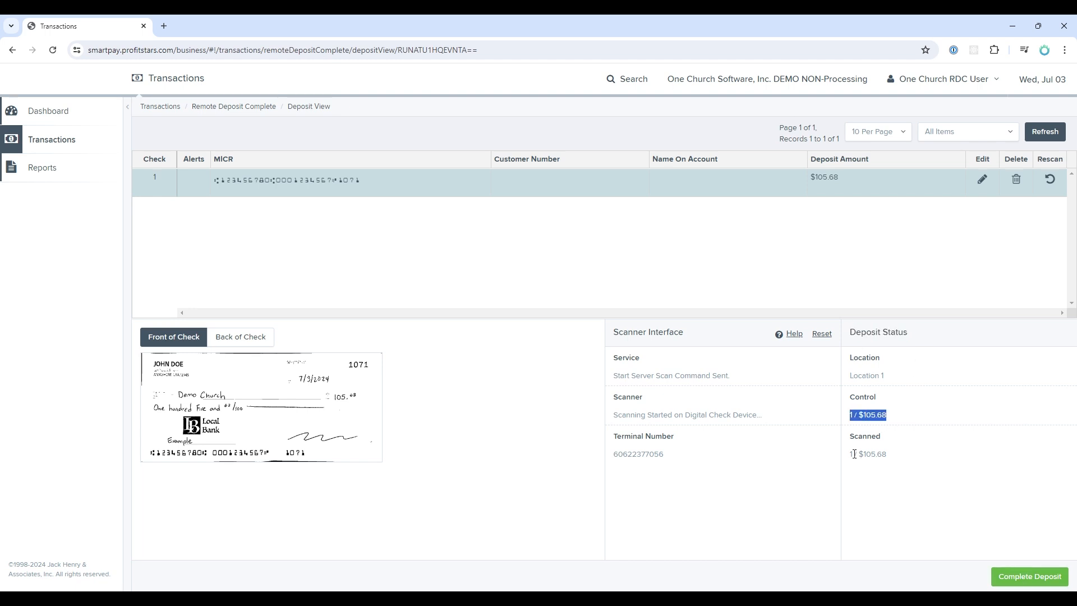
mouse_move(857, 438)
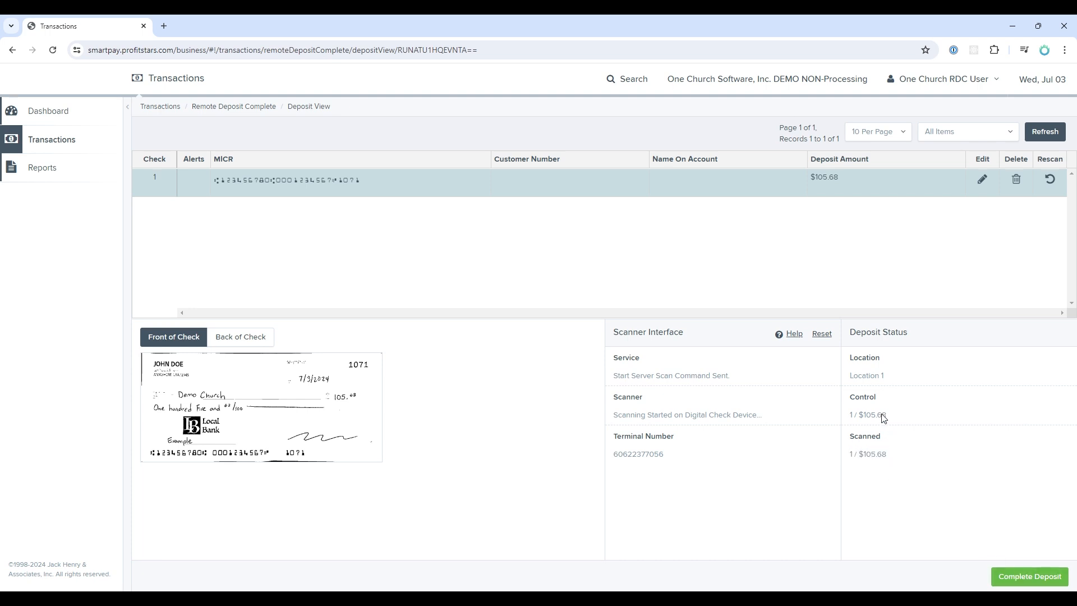
mouse_move(948, 486)
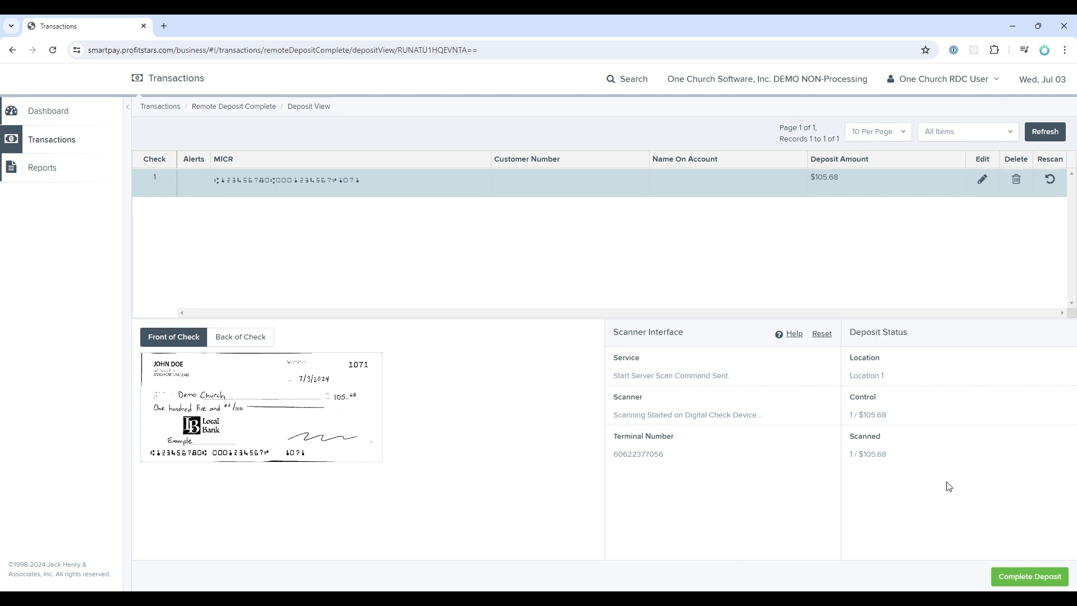
double_click(867, 453)
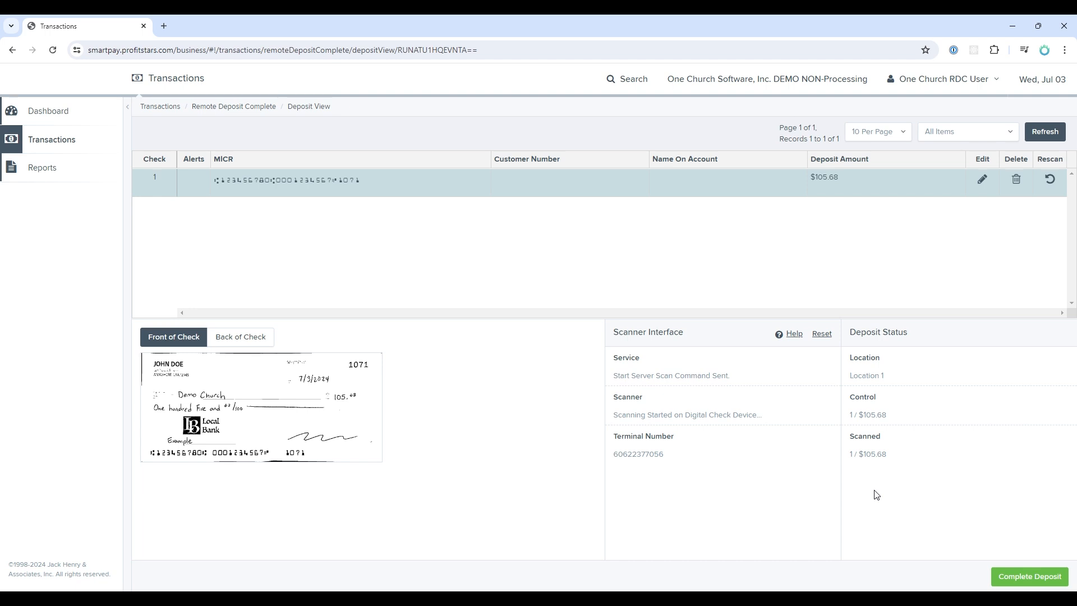
mouse_move(902, 463)
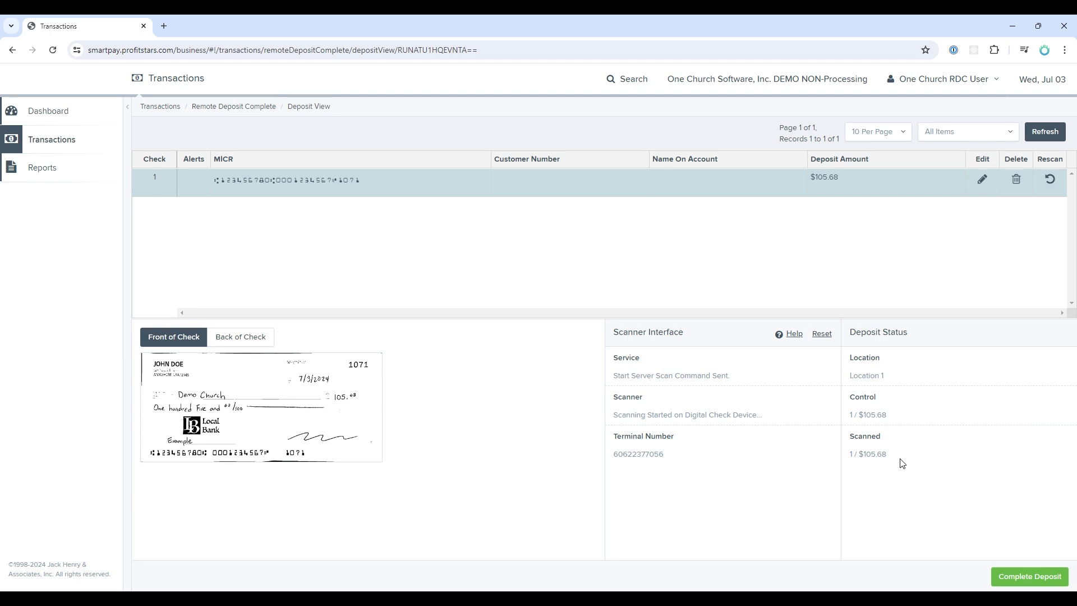
double_click(871, 454)
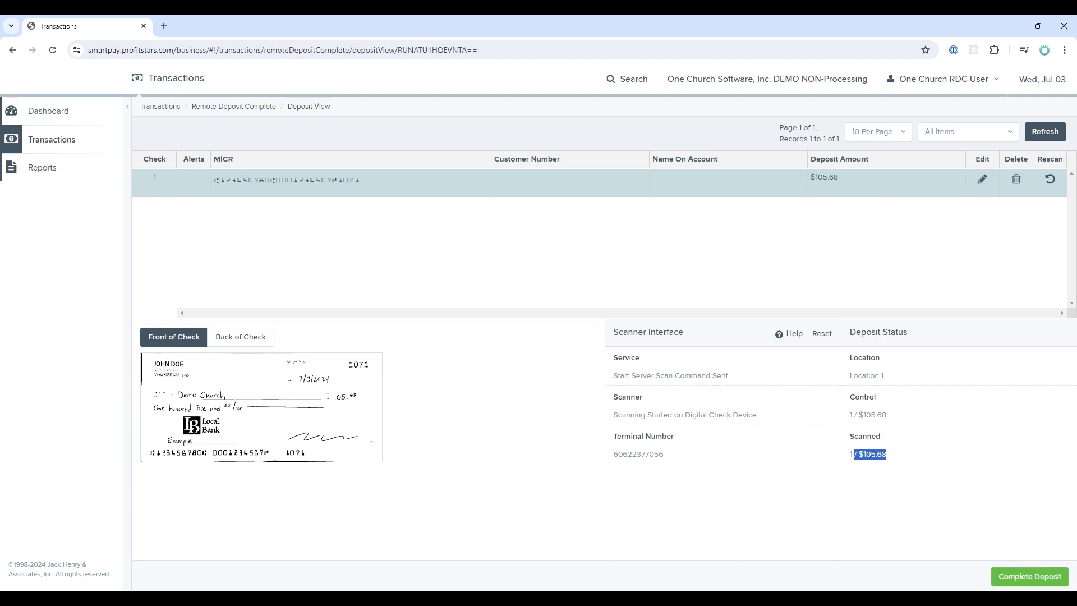
click(1029, 579)
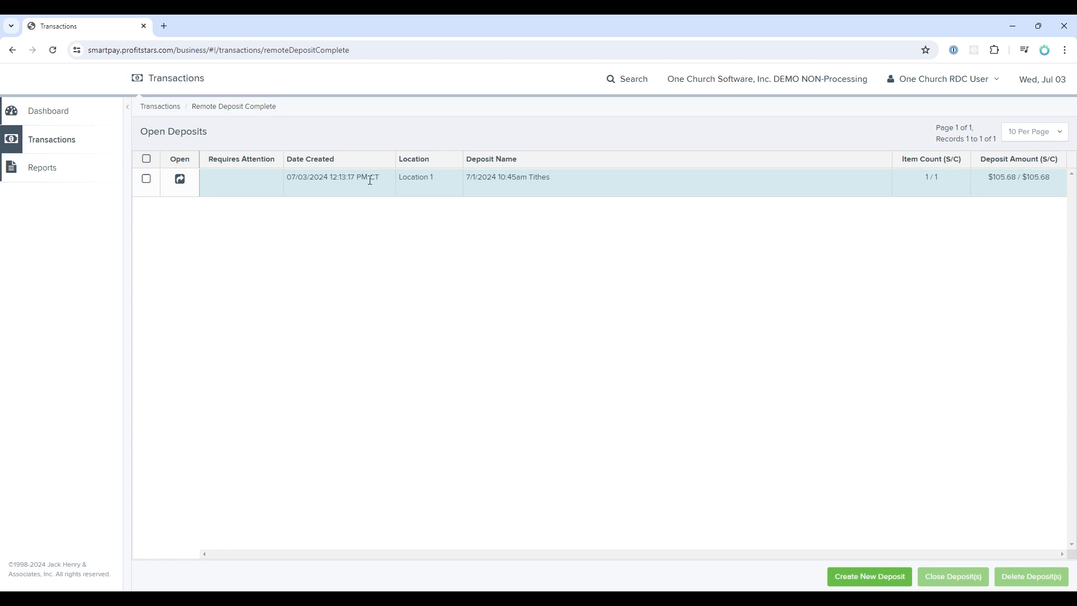
mouse_move(307, 136)
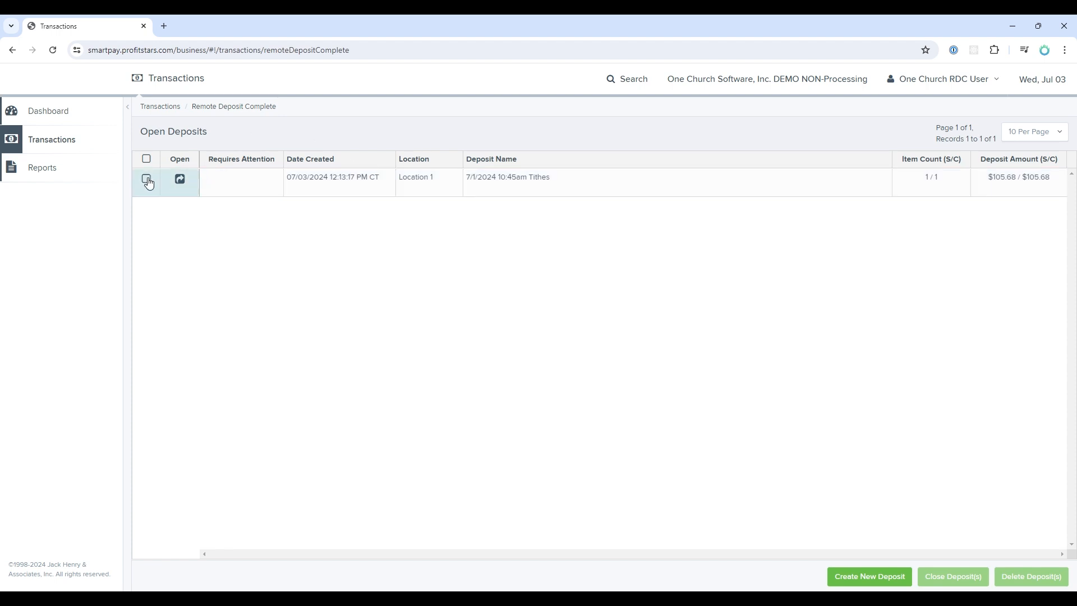
Step: Mark the 7/1/2024 10:45am Tithes deposit, close it and confirm the close summary
click(146, 179)
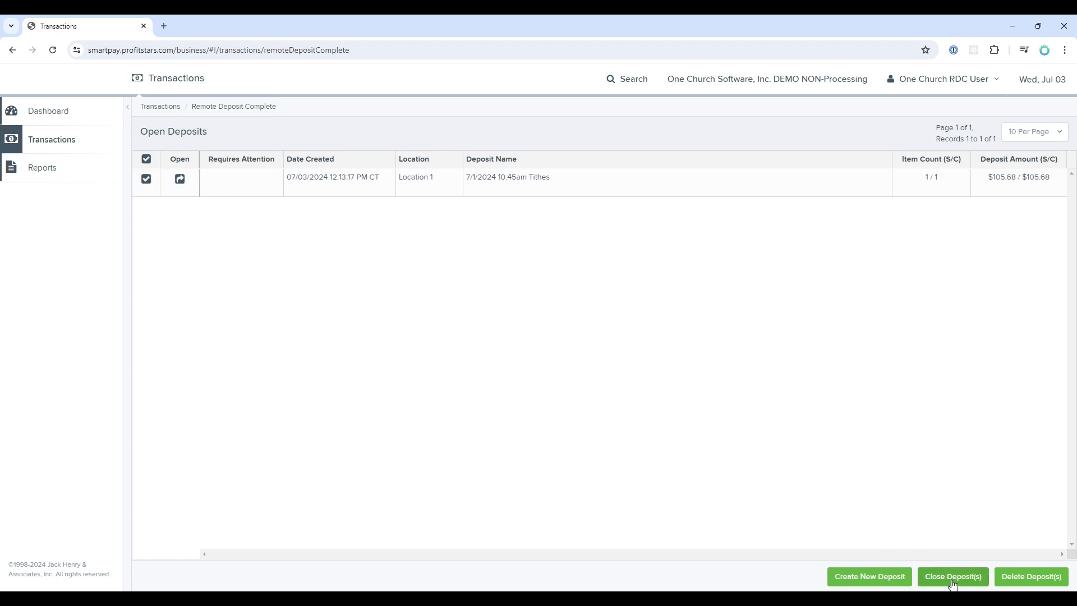
click(953, 576)
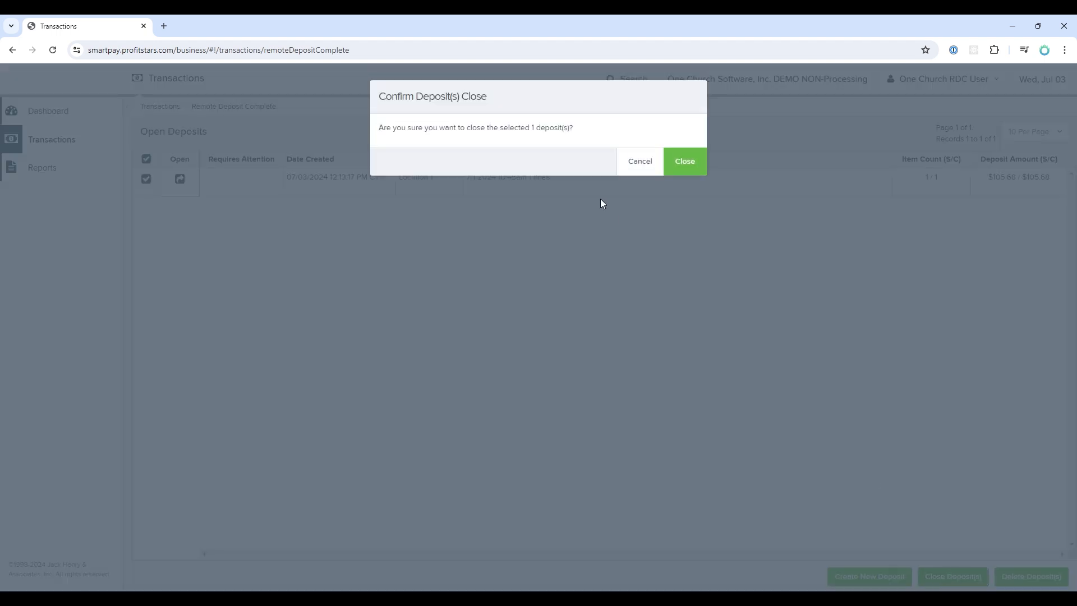
mouse_move(617, 139)
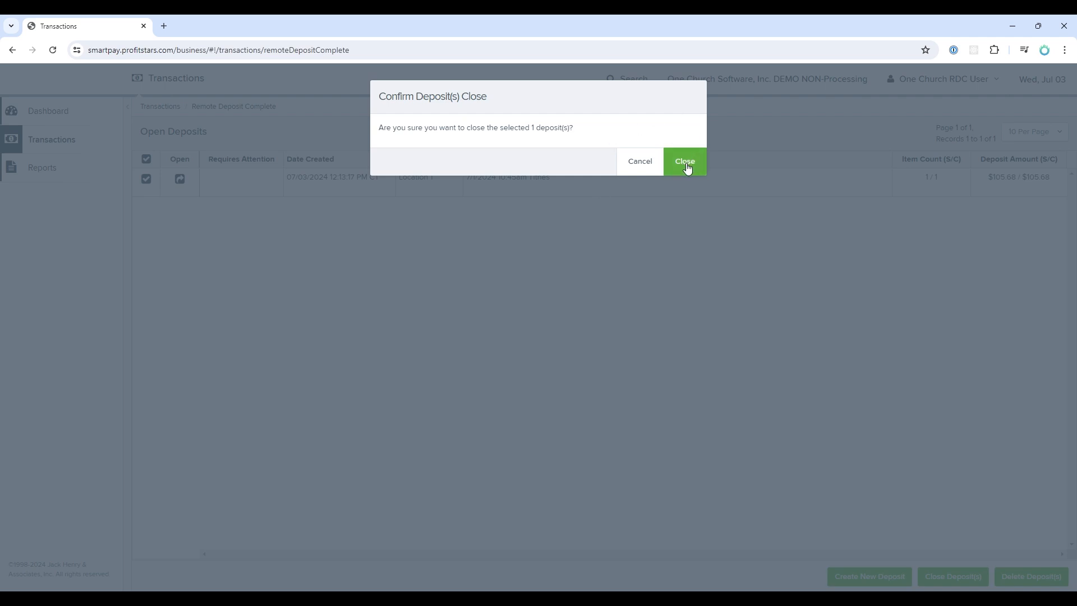
click(683, 161)
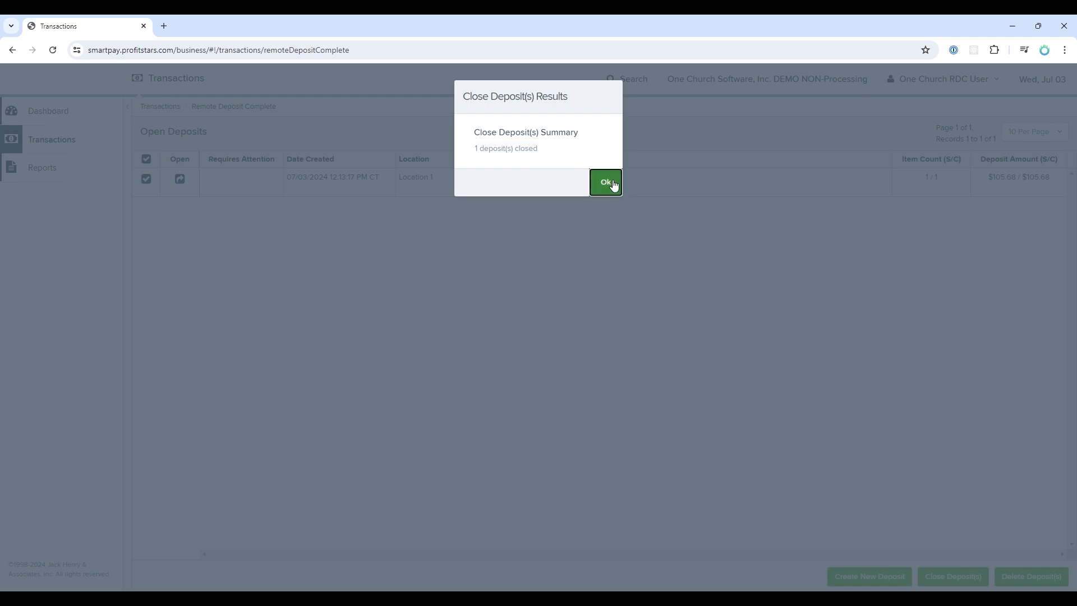
click(605, 182)
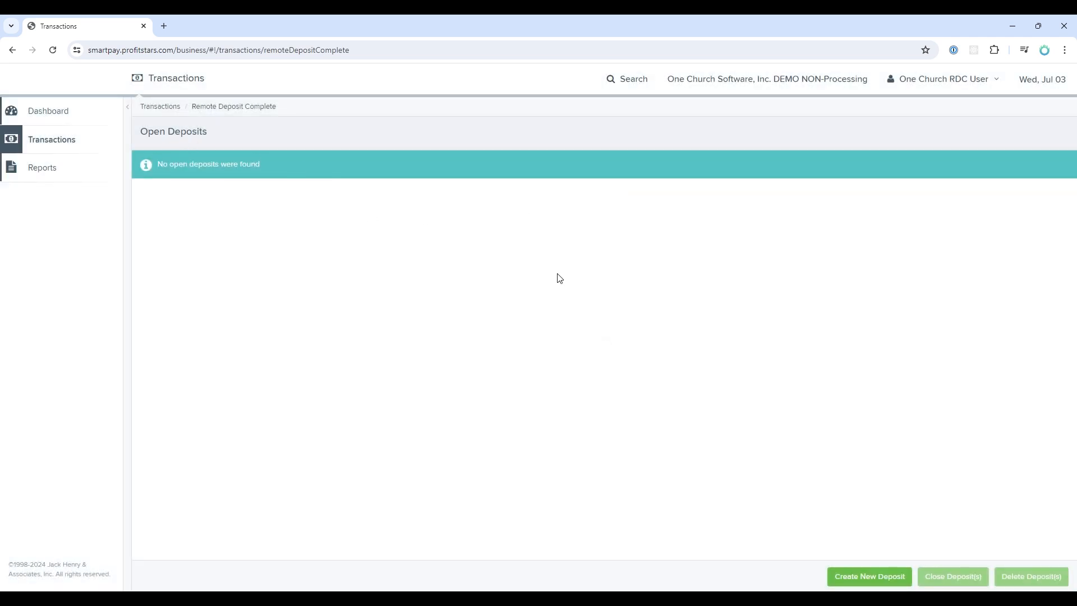
mouse_move(355, 213)
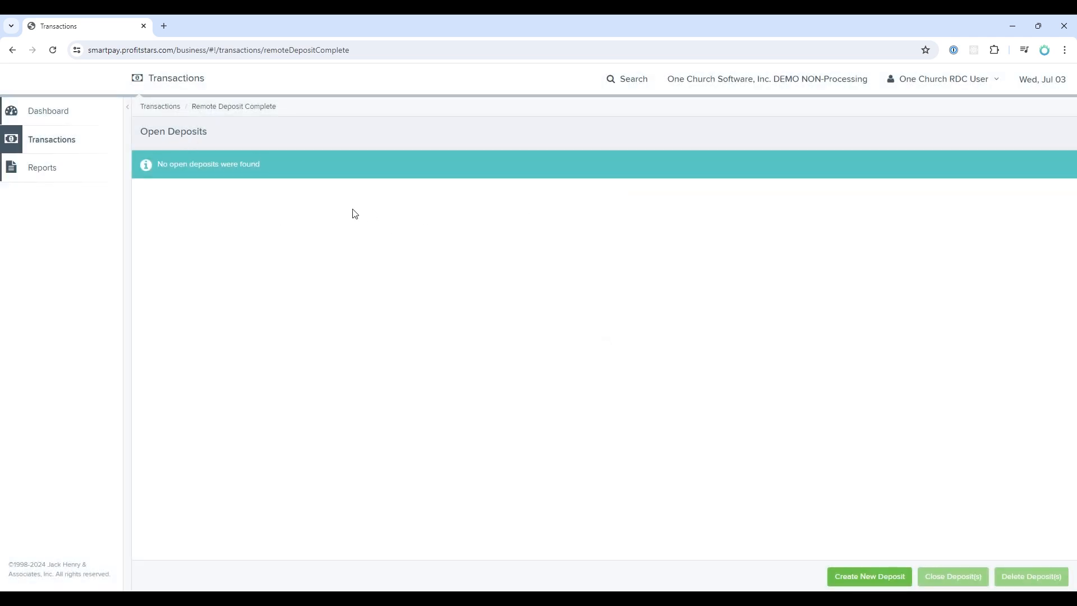
mouse_move(500, 269)
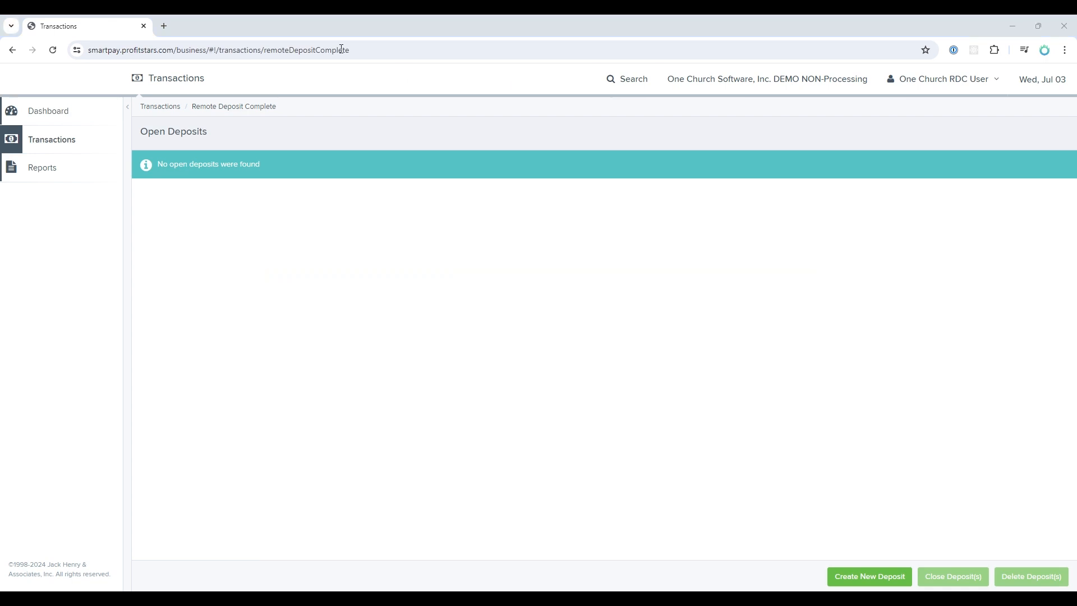
Step: Navigate away from the SmartPay deposits page, triggering the leave-page prompt
click(943, 78)
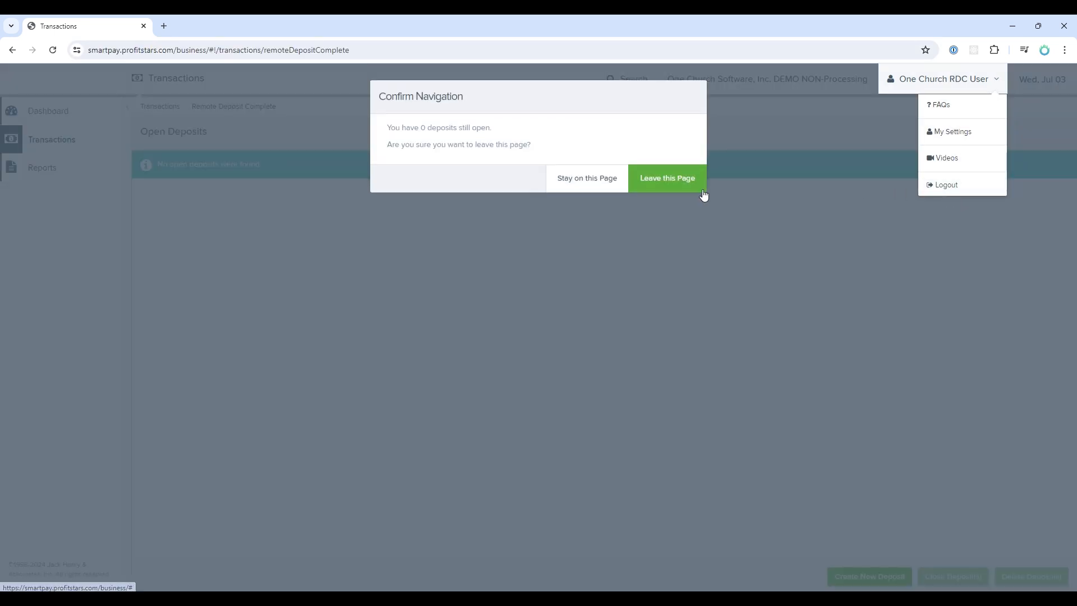
Step: Leave SmartPay and show the Contributions Batches list in One Church Software
click(666, 179)
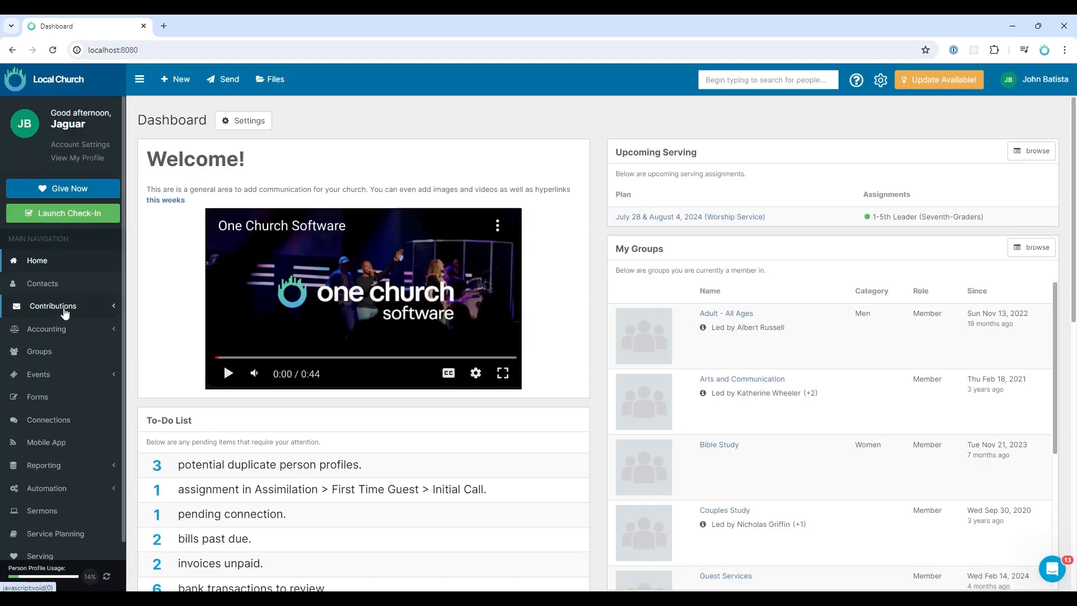
click(52, 305)
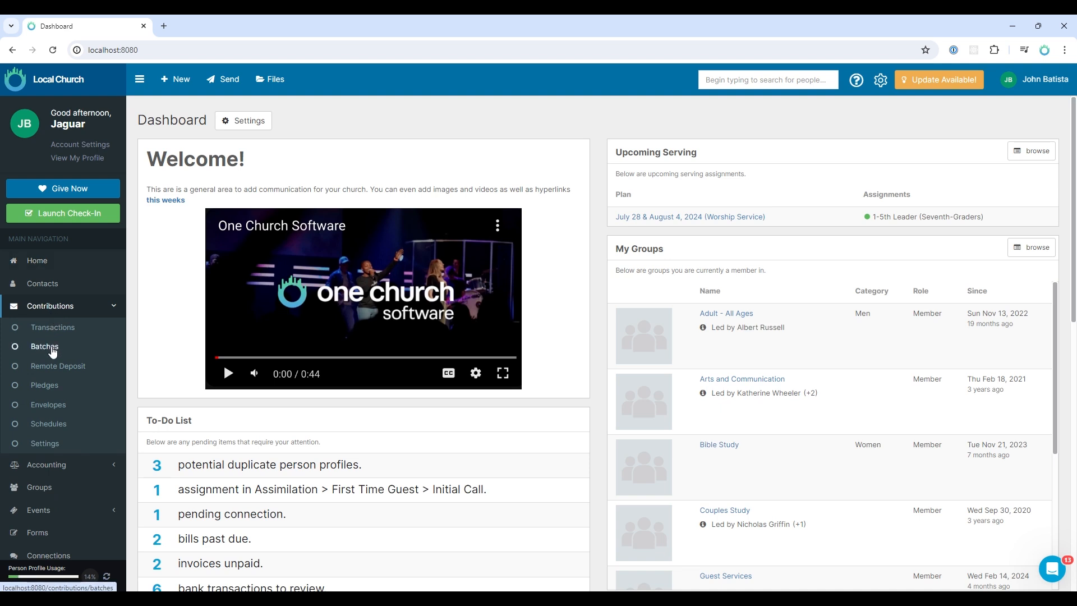
click(44, 347)
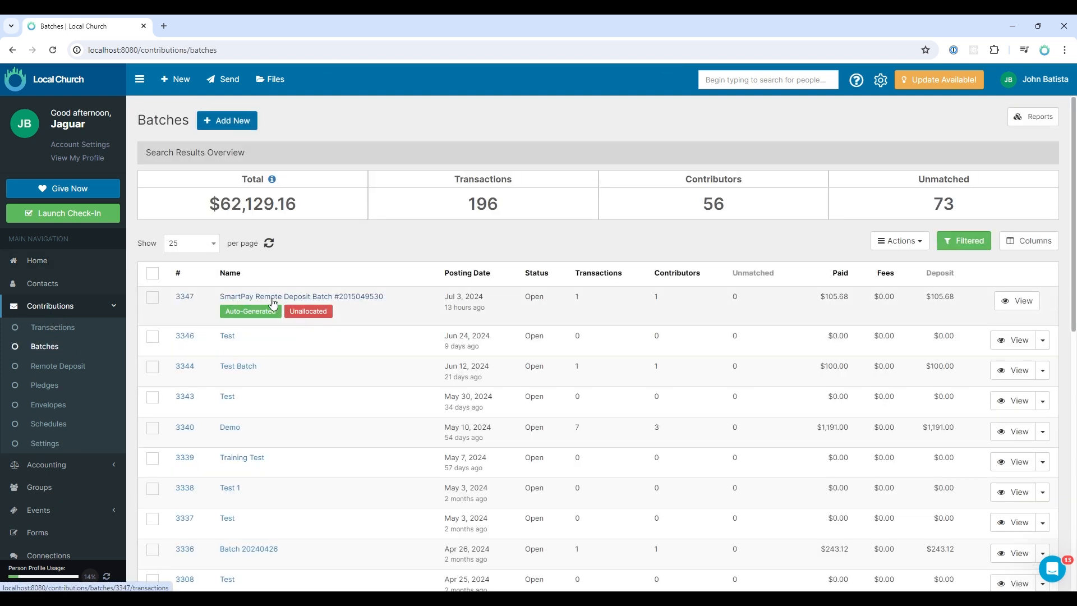
mouse_move(326, 306)
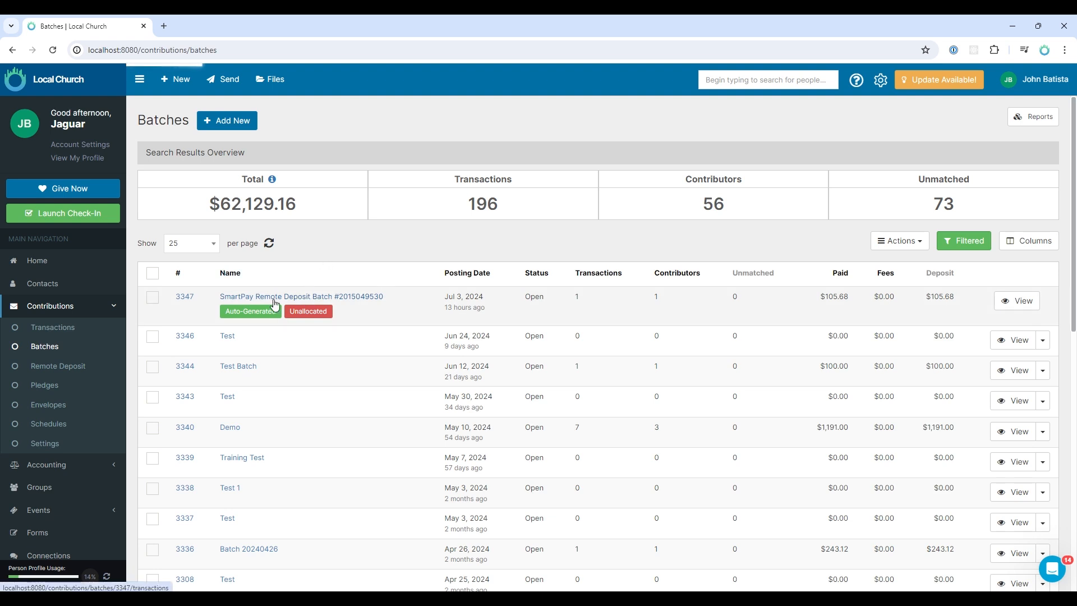
click(299, 296)
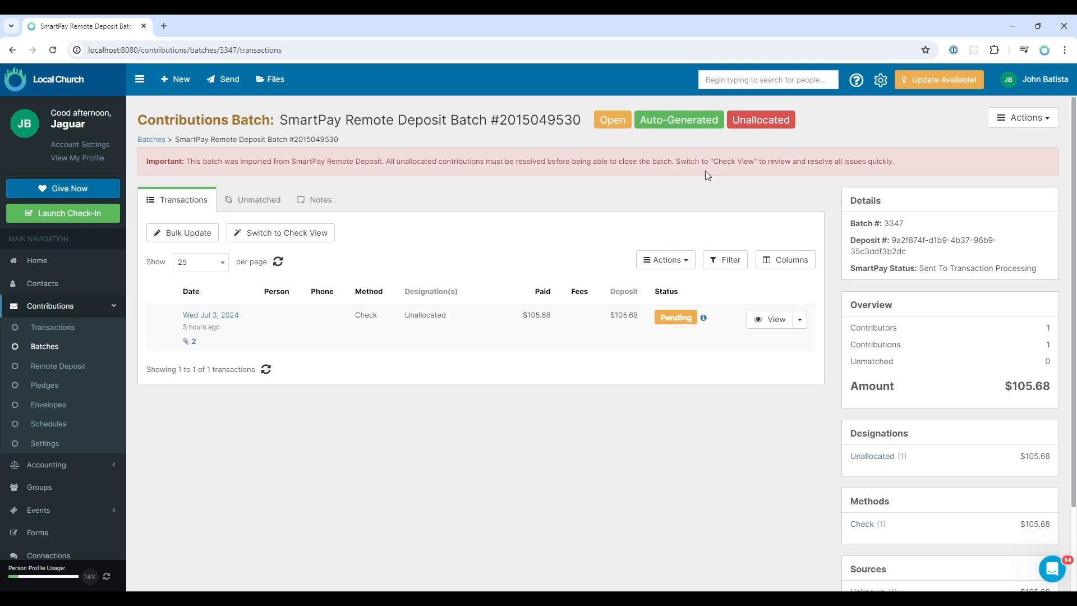
mouse_move(643, 329)
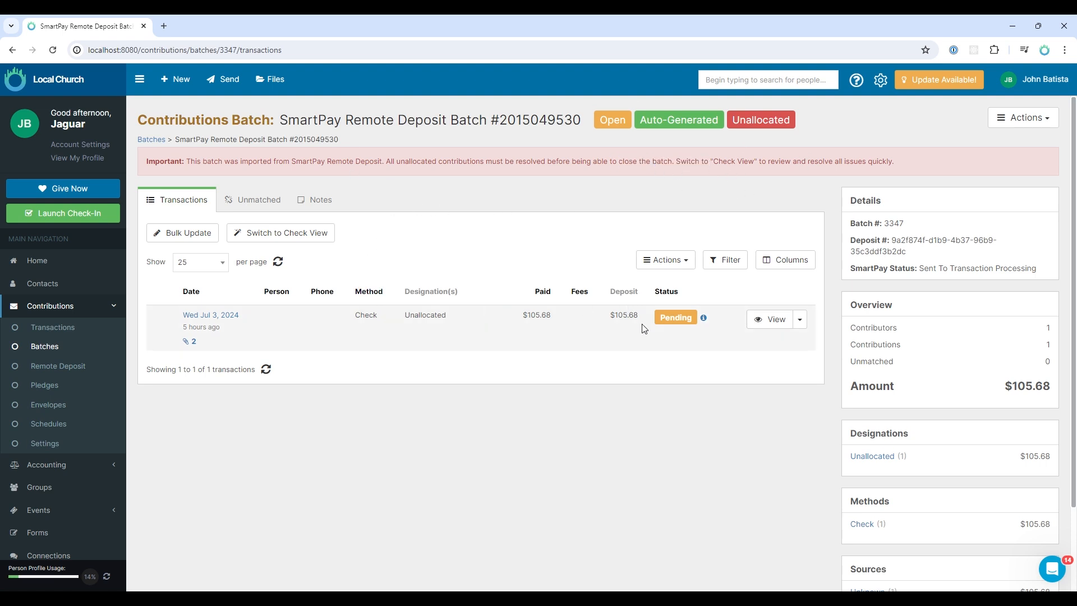
mouse_move(525, 325)
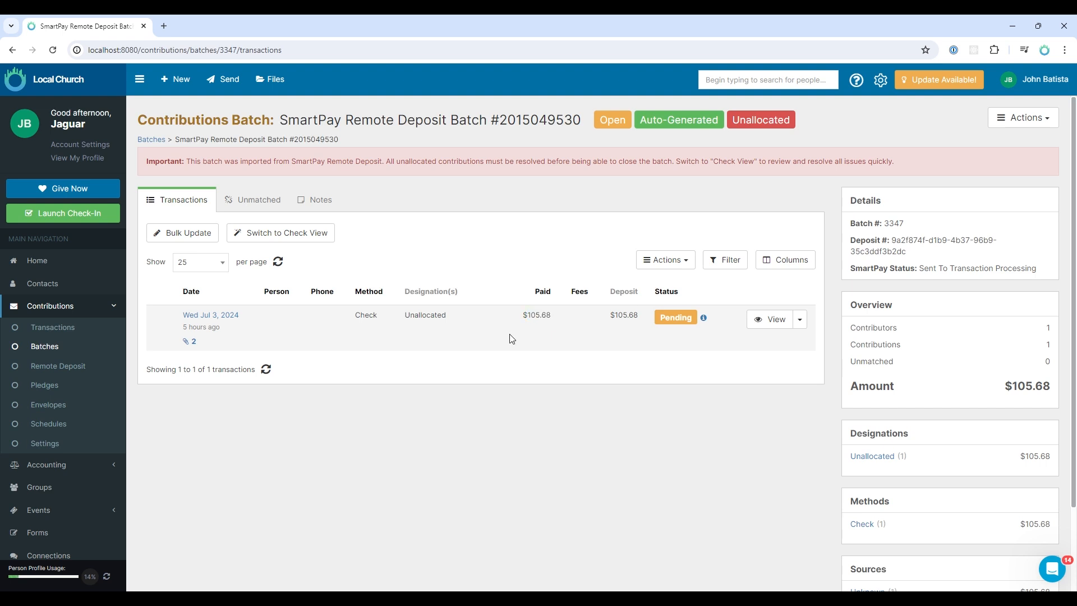
mouse_move(194, 344)
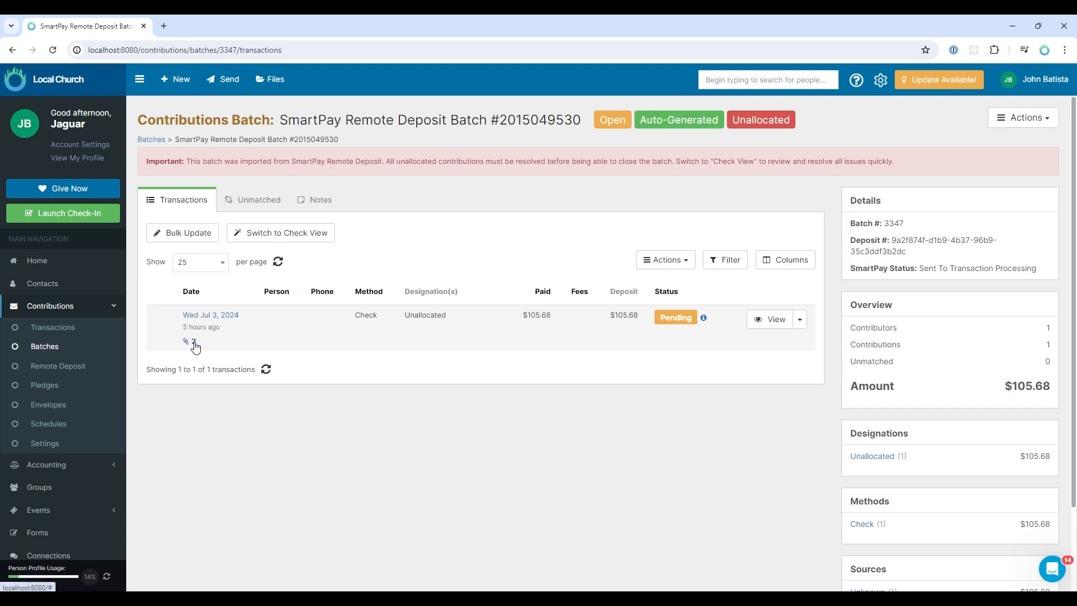
click(192, 345)
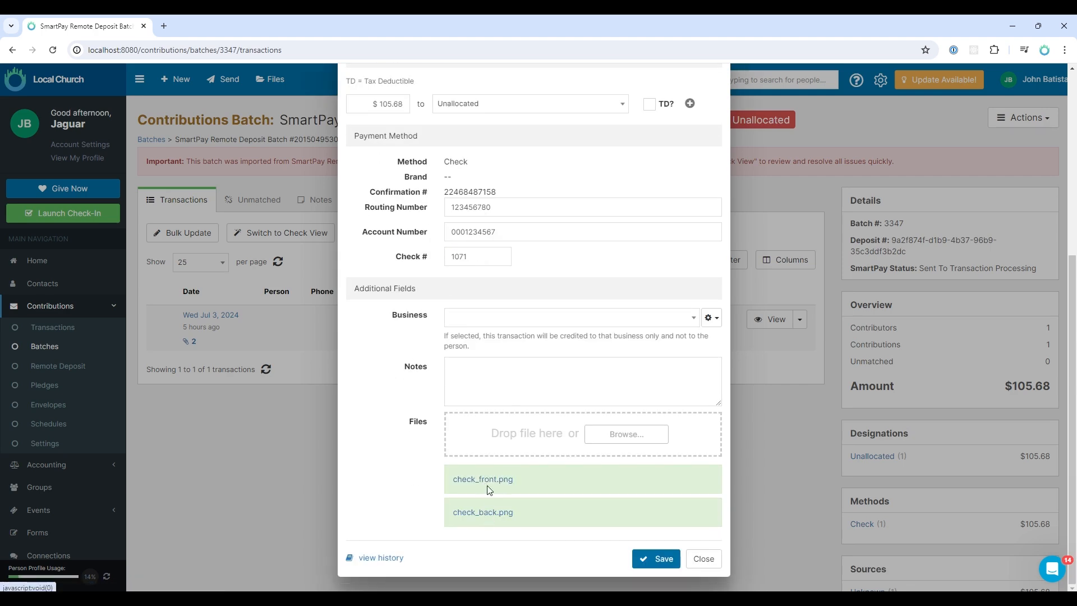
mouse_move(712, 585)
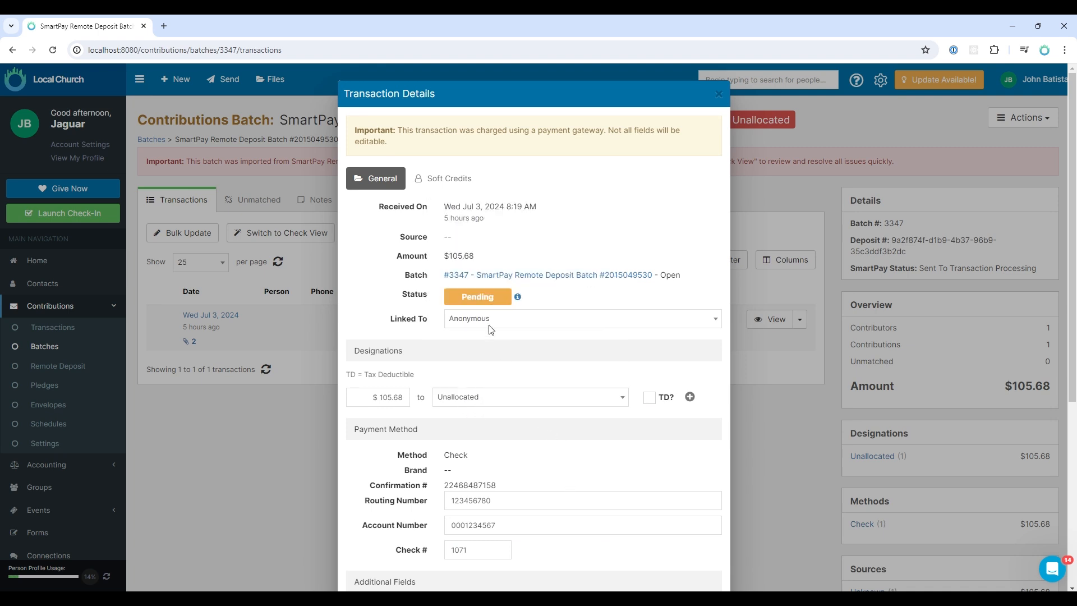
Step: Toggle Linked To between Anonymous and Person Profile, ending on Person Profile unsaved
click(580, 317)
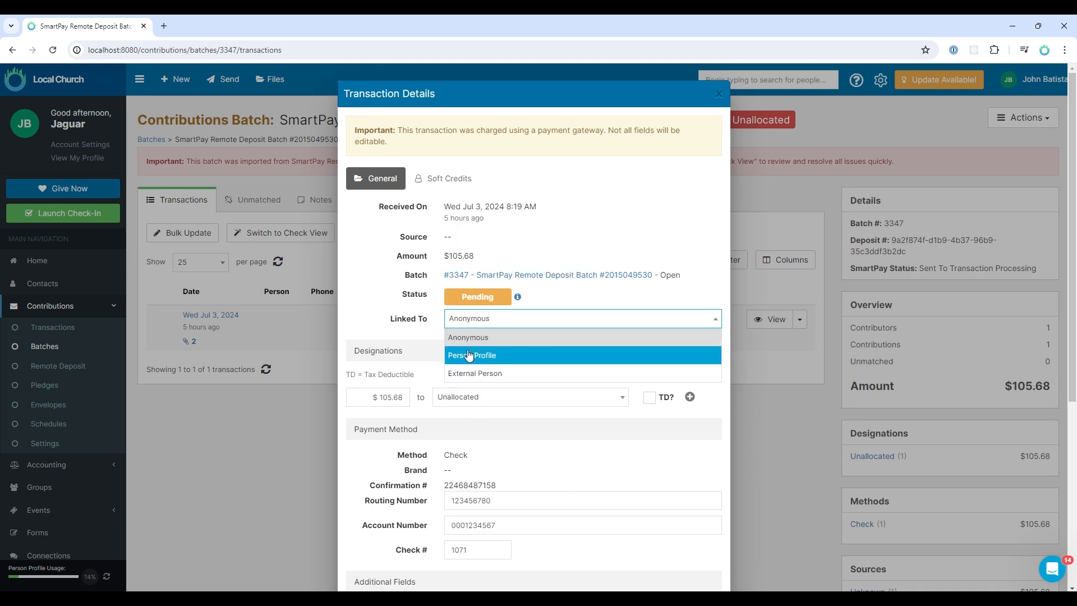
click(470, 355)
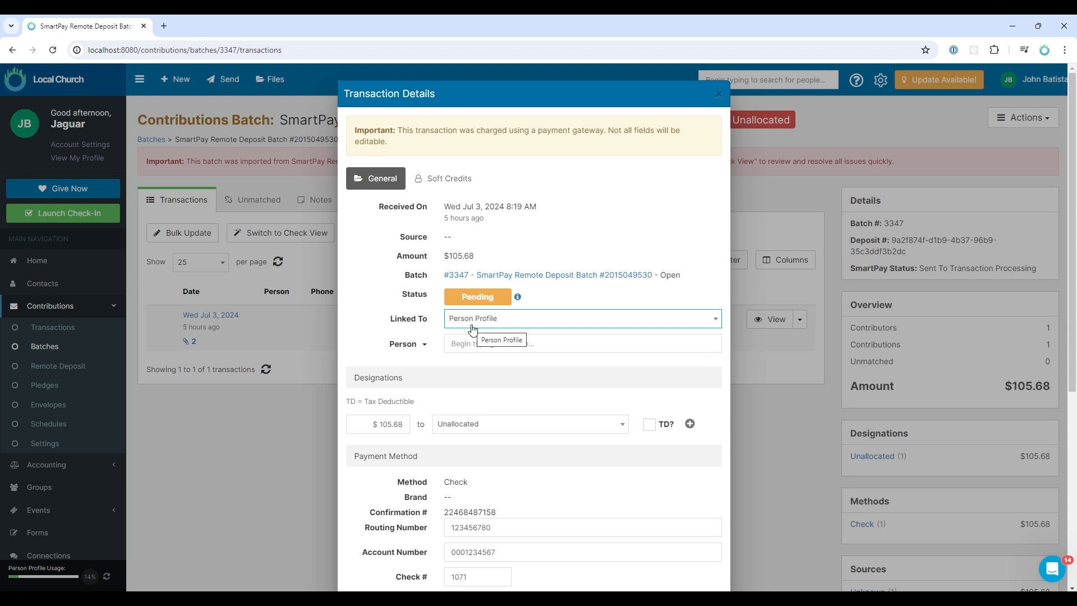
click(583, 317)
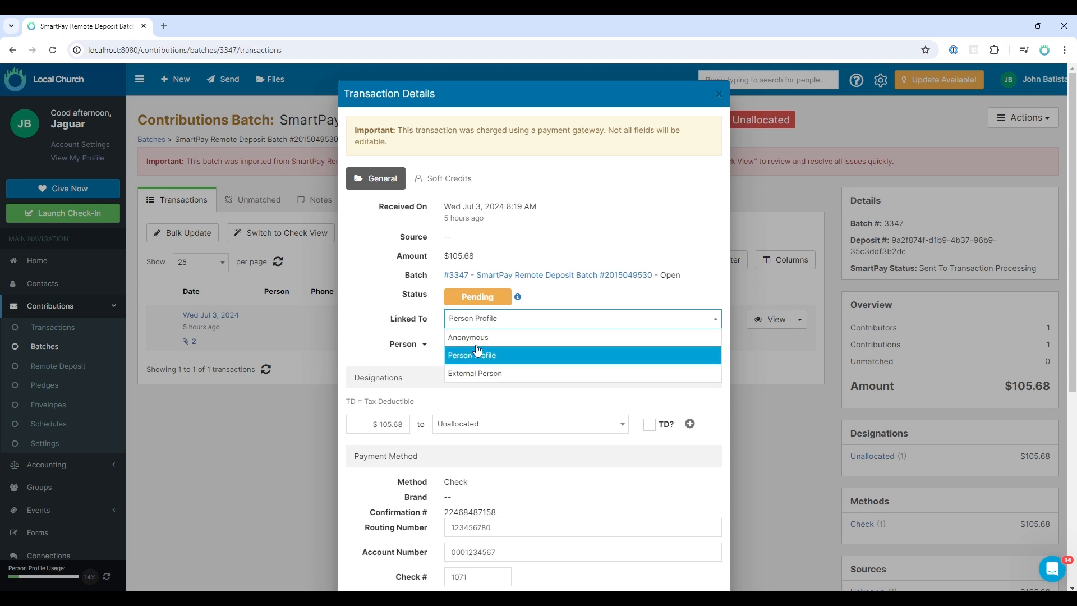
click(468, 338)
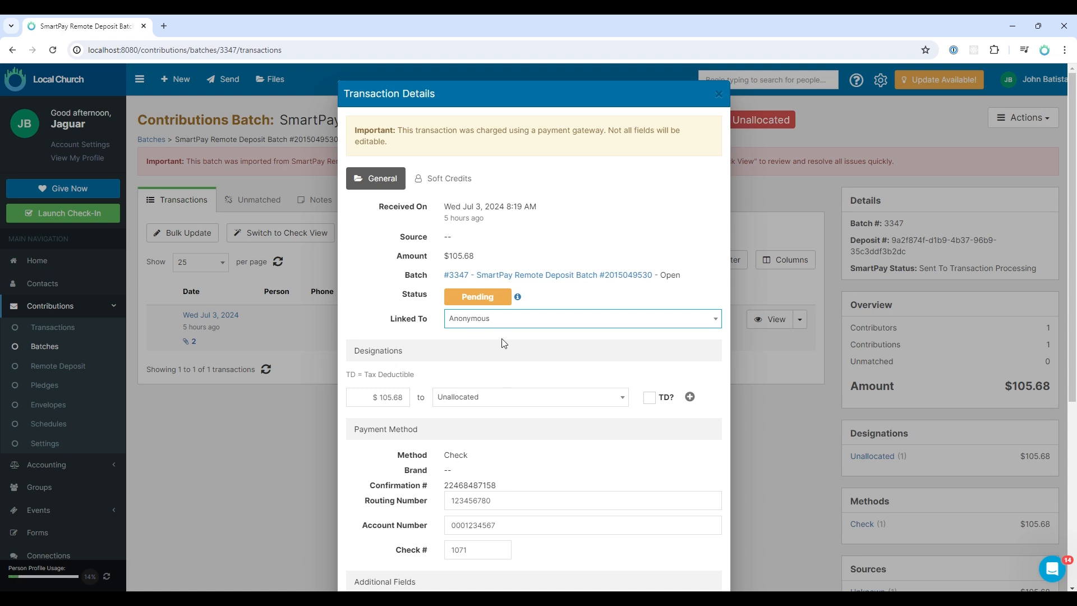
click(581, 318)
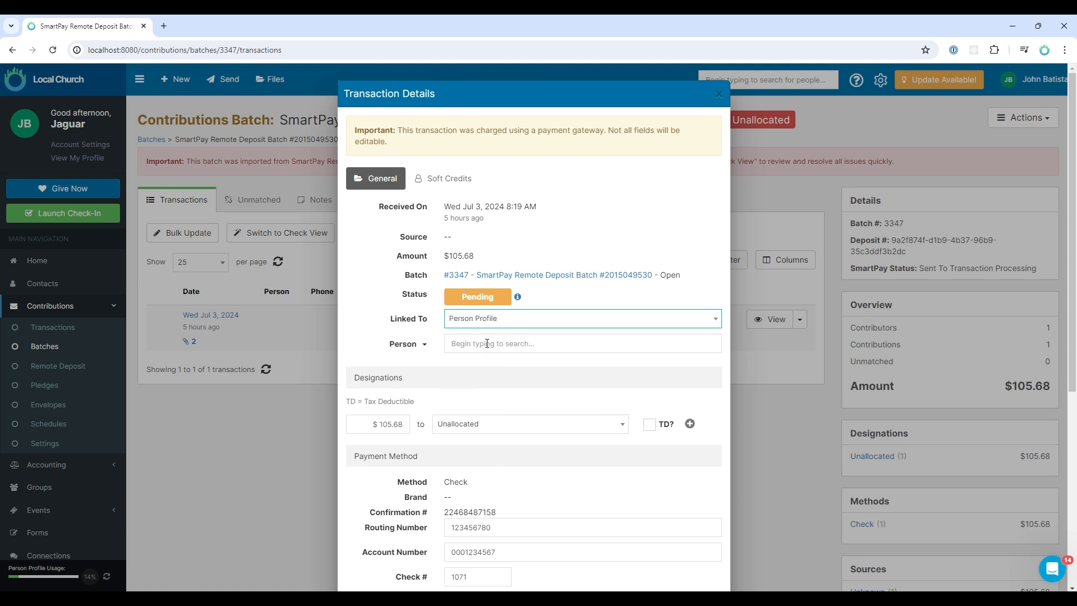
scroll(down, 3)
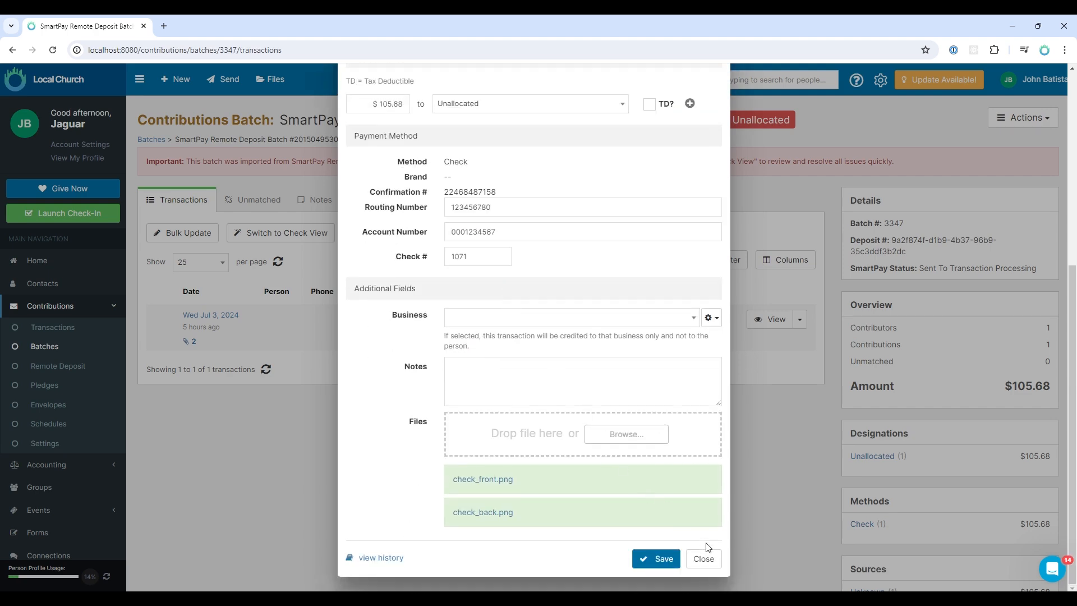
Step: Discard the details, switch the batch to check view and link the check to a Person Profile
click(703, 562)
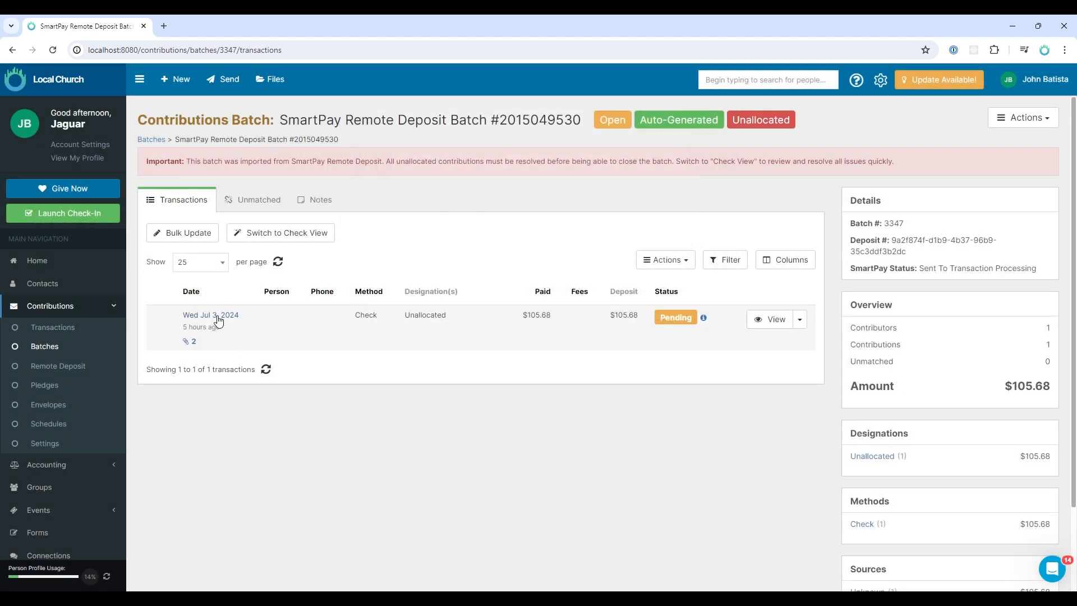
mouse_move(396, 411)
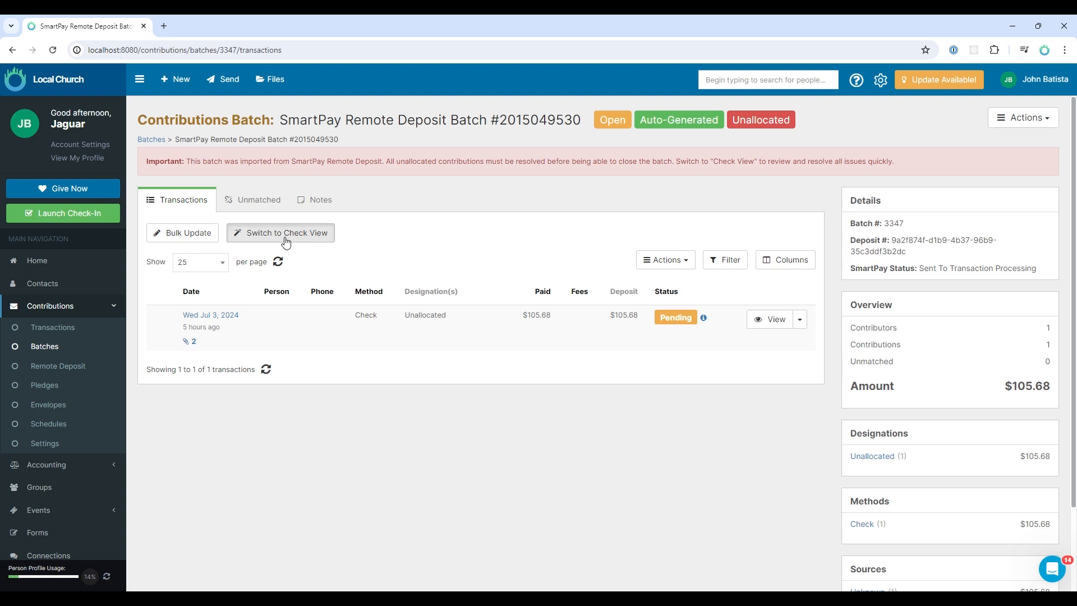
click(280, 232)
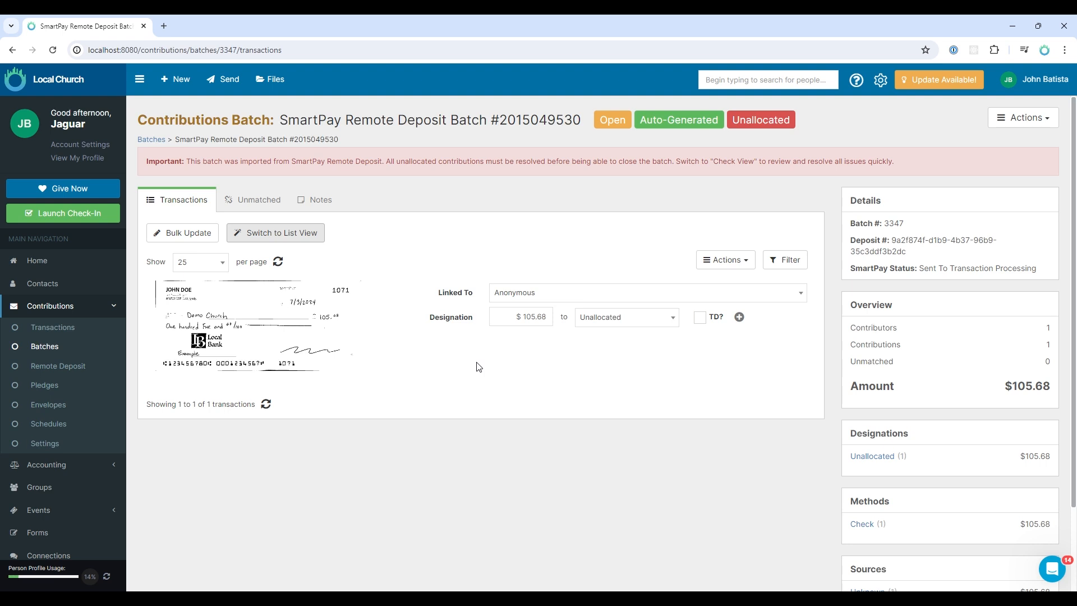
mouse_move(170, 297)
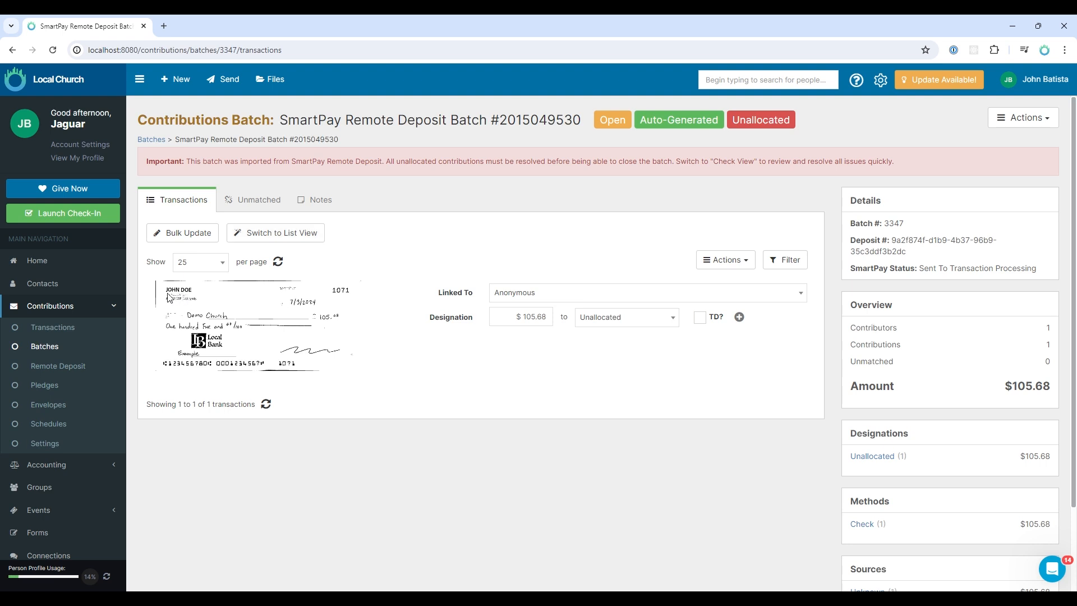
click(642, 293)
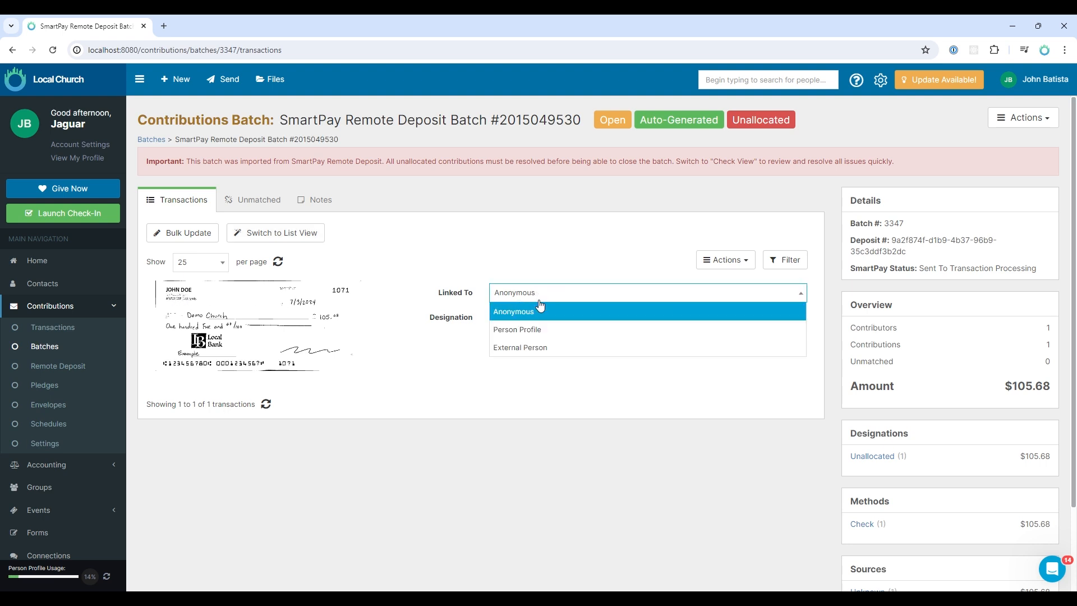
click(516, 329)
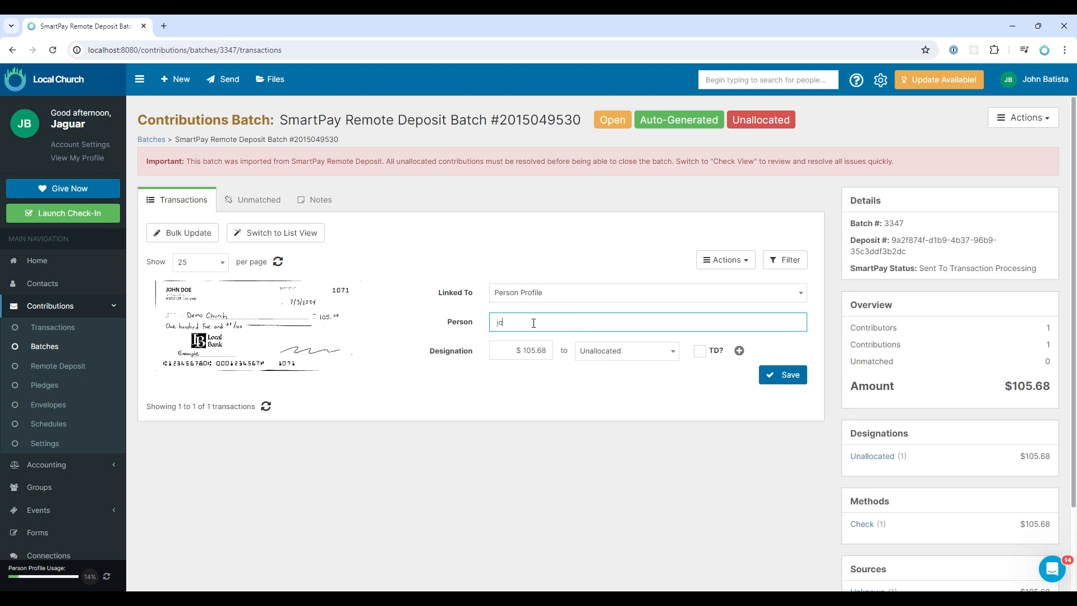
Step: Search the Person field for 'john doe' and choose a matching person as the giver
text(john doe)
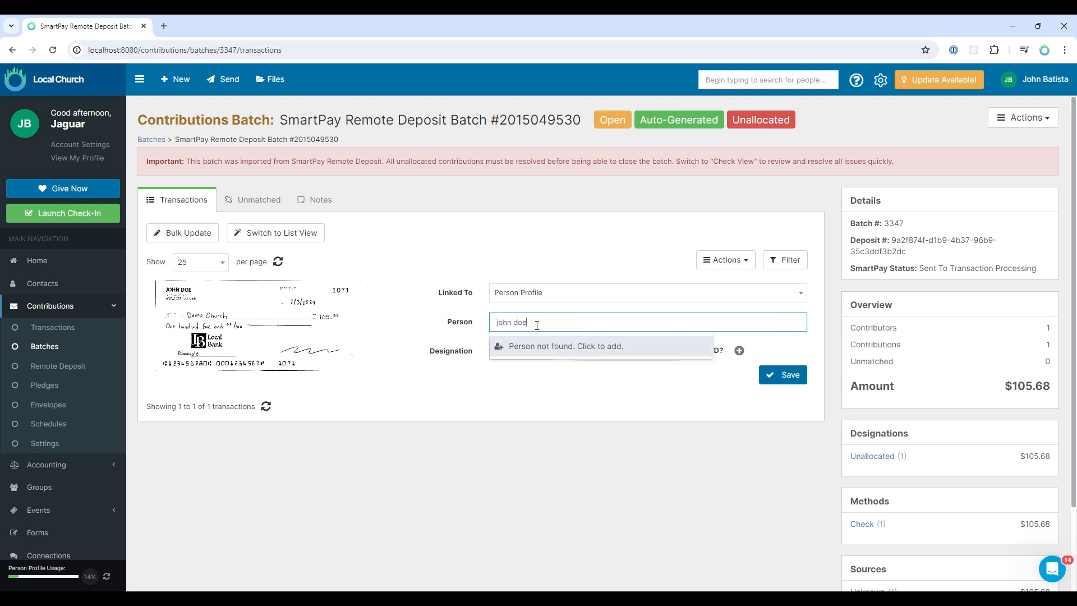
click(564, 345)
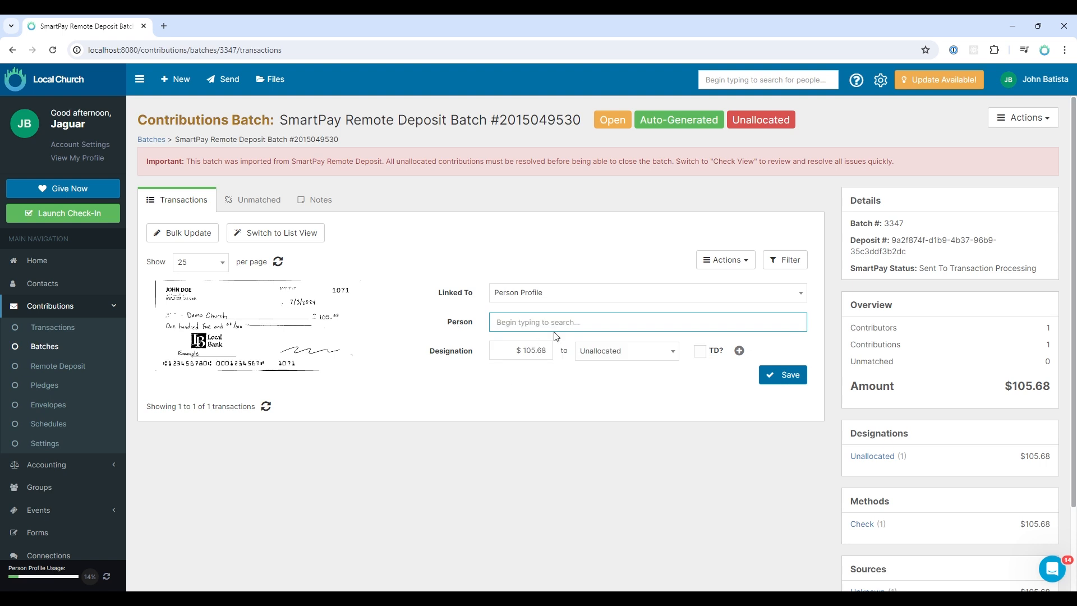
click(646, 322)
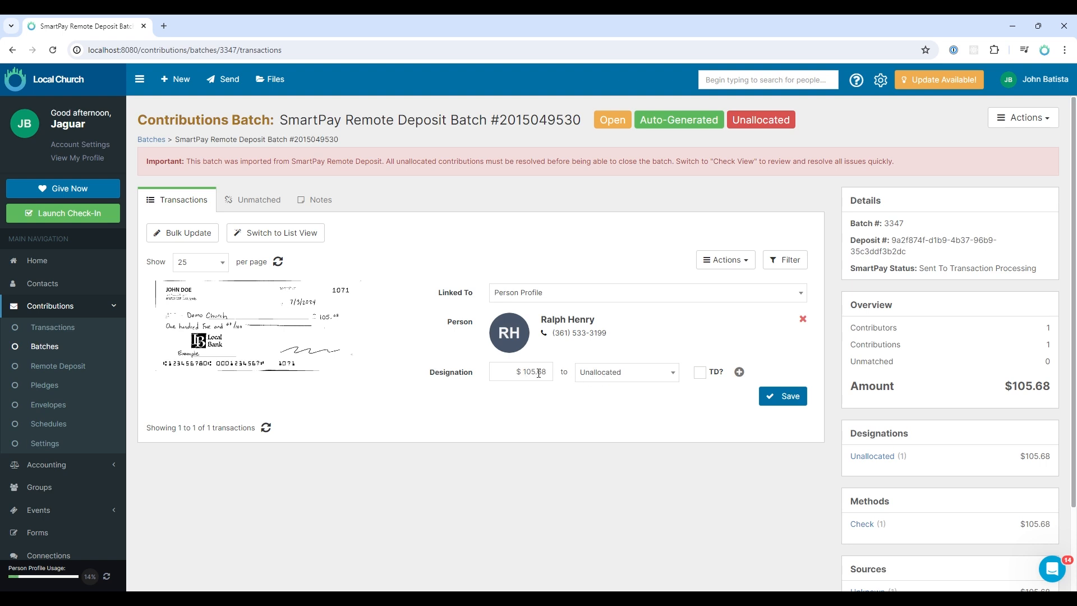
click(625, 372)
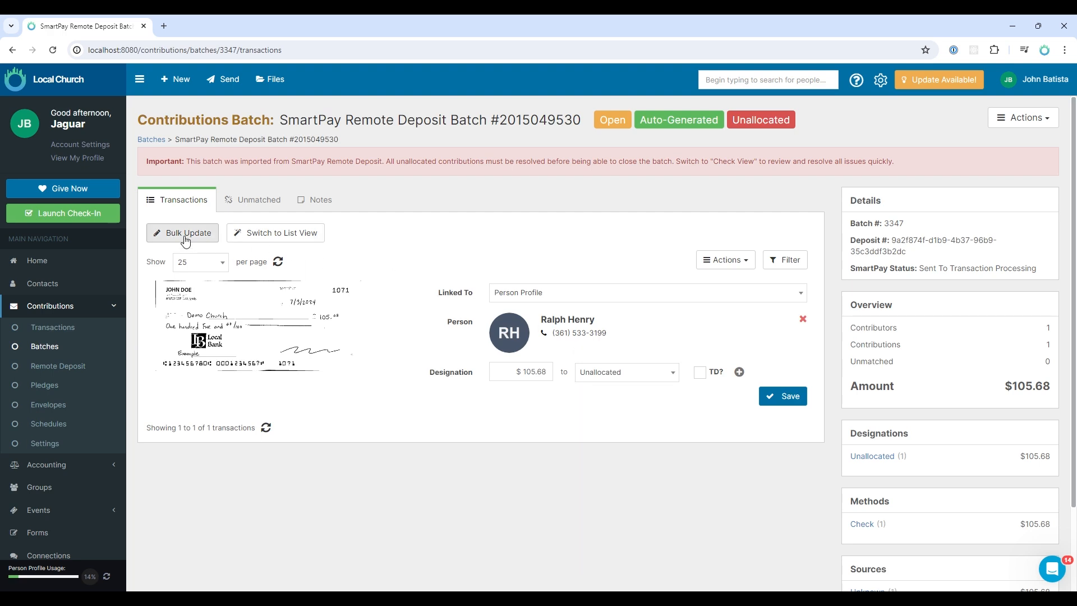
Step: In Bulk Update, filter the Designation list by 'tith' for the tithes designation
click(183, 233)
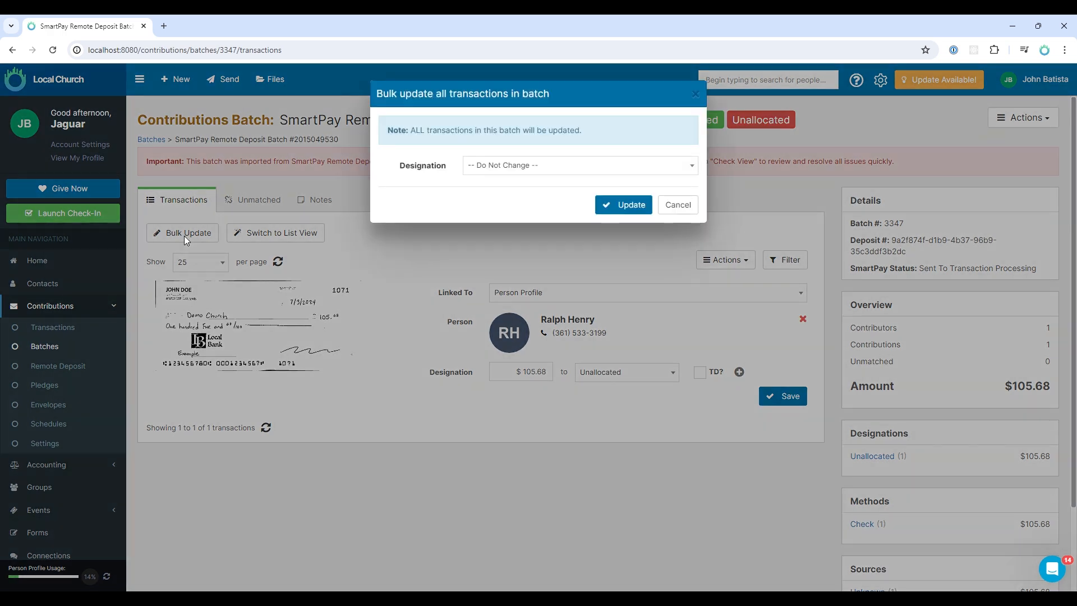
click(579, 165)
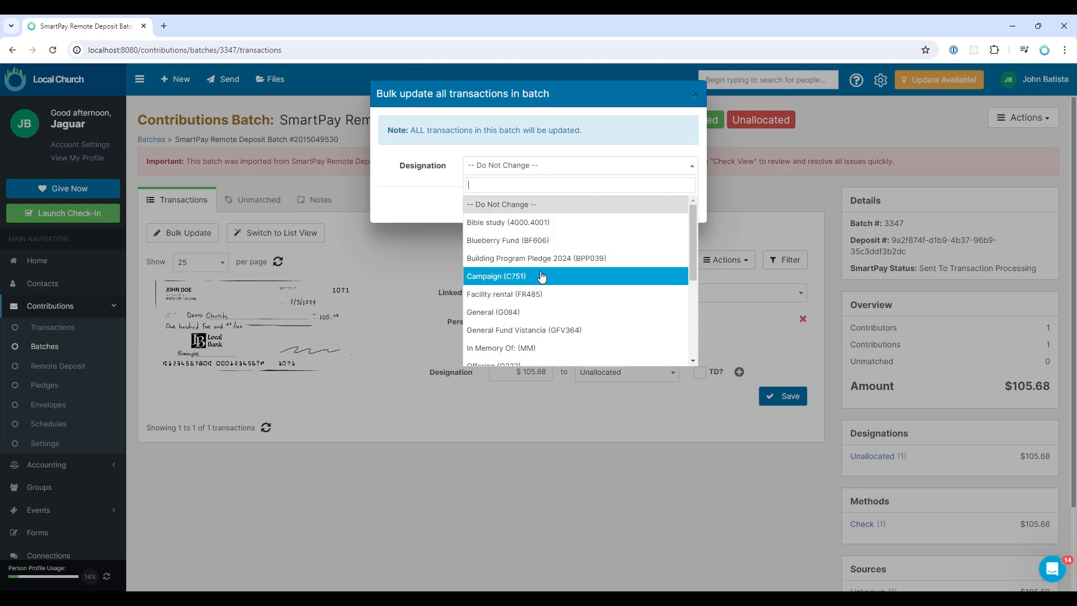
mouse_move(539, 315)
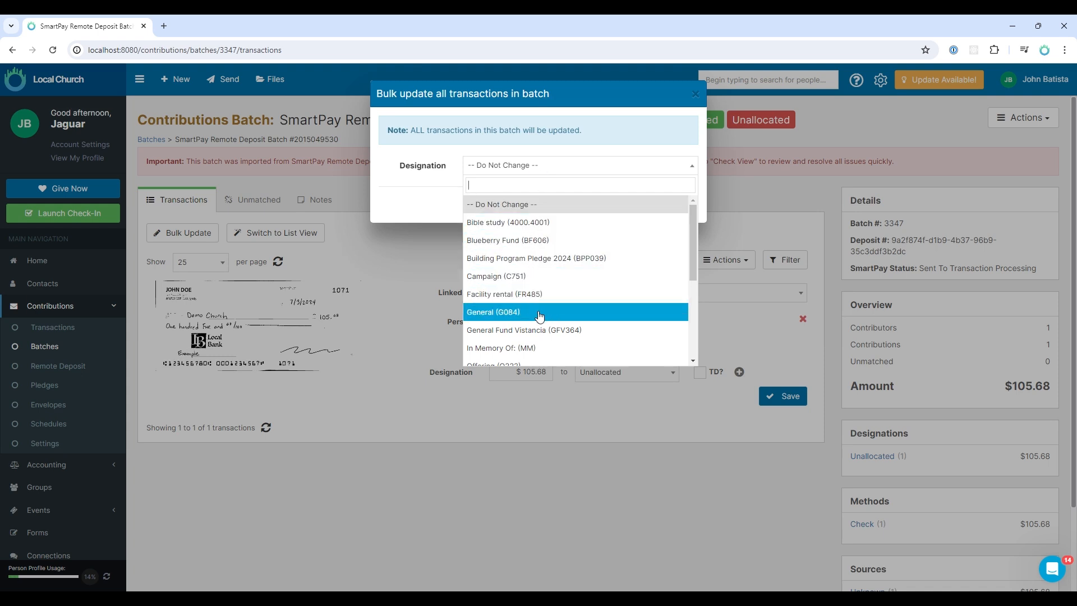
text(t)
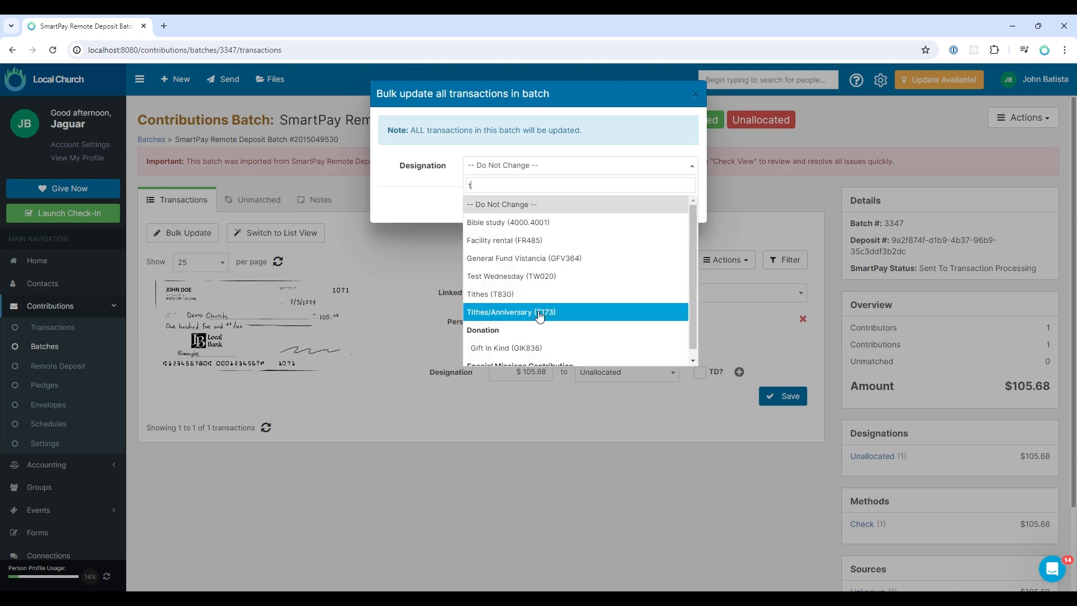
text(tith)
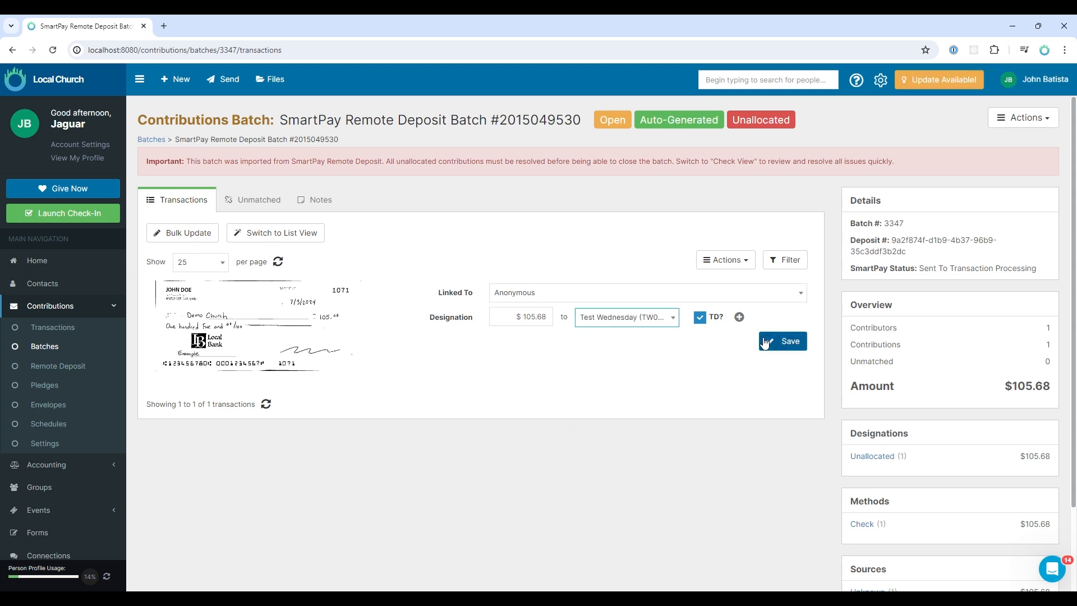
Step: Save the check as a Tithes (T830) gift and bring up the Close Batch dialog
click(782, 341)
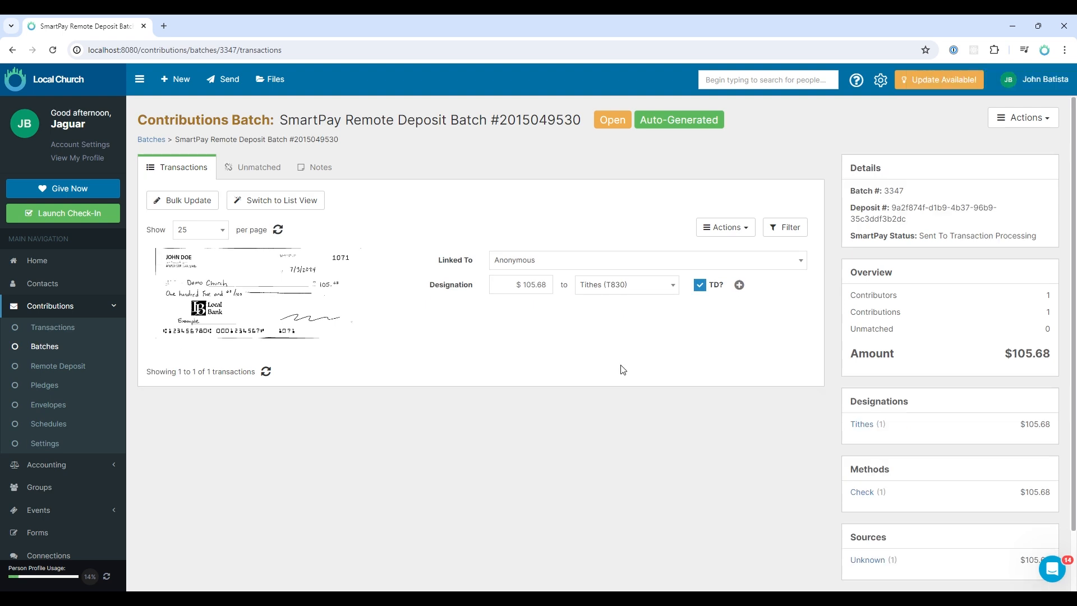
mouse_move(615, 305)
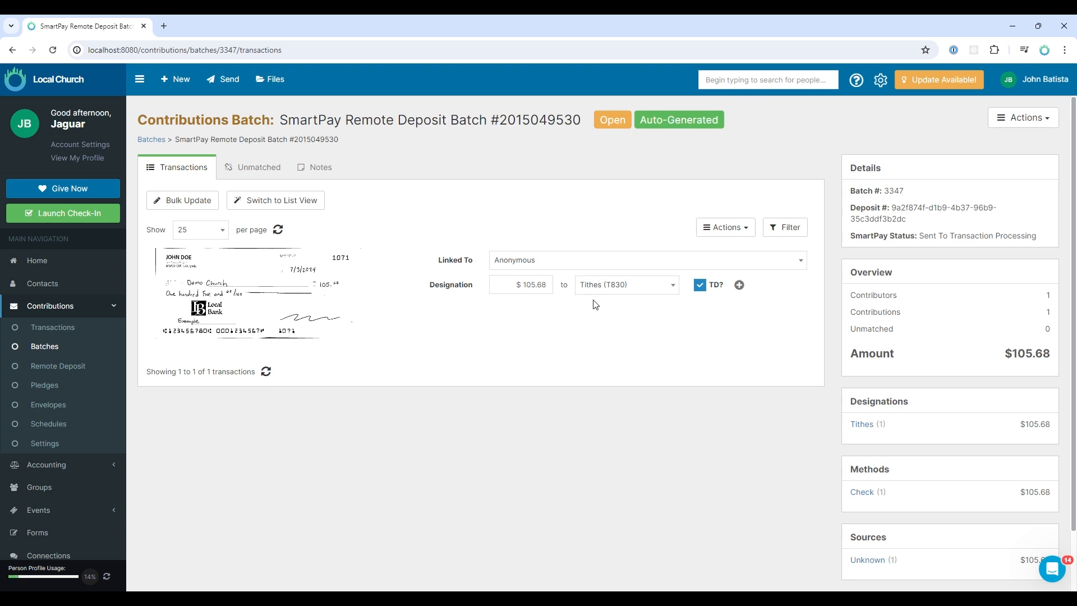
click(1023, 118)
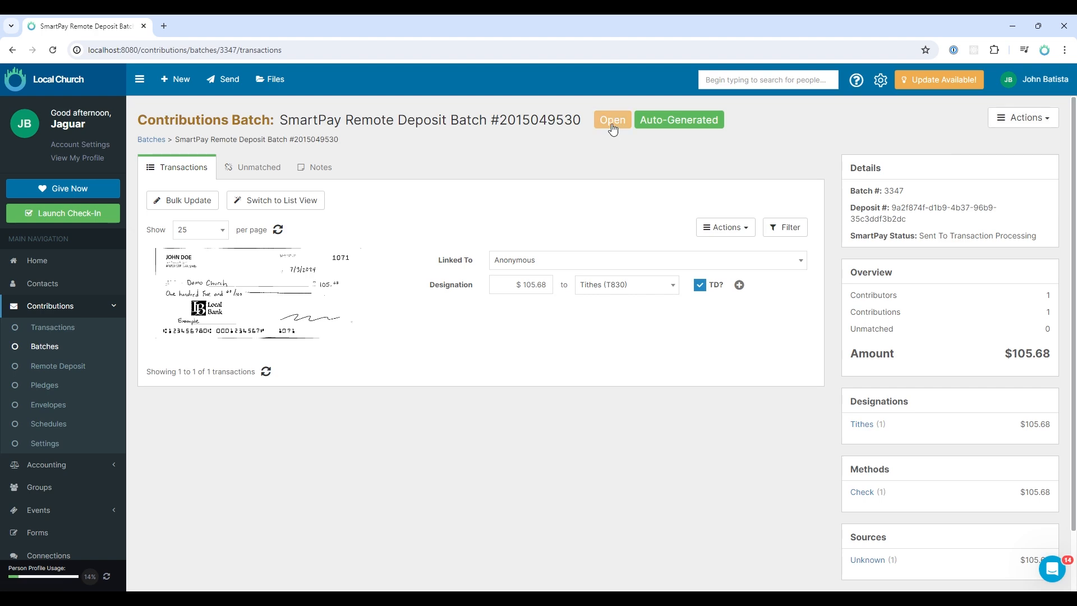
click(610, 120)
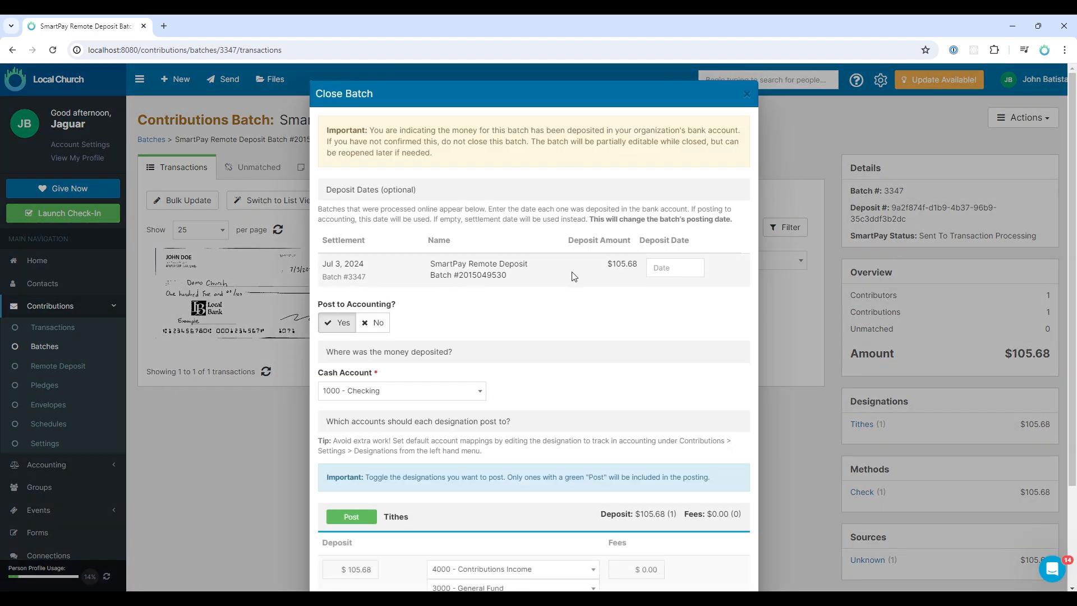